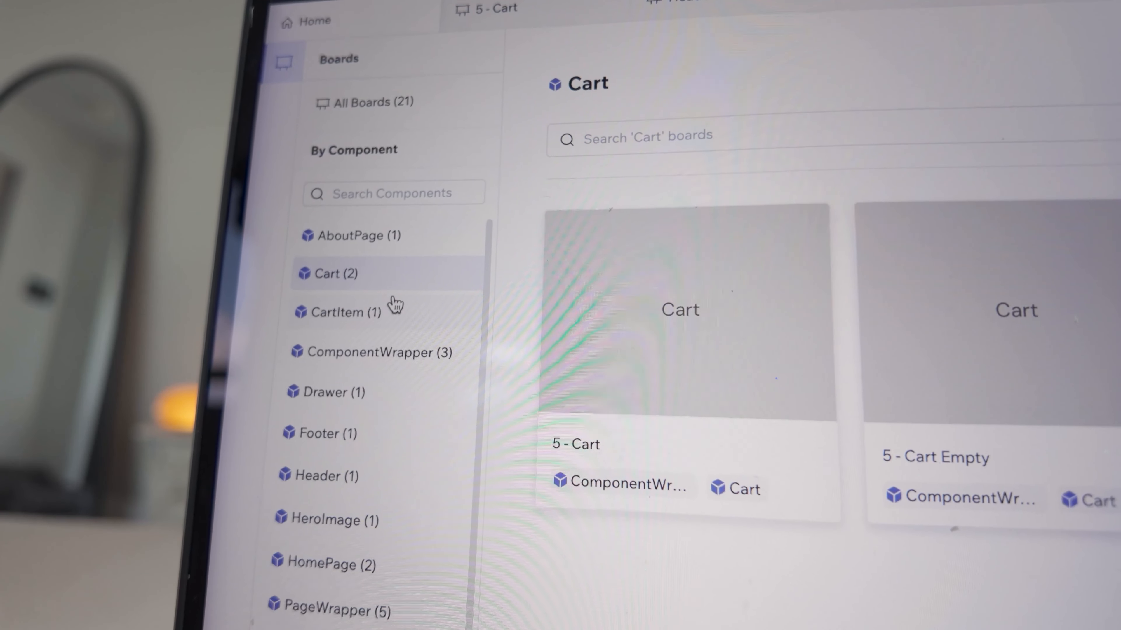
- Land on the codux.com home page offering the online demo and the Codux download
left_click(321, 474)
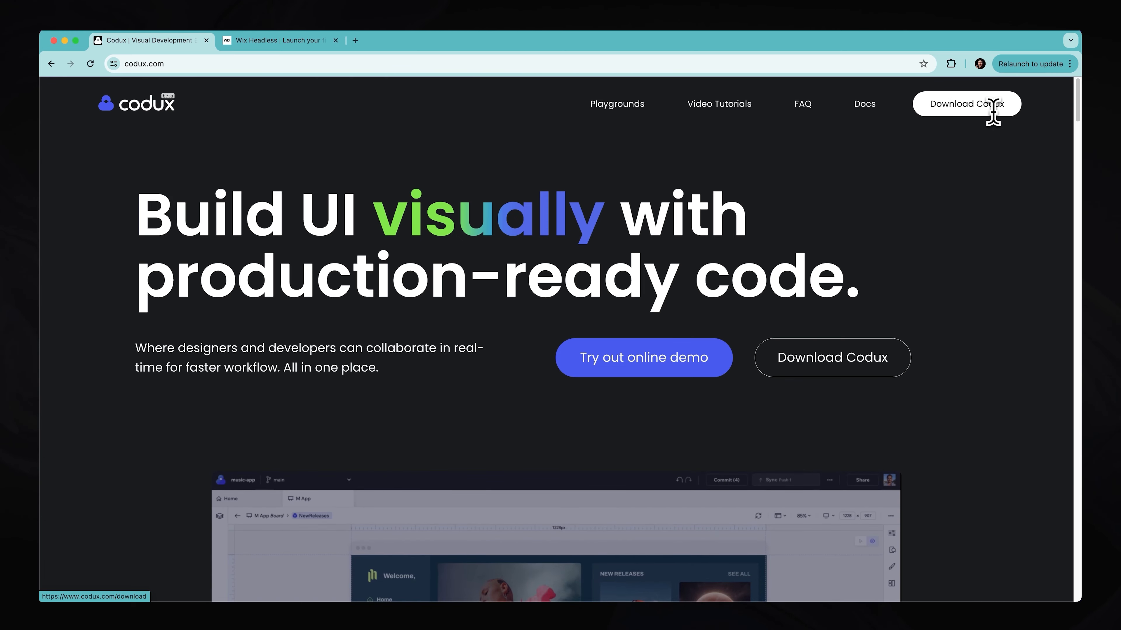
- Download Codux and browse its new-project template gallery including the E-Commerce Starter
left_click(966, 103)
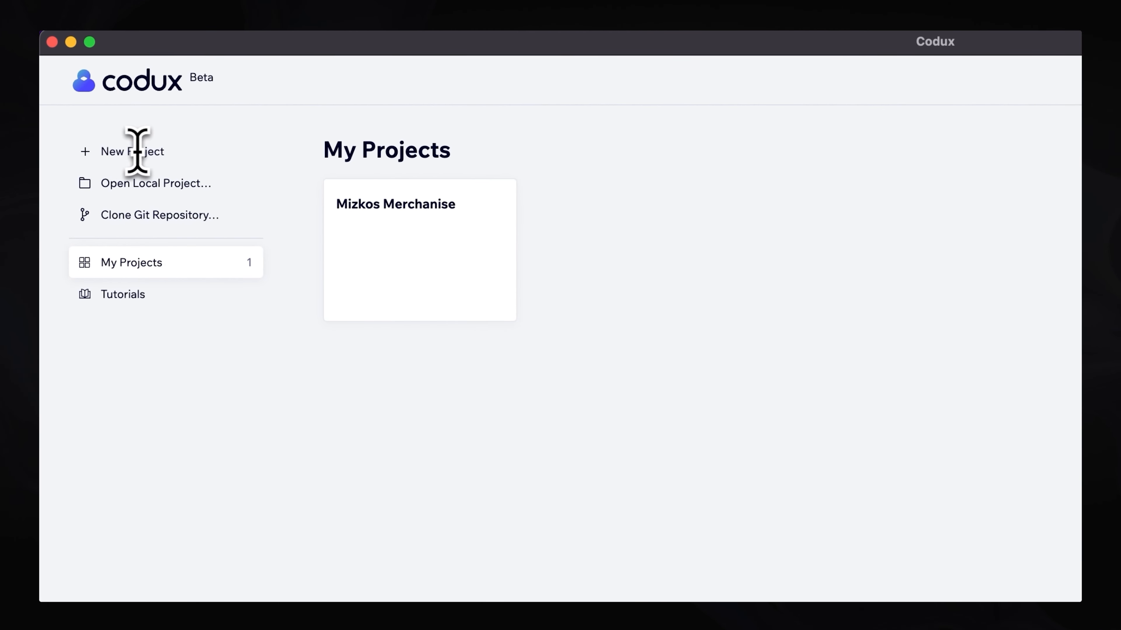
mouse_move(191, 195)
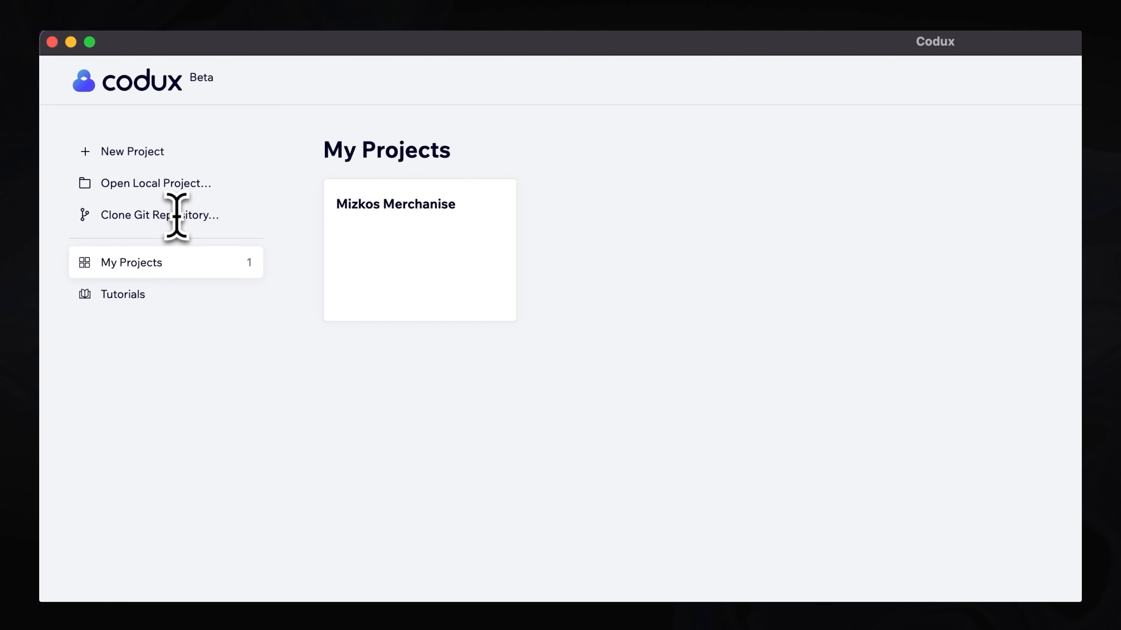
mouse_move(106, 274)
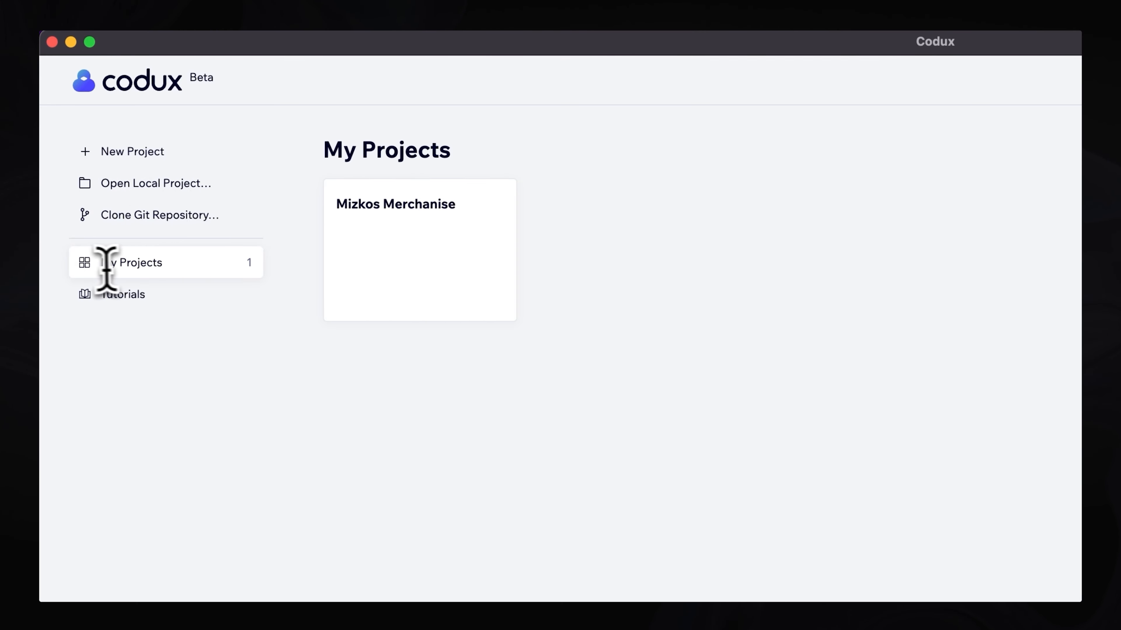
mouse_move(179, 268)
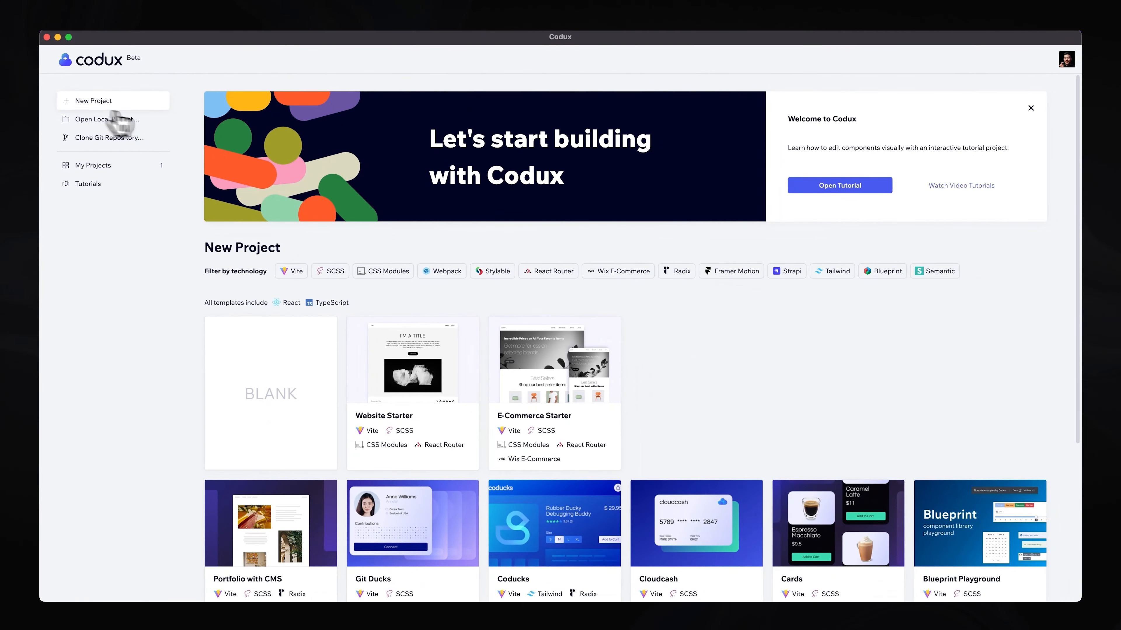
scroll("down", 3)
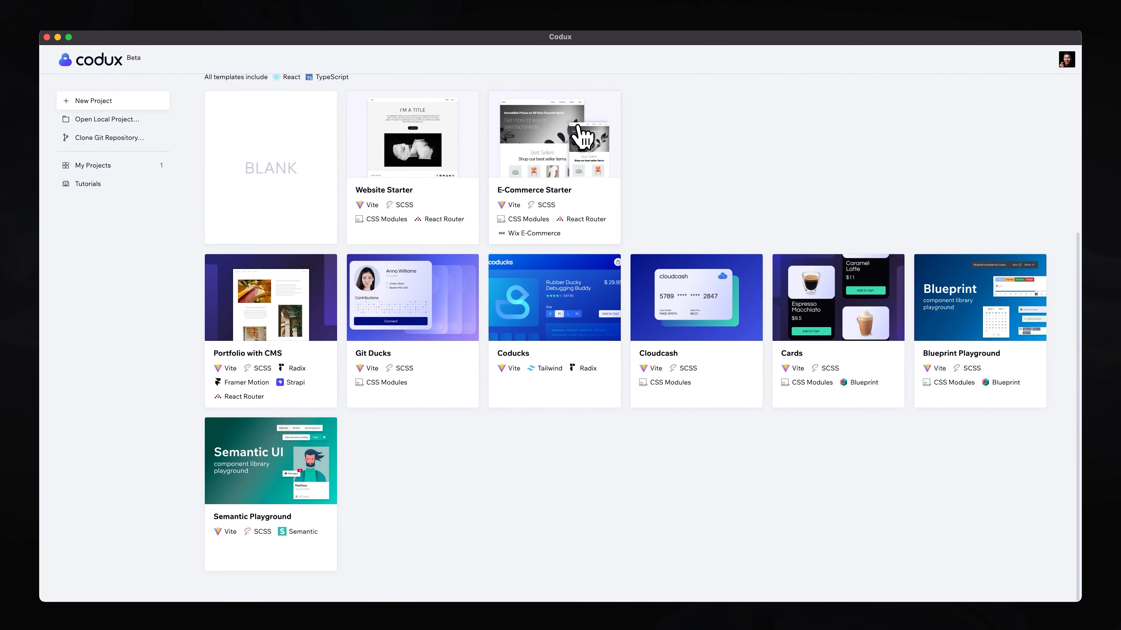
scroll("up", 3)
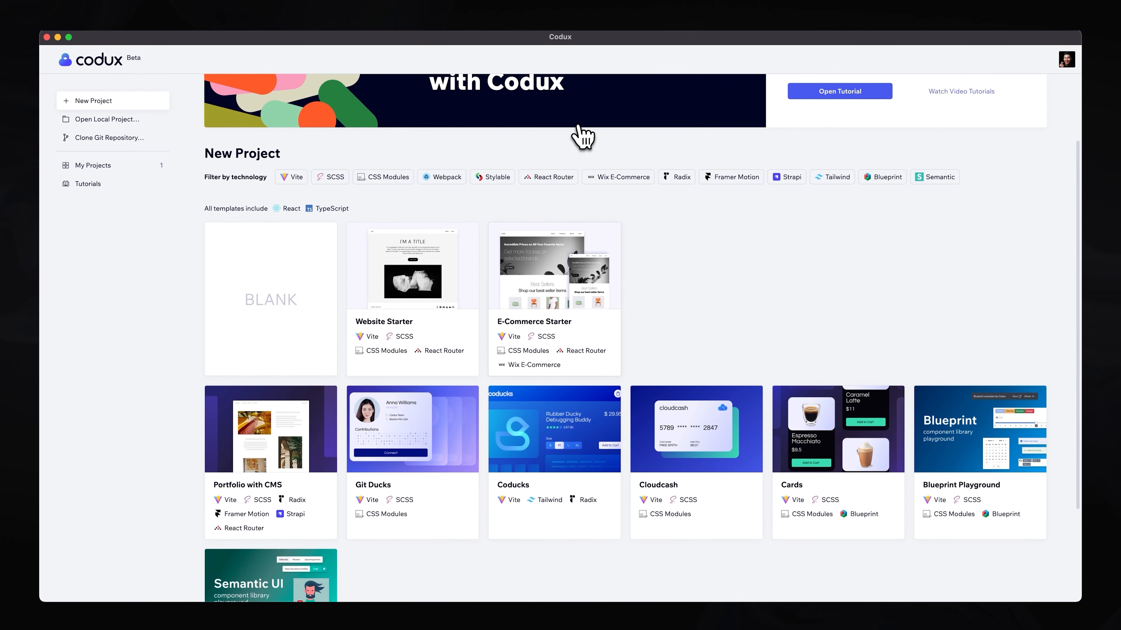
mouse_move(580, 146)
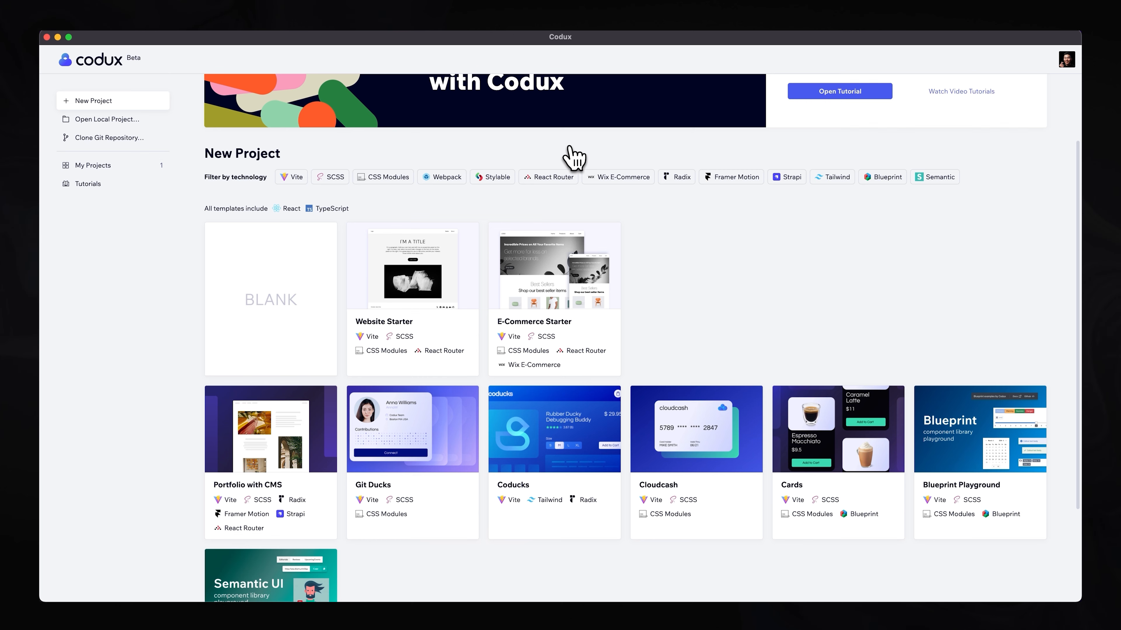
mouse_move(555, 201)
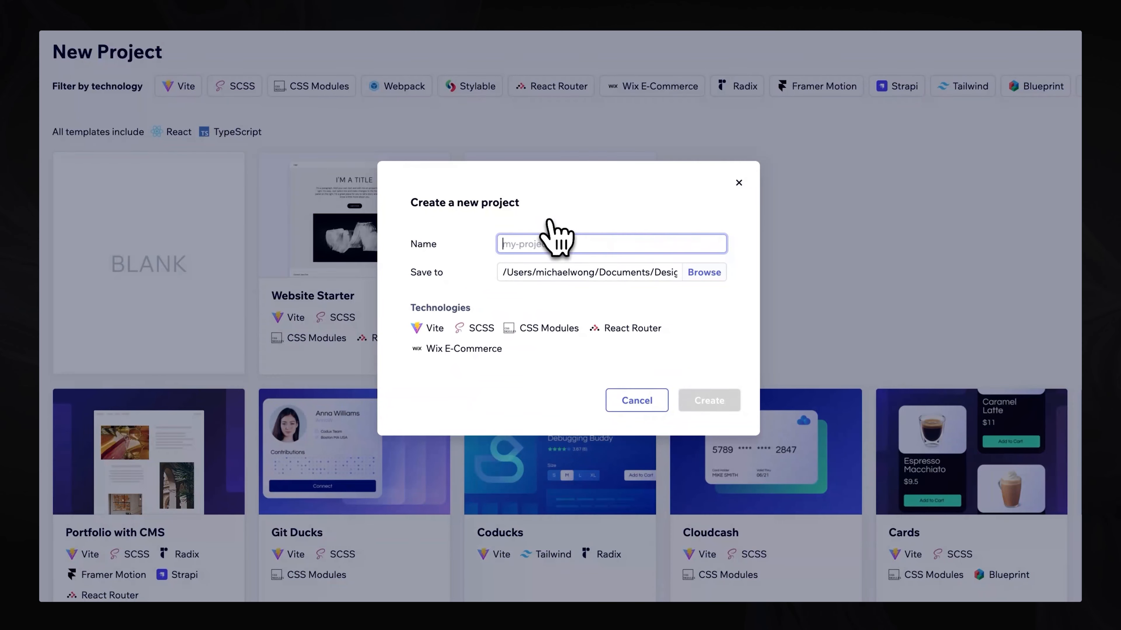
type("Mizkos Merchandise")
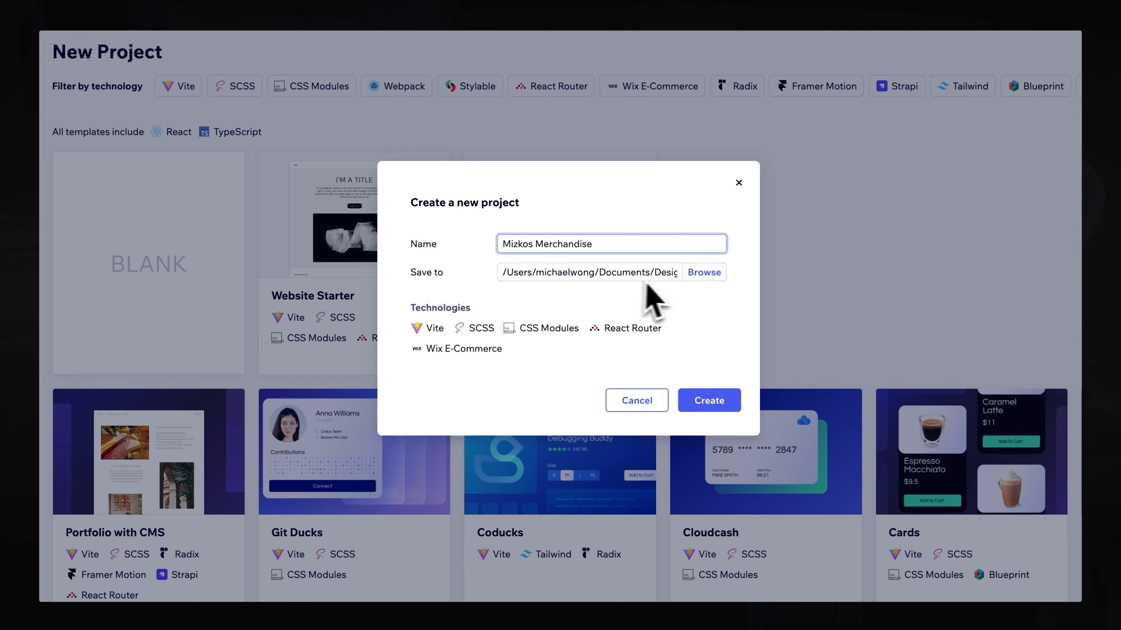
mouse_move(531, 293)
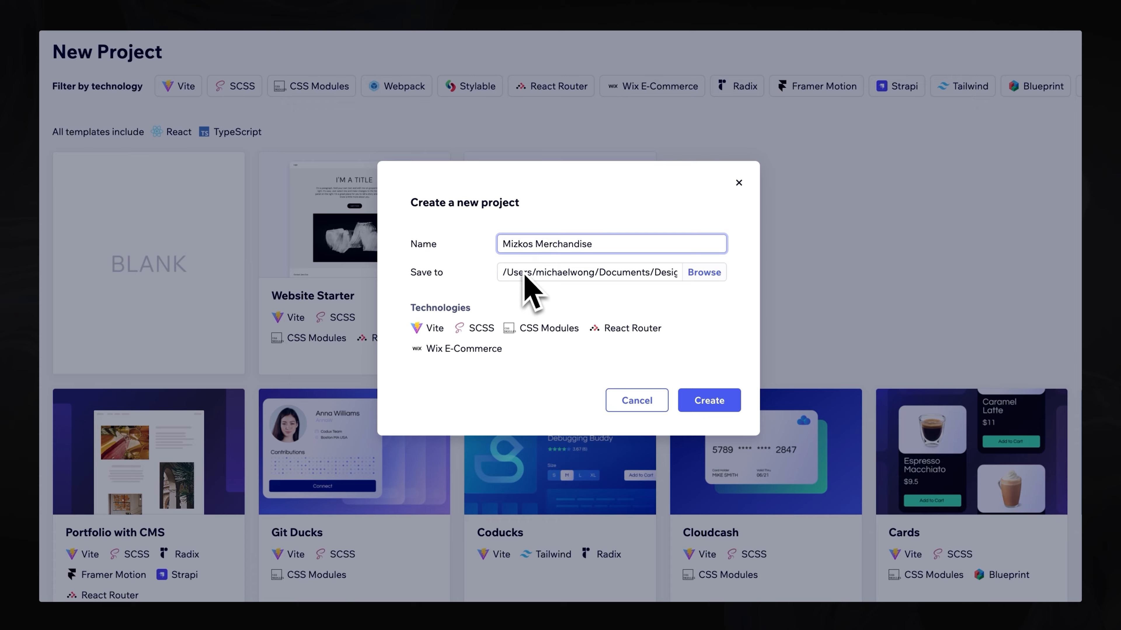
left_click(610, 244)
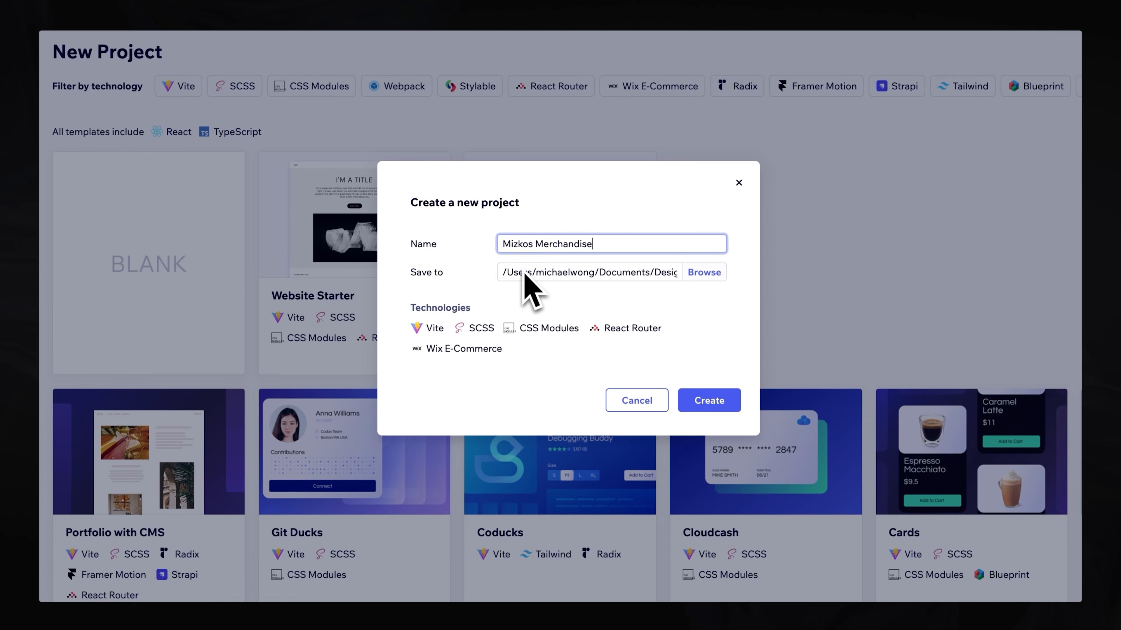
mouse_move(741, 193)
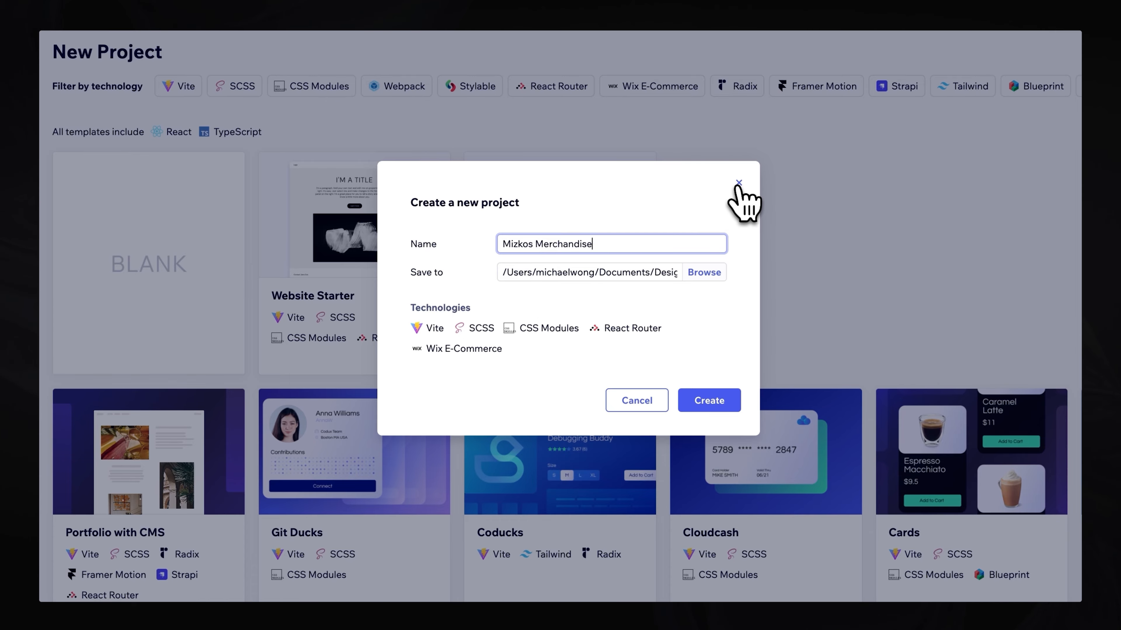
left_click(707, 400)
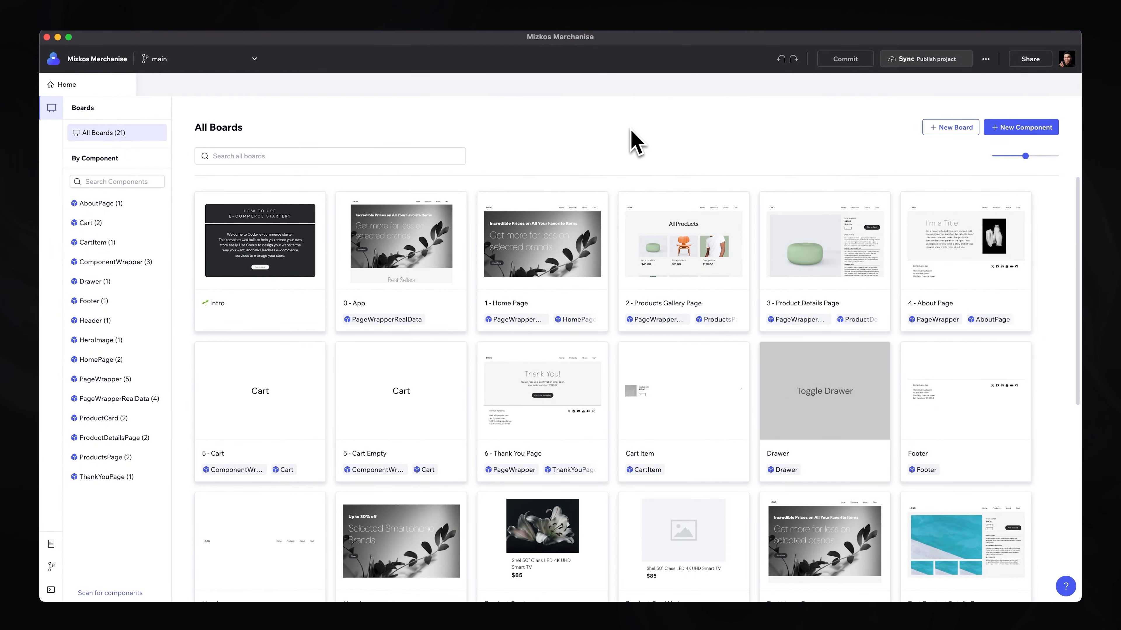
mouse_move(631, 143)
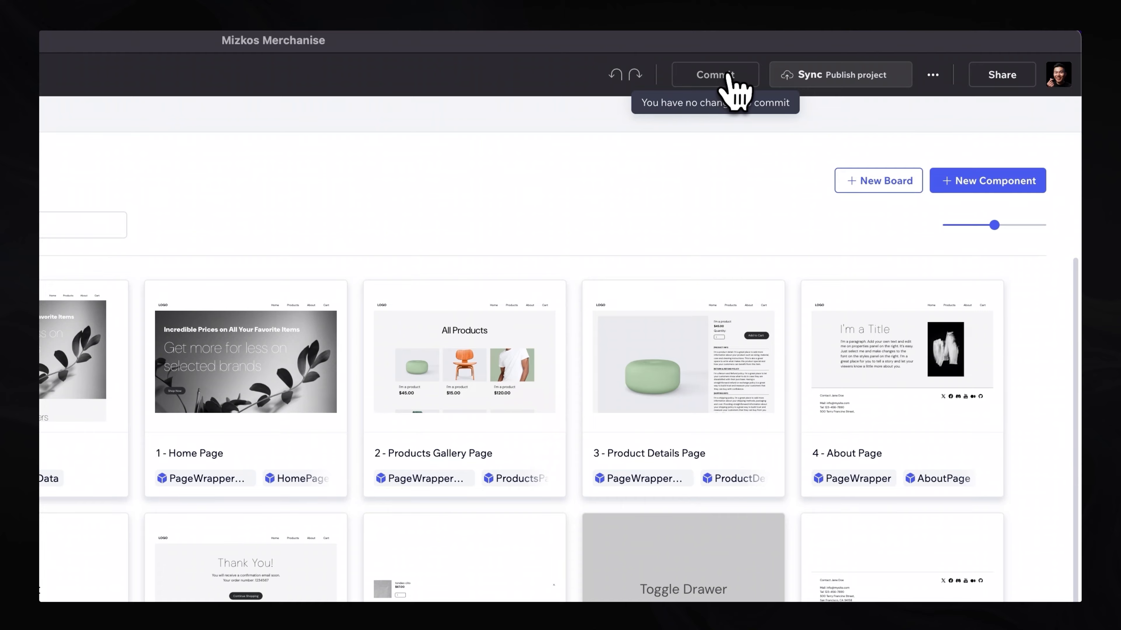
mouse_move(616, 79)
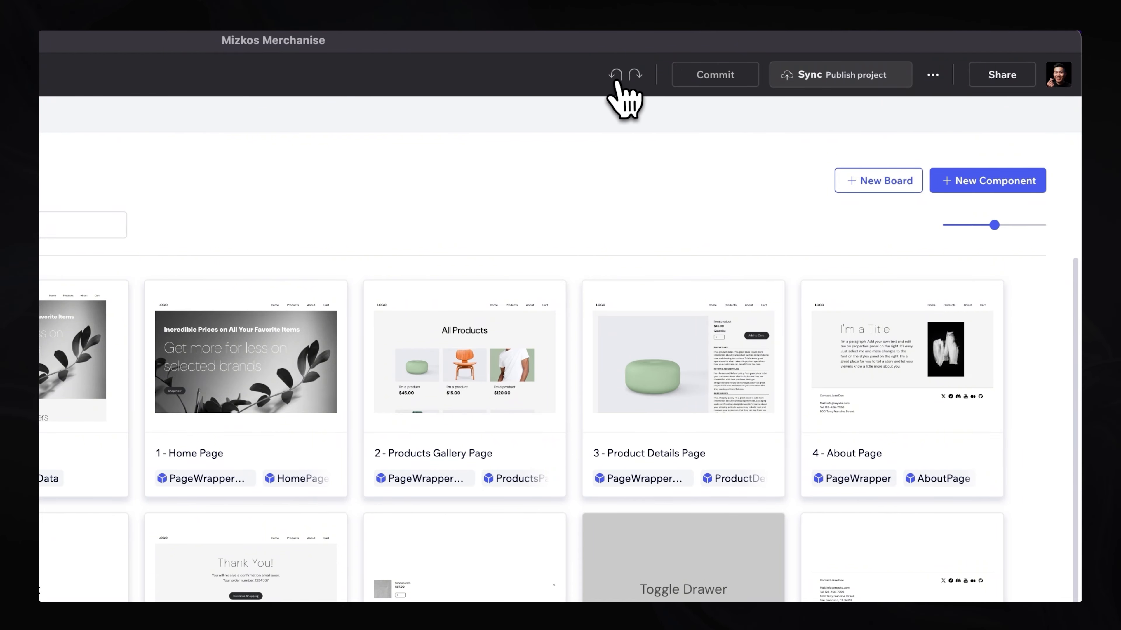
mouse_move(713, 74)
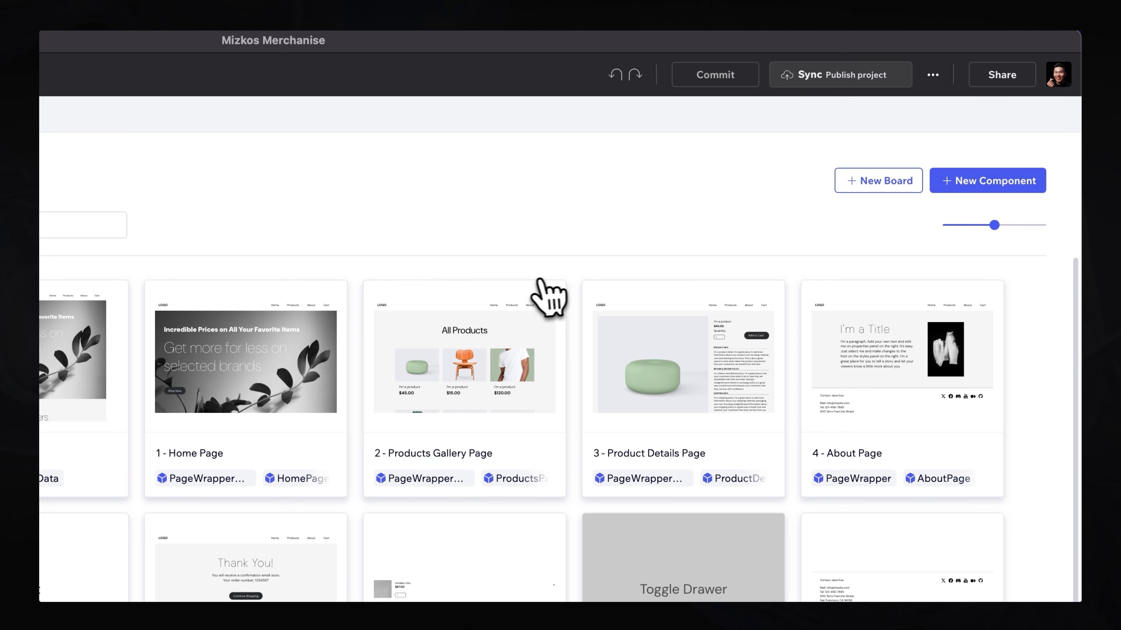
mouse_move(715, 74)
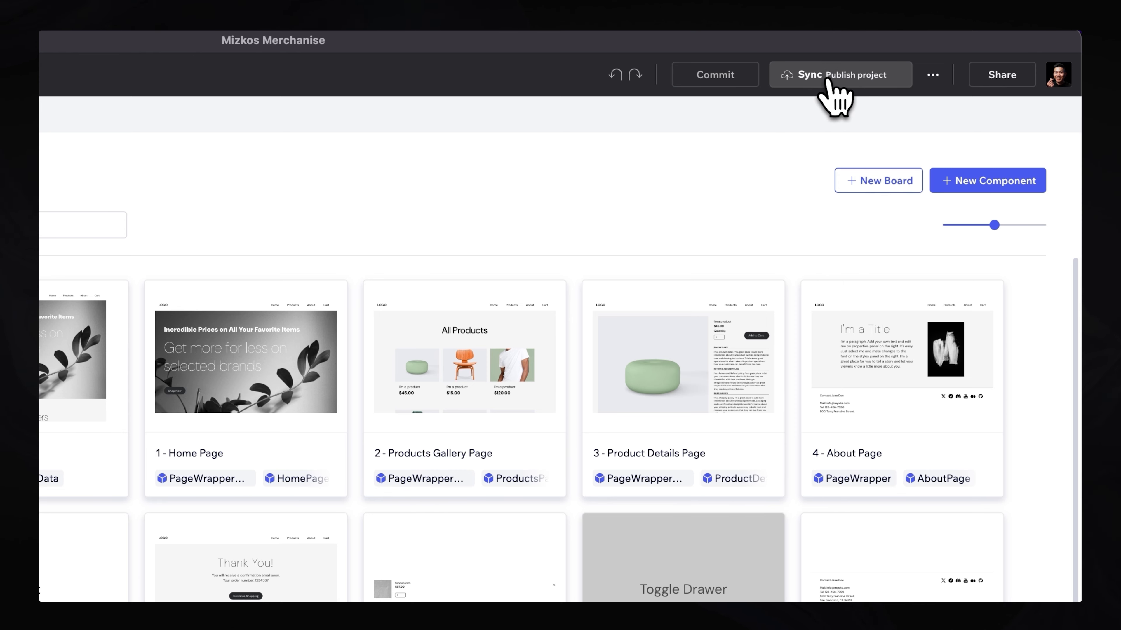
mouse_move(1010, 84)
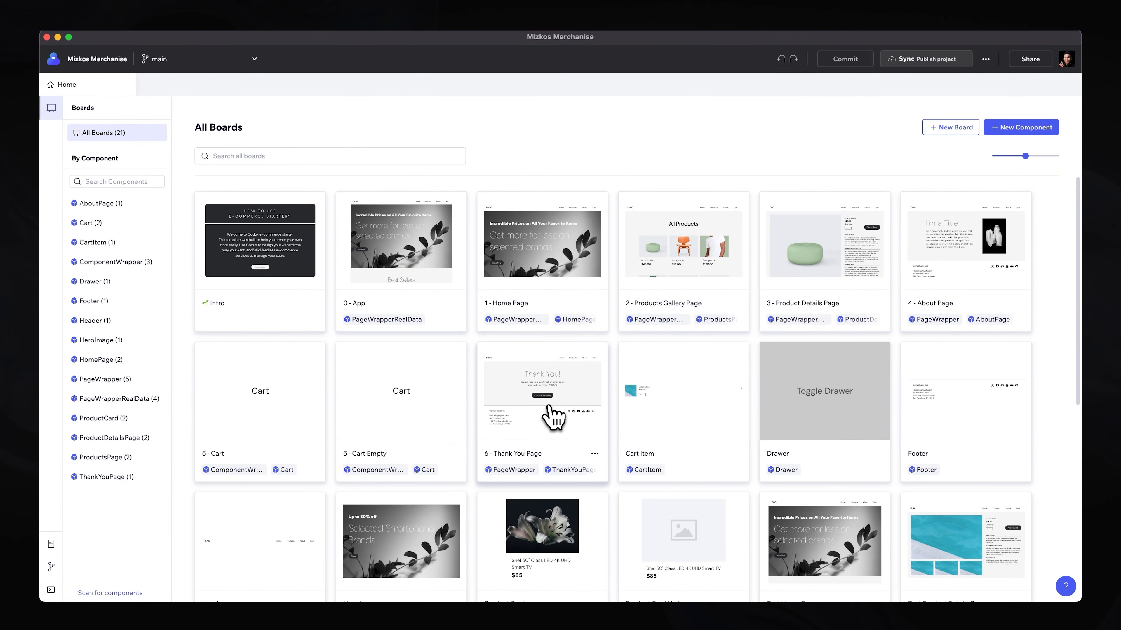
mouse_move(551, 274)
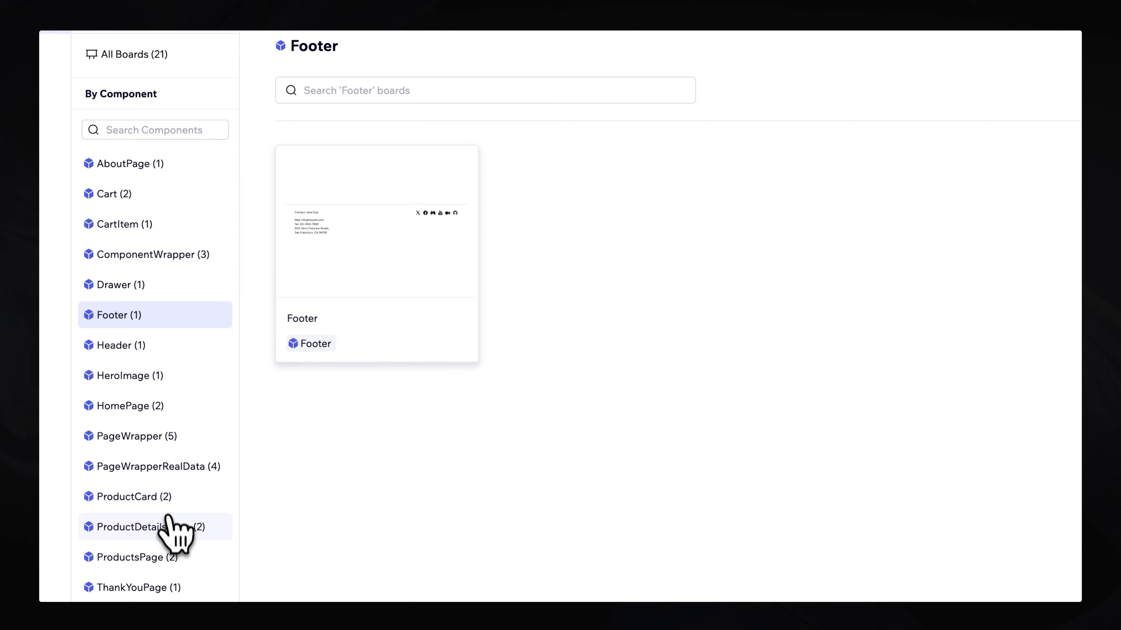
- Review the project's Git changes and scripts, then return to the boards list
left_click(131, 557)
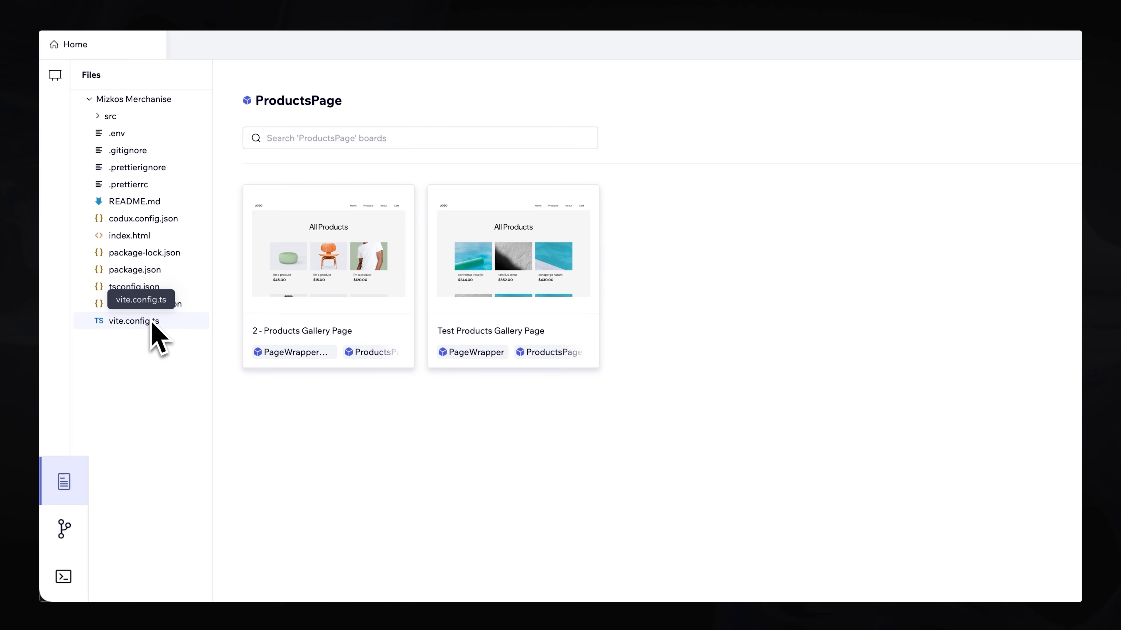
left_click(64, 529)
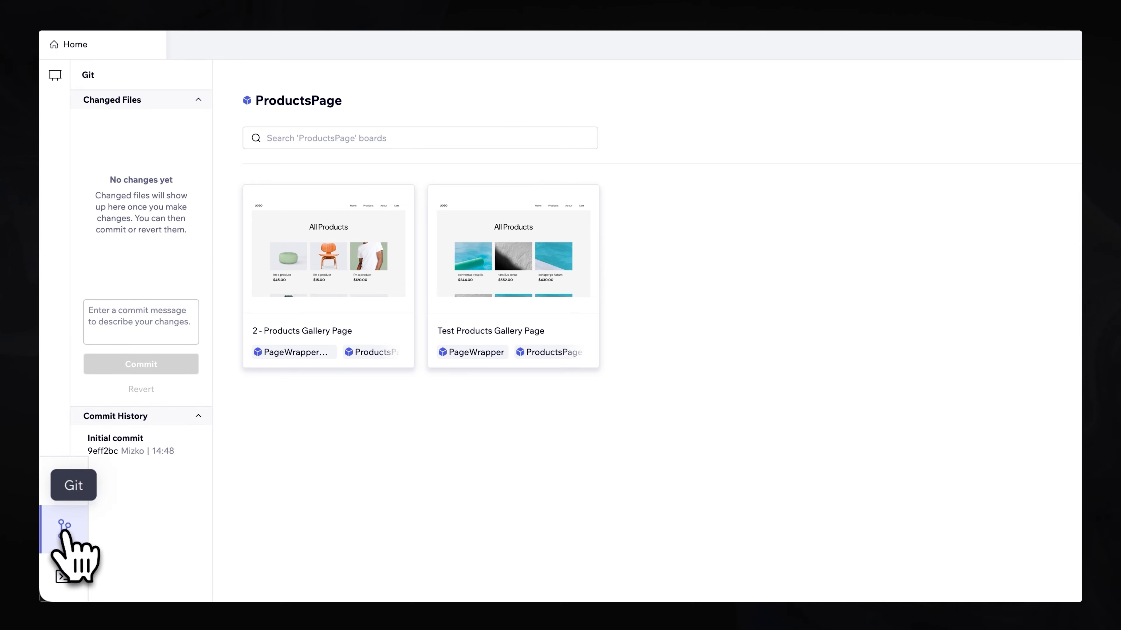
left_click(64, 579)
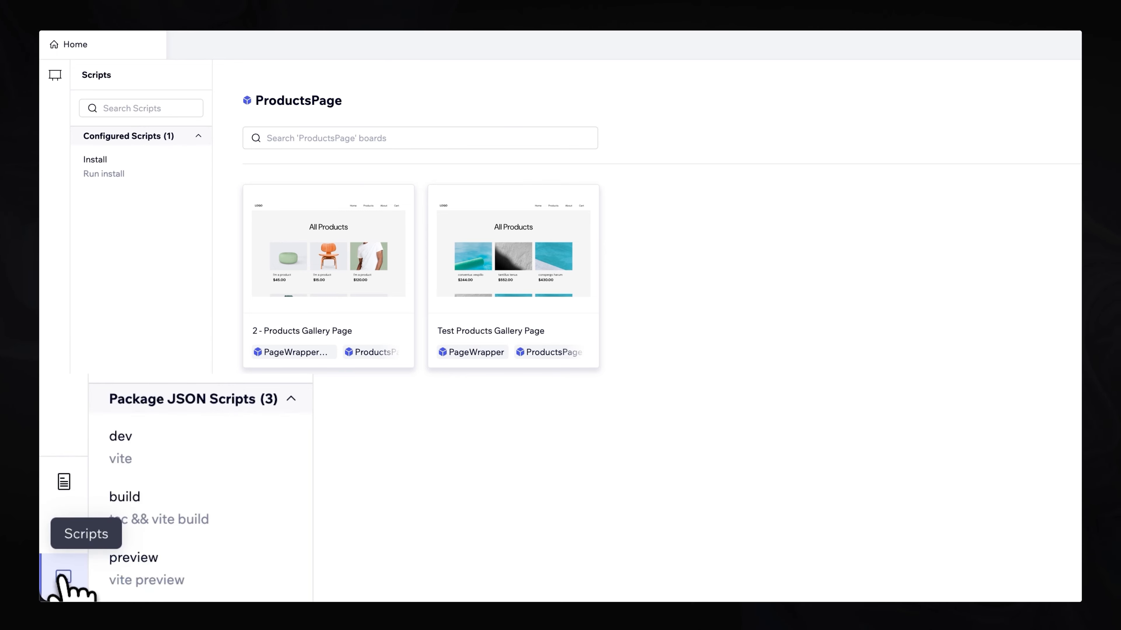
left_click(55, 75)
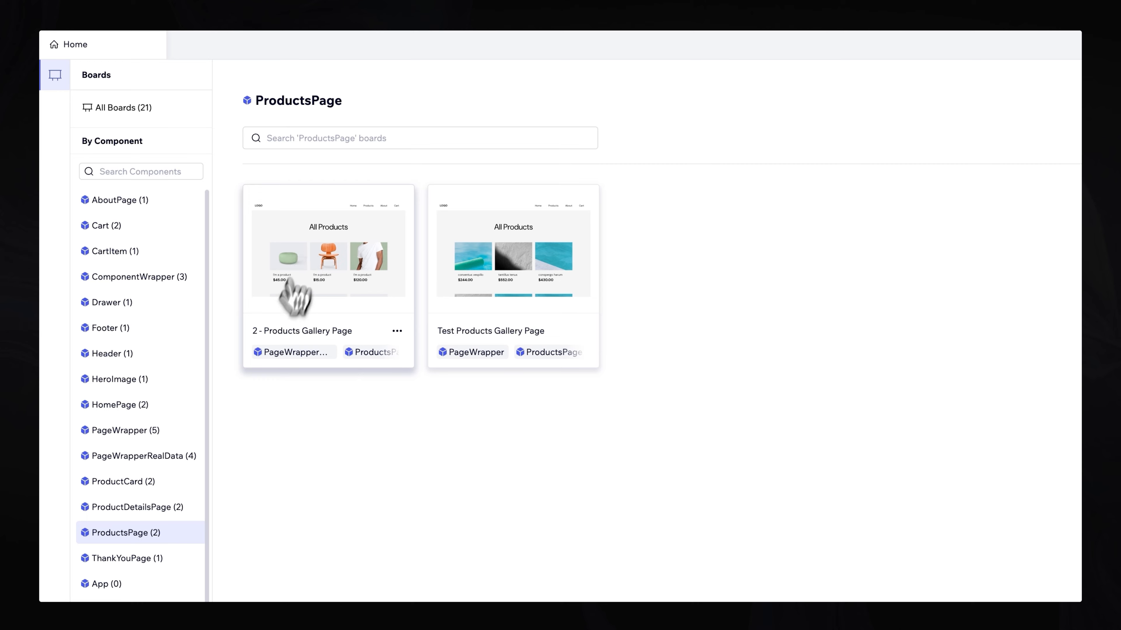
mouse_move(146, 554)
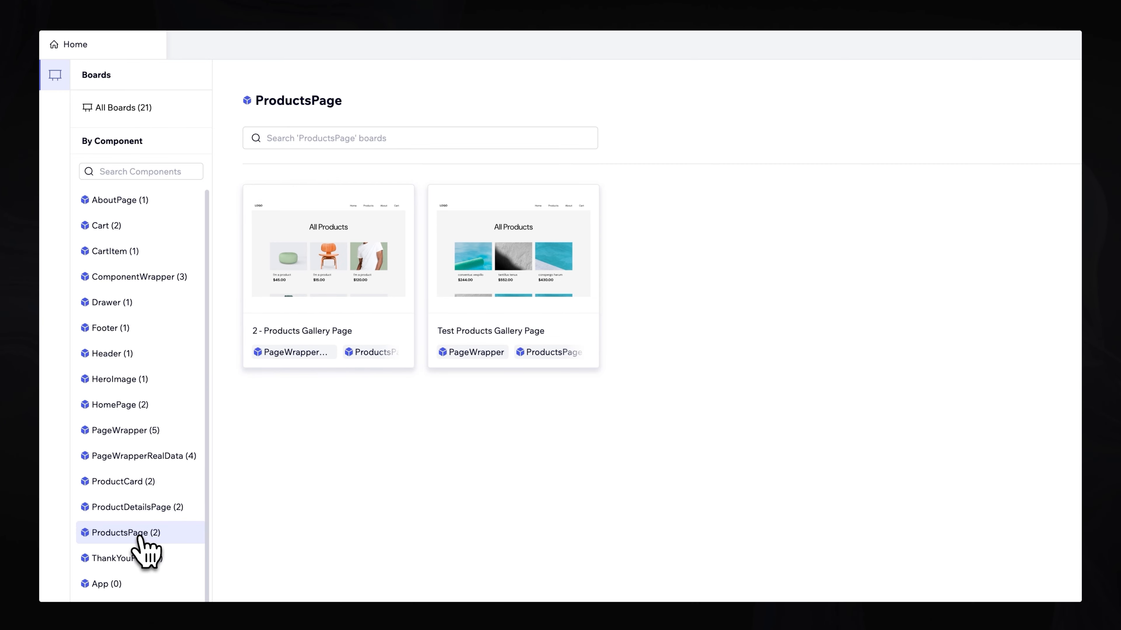
mouse_move(369, 286)
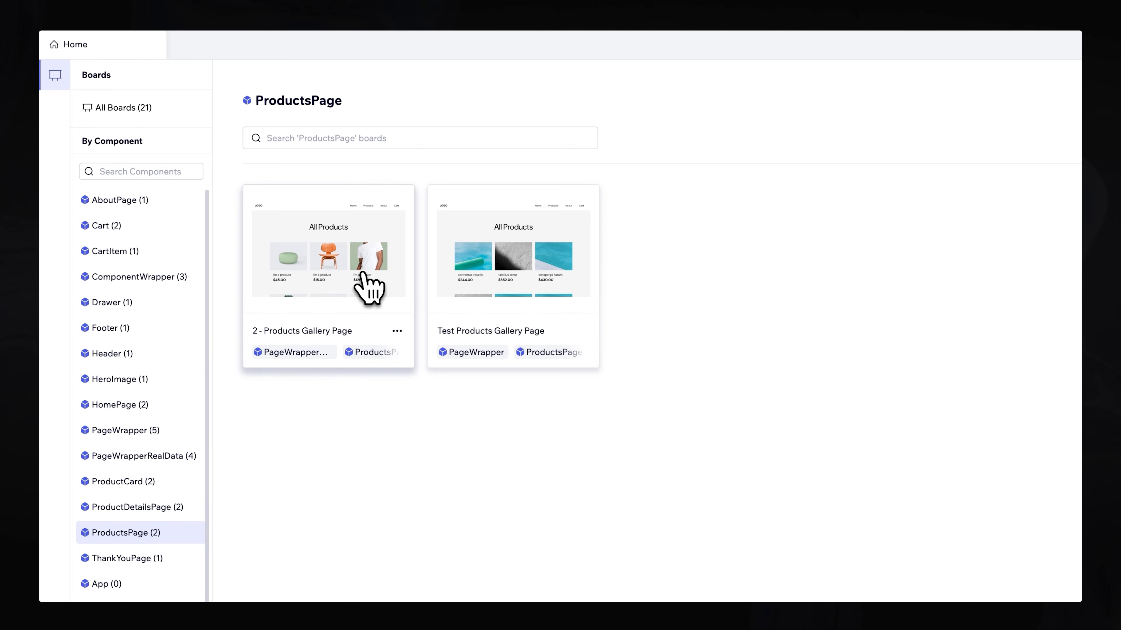
- Open the 2 - Products Gallery Page board and select the ProductCard component in the tree
double_click(328, 257)
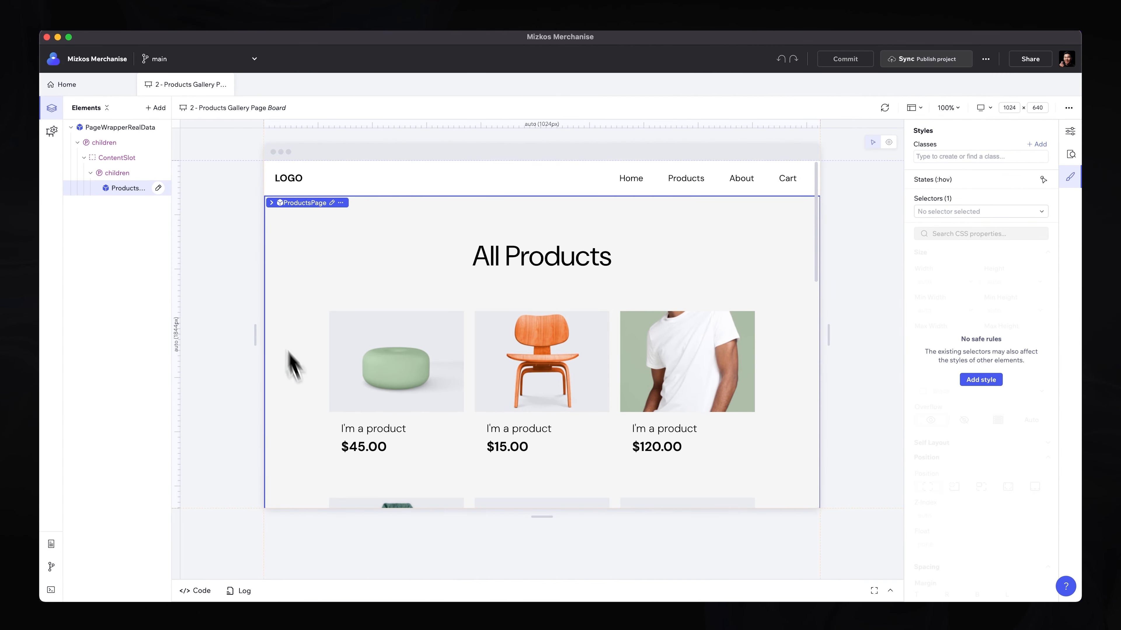
mouse_move(375, 461)
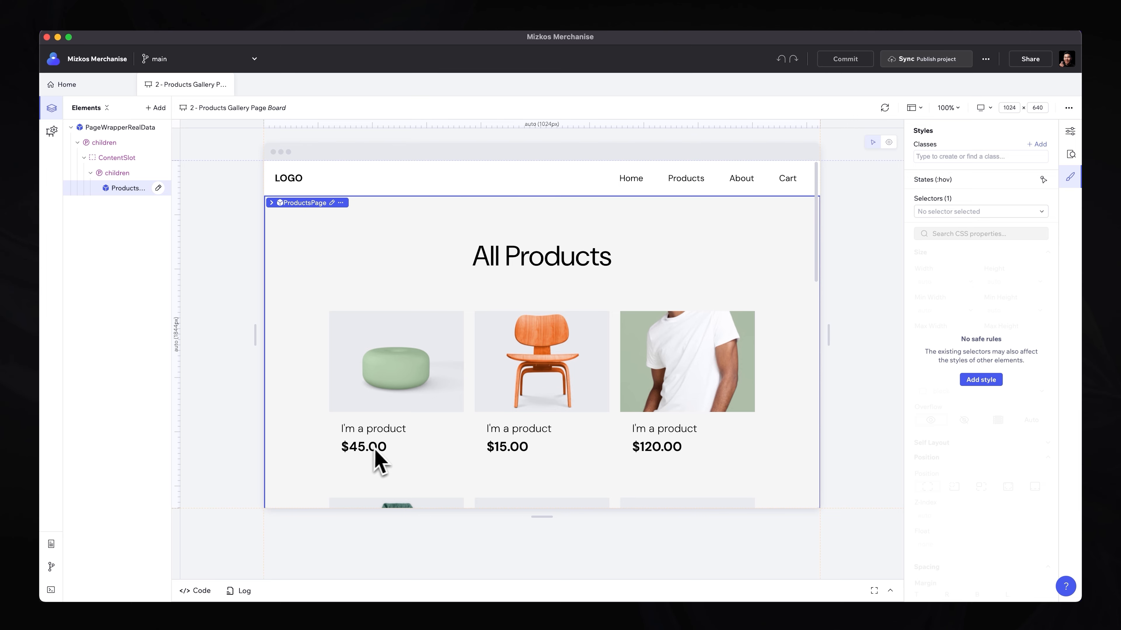
mouse_move(338, 334)
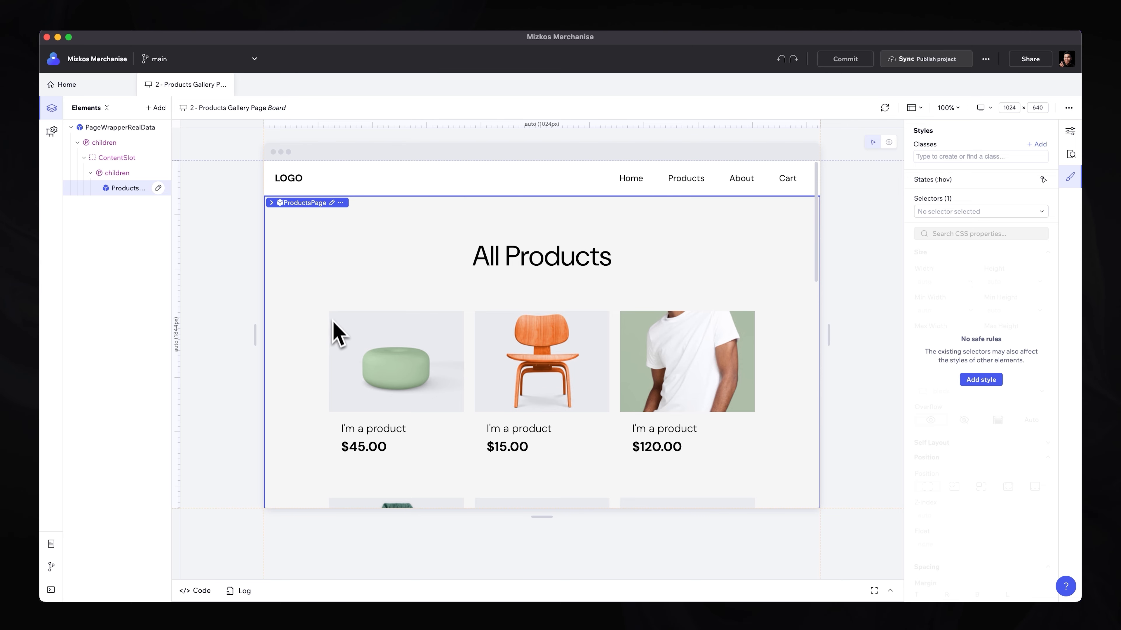
mouse_move(469, 363)
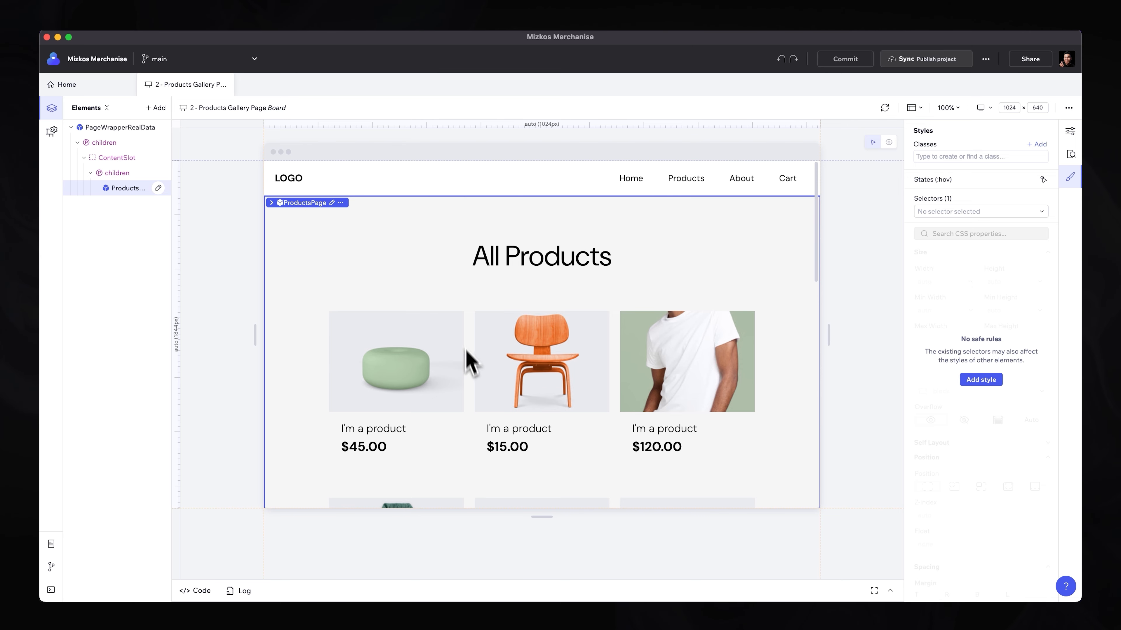
mouse_move(459, 322)
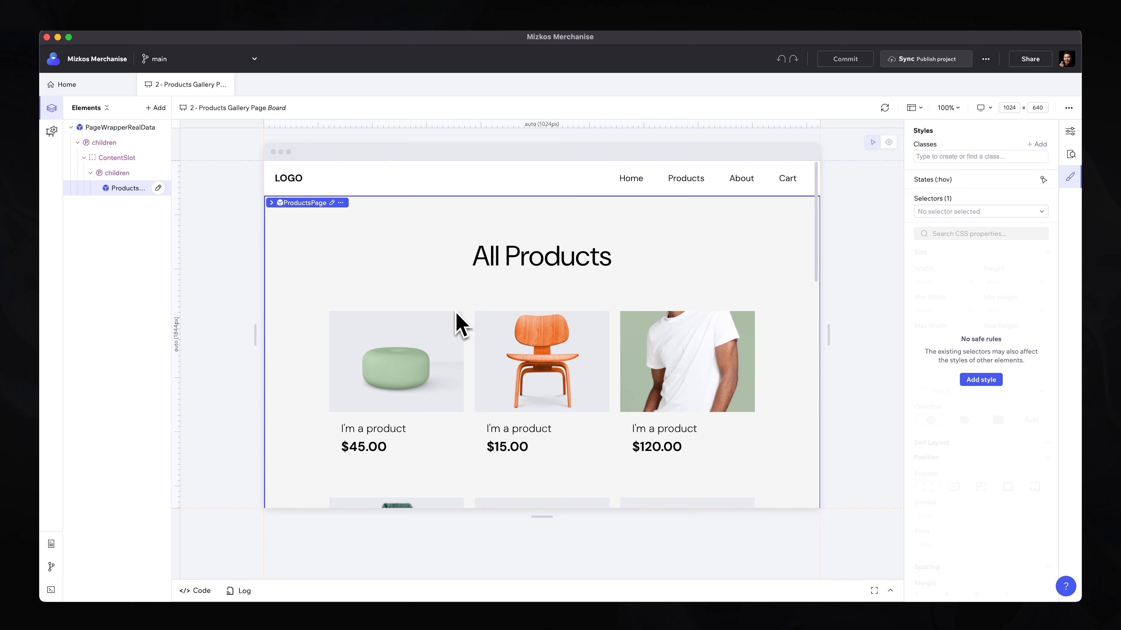
mouse_move(442, 325)
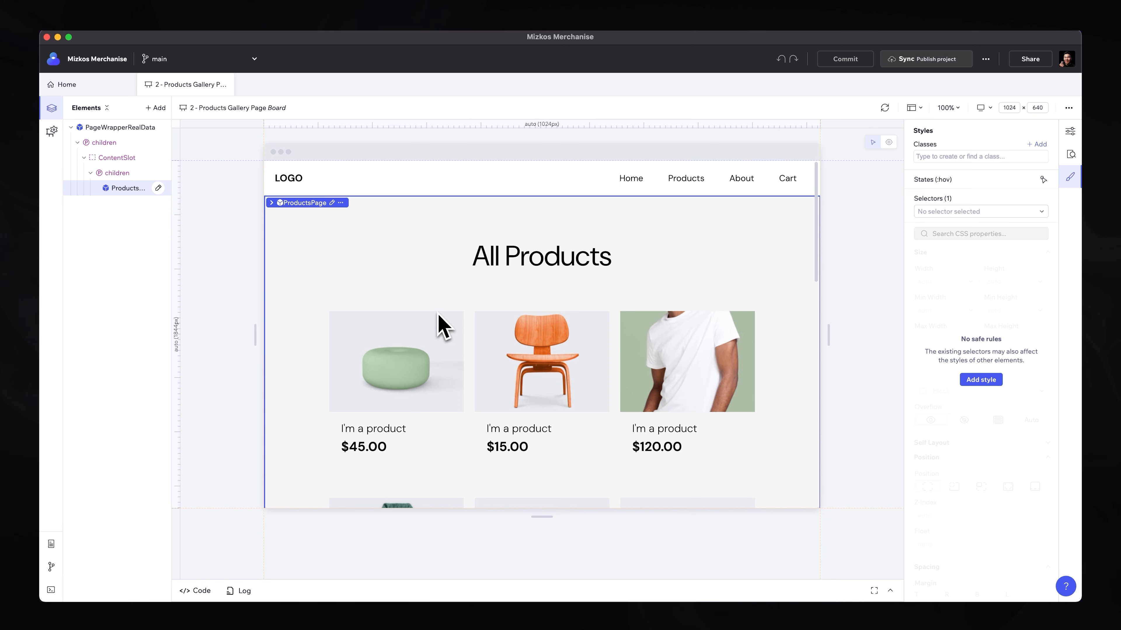
mouse_move(432, 325)
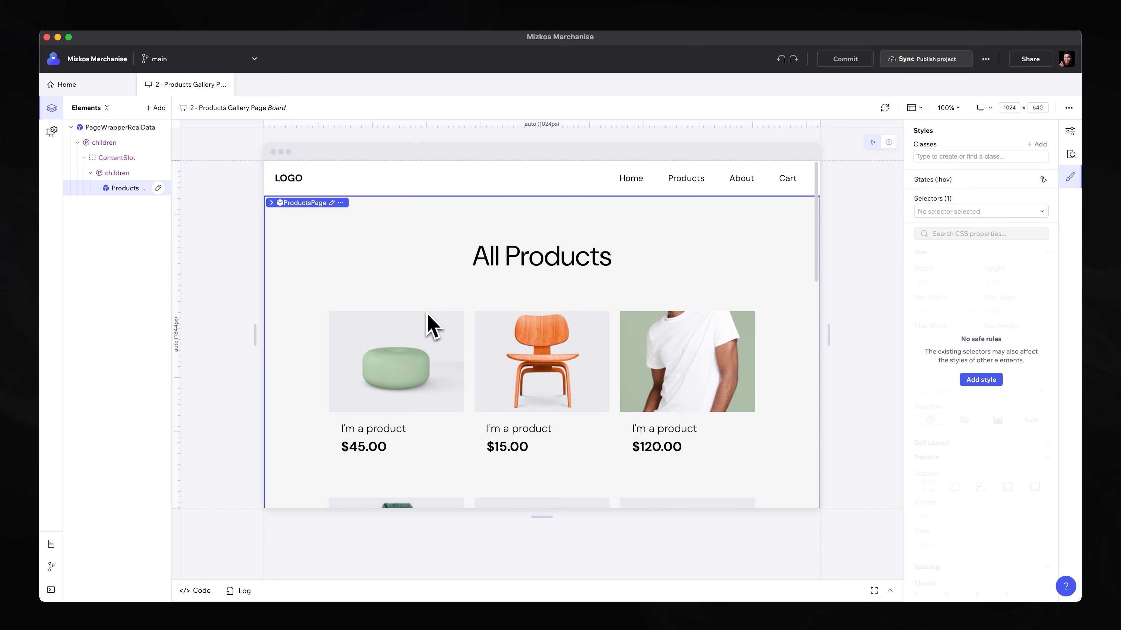
mouse_move(423, 350)
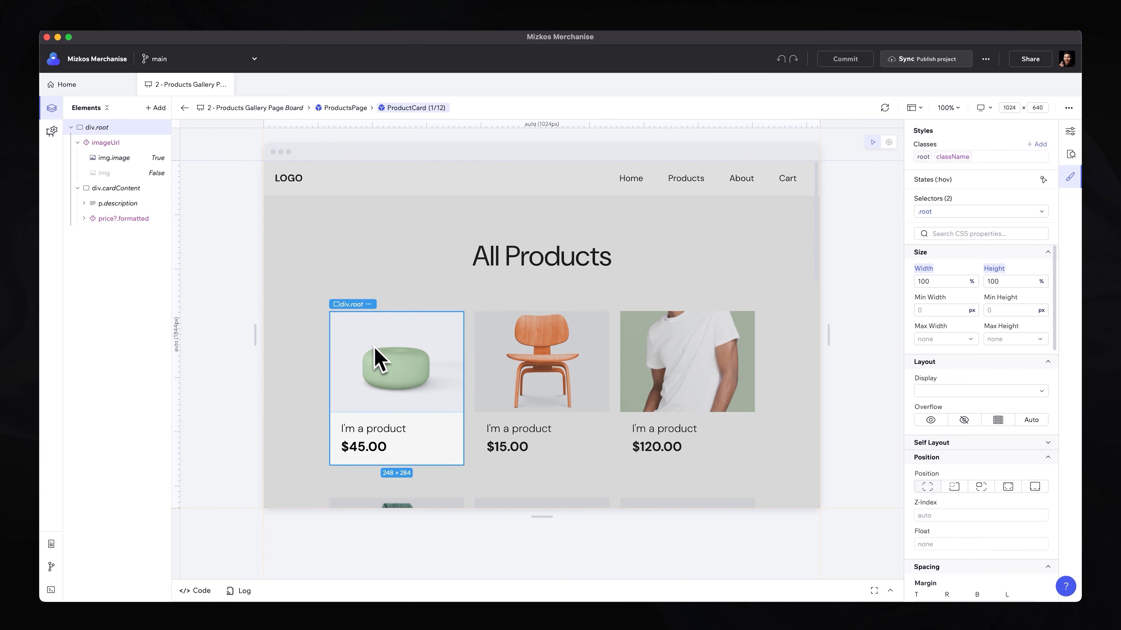
left_click(102, 142)
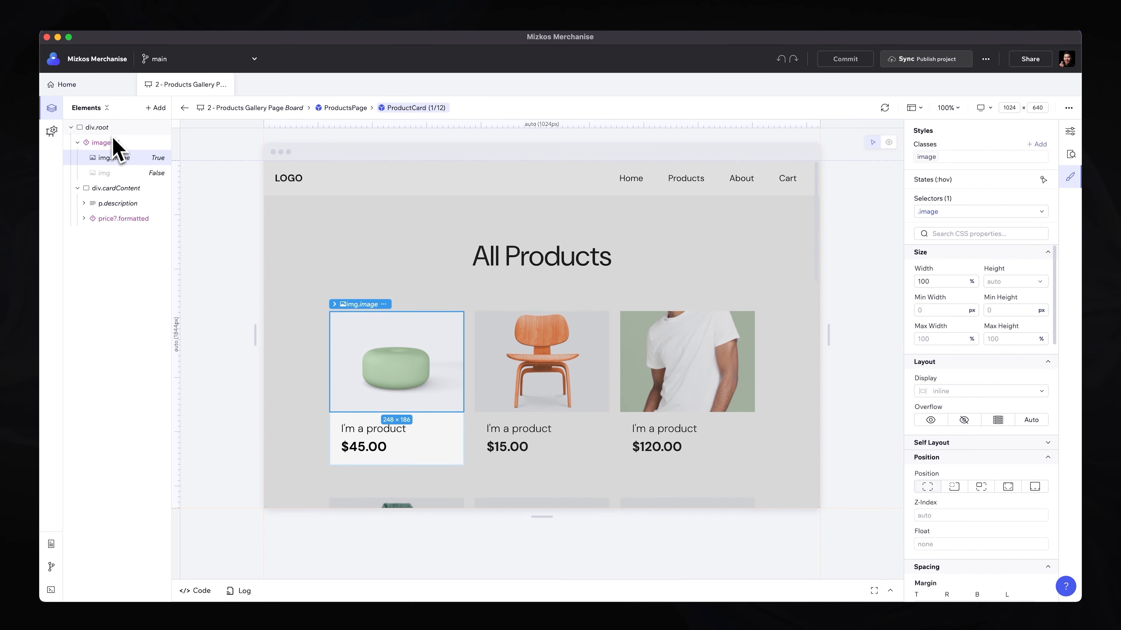
left_click(345, 108)
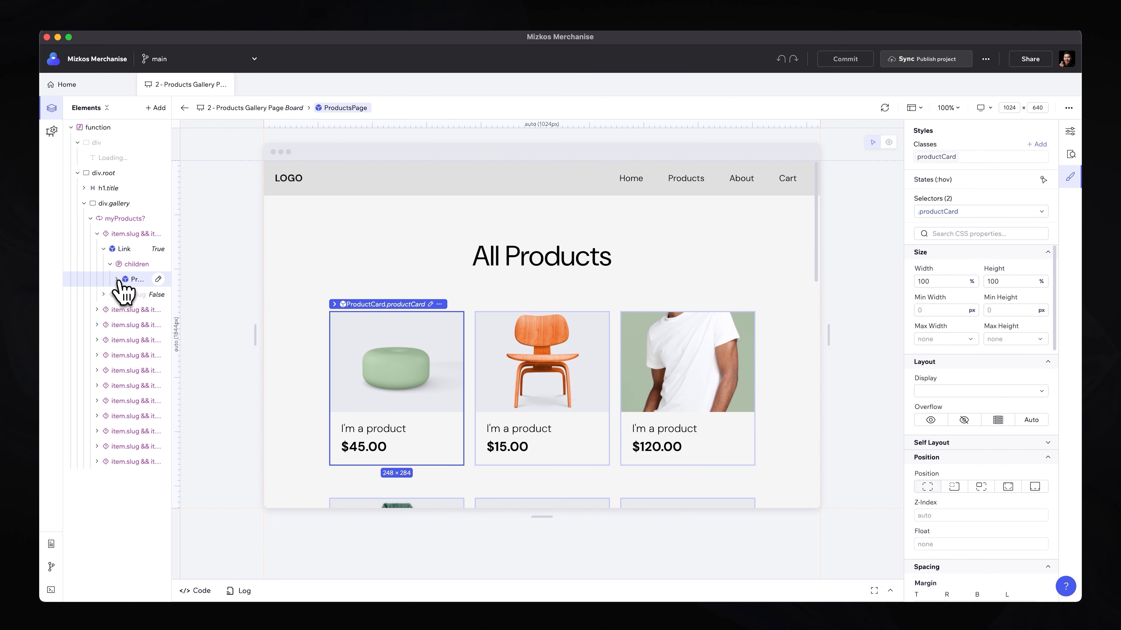
left_click(104, 279)
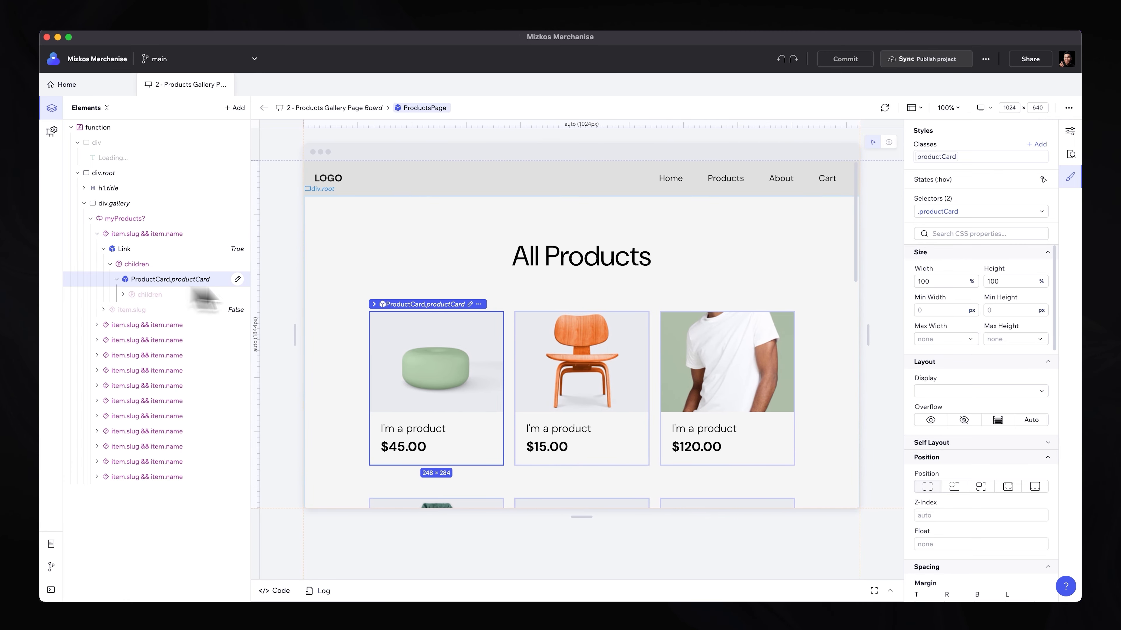
mouse_move(968, 157)
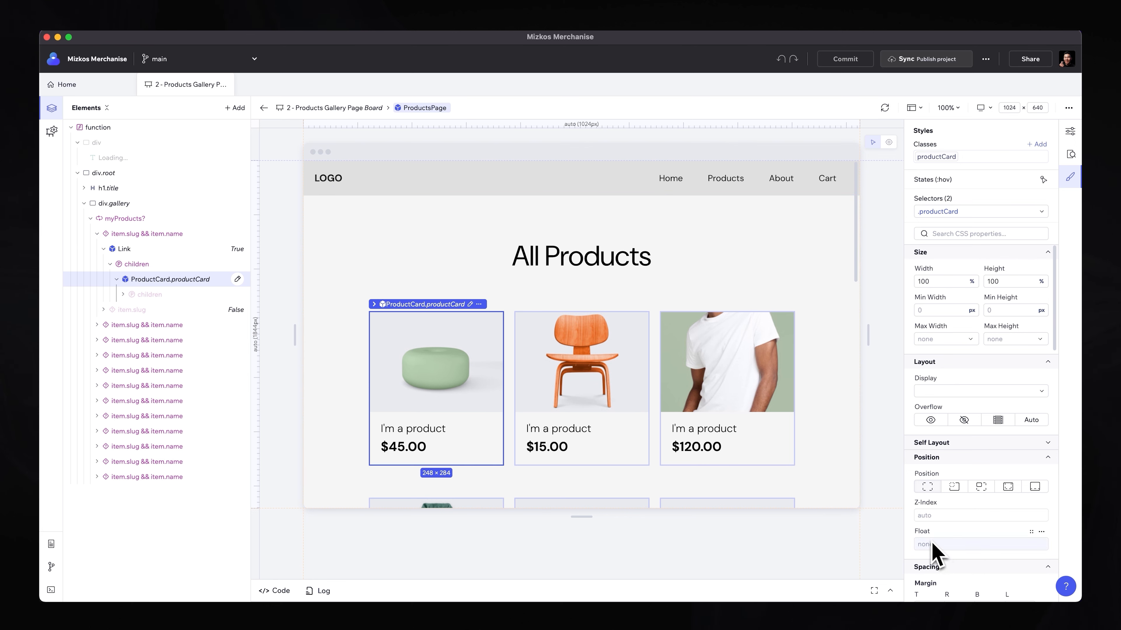
mouse_move(943, 561)
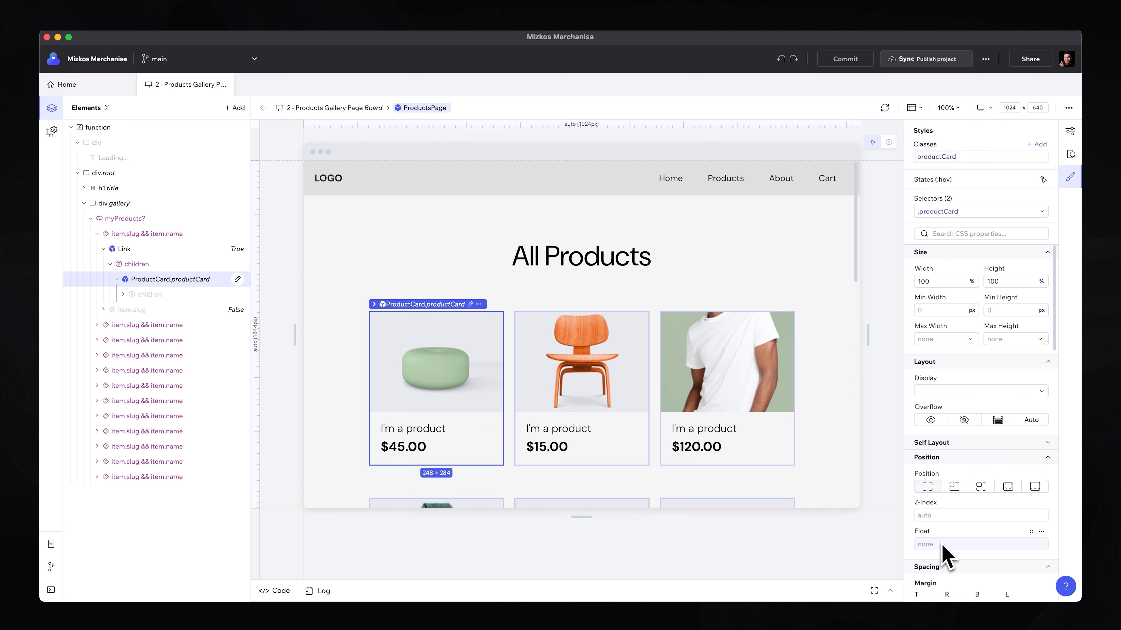
mouse_move(845, 59)
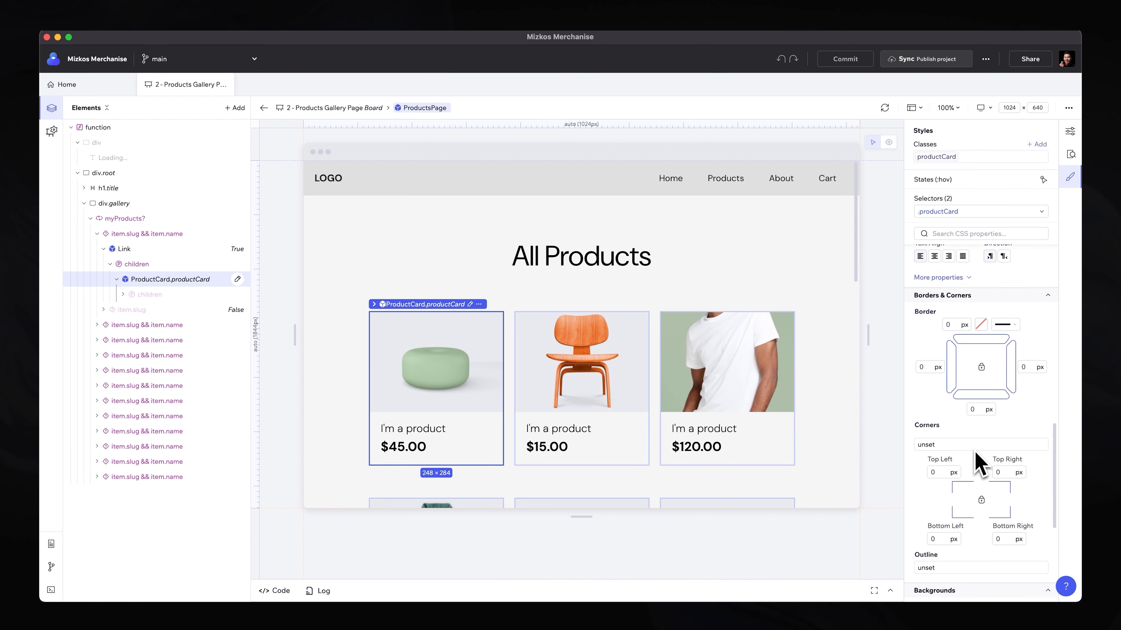
- Give the card a 1px $charcoal-black border with 8px rounded corners
left_click(948, 325)
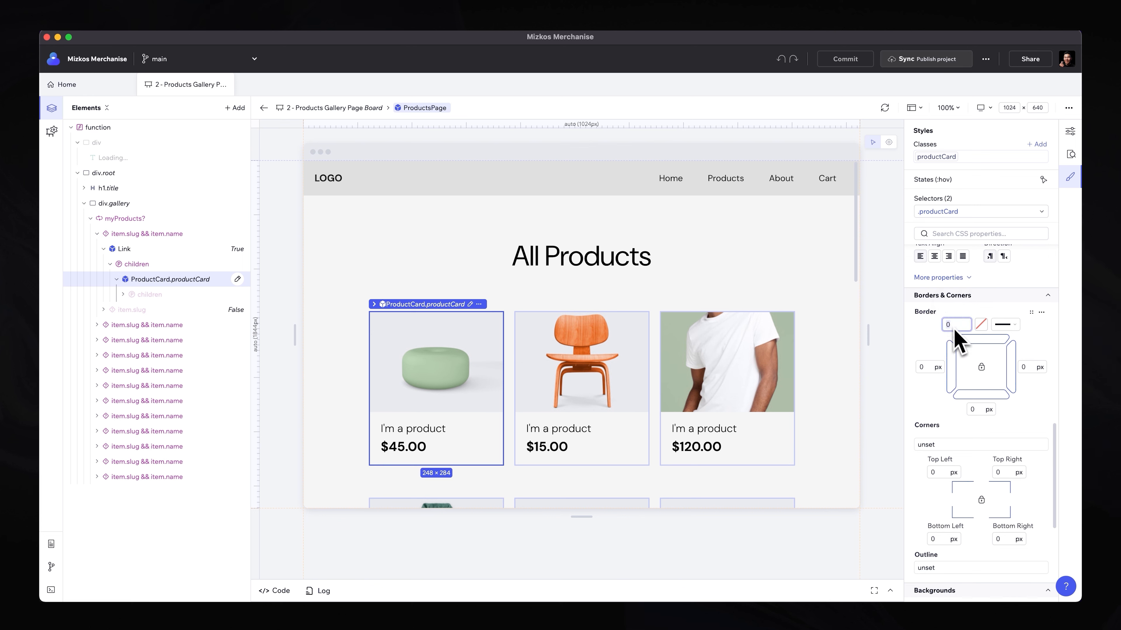
type("1")
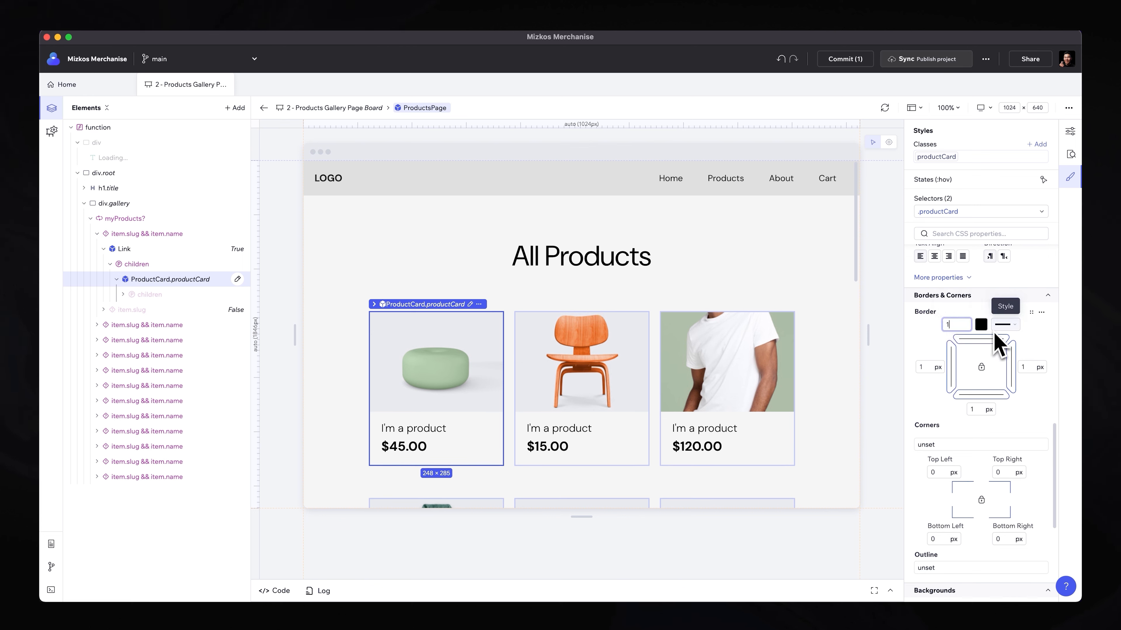
left_click(980, 324)
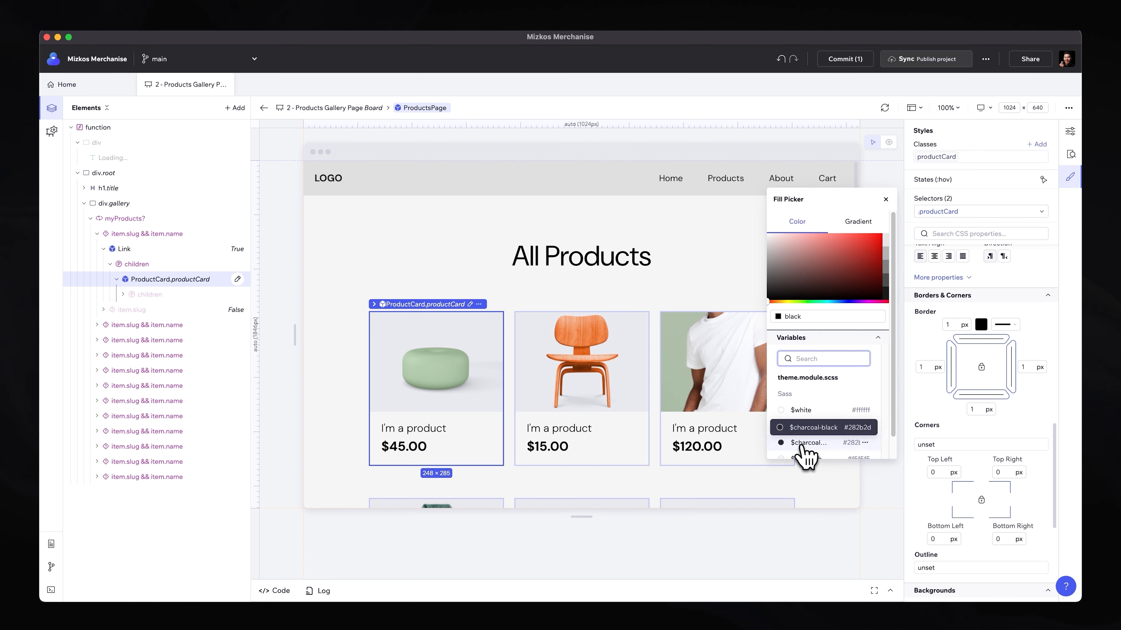
left_click(809, 427)
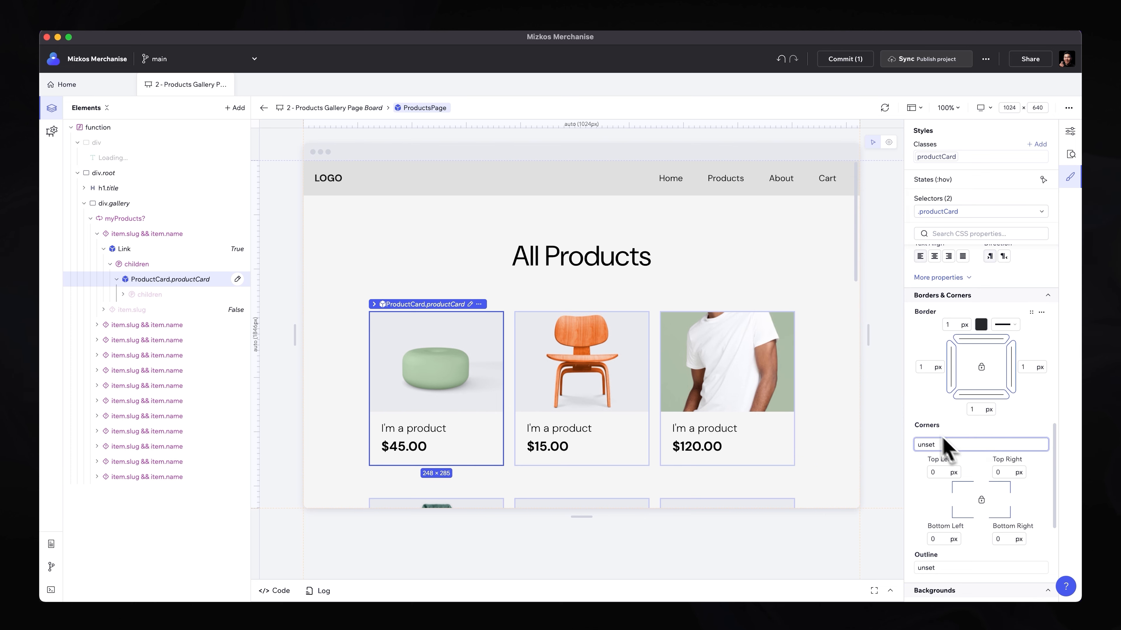
type("8")
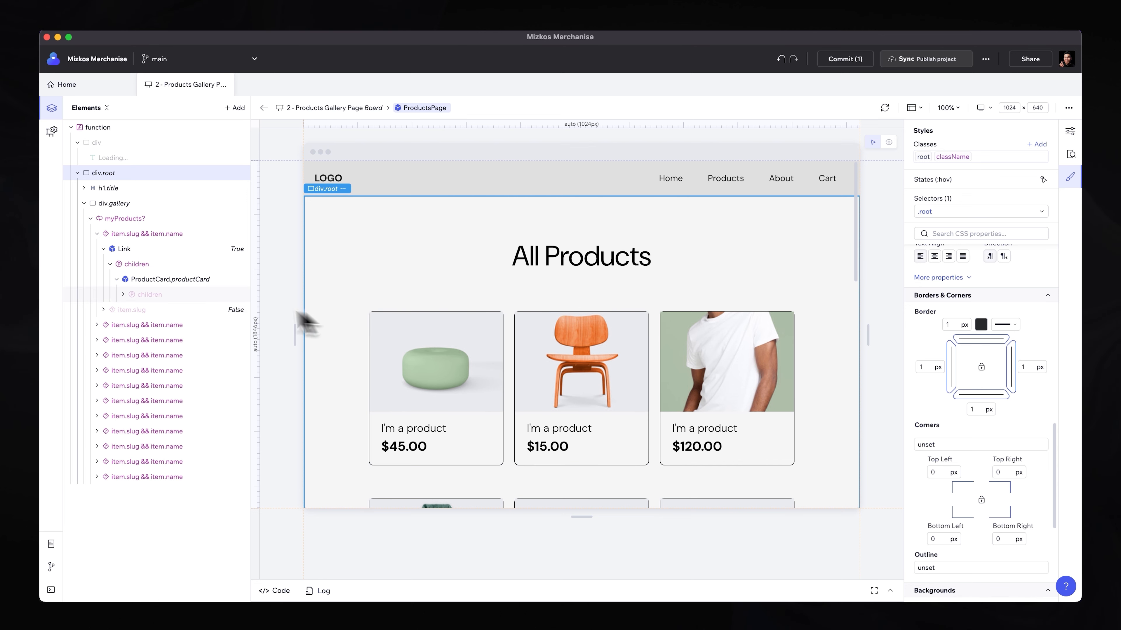
- Edit the ProductCard component and round its img.image corners to 8px
left_click(436, 361)
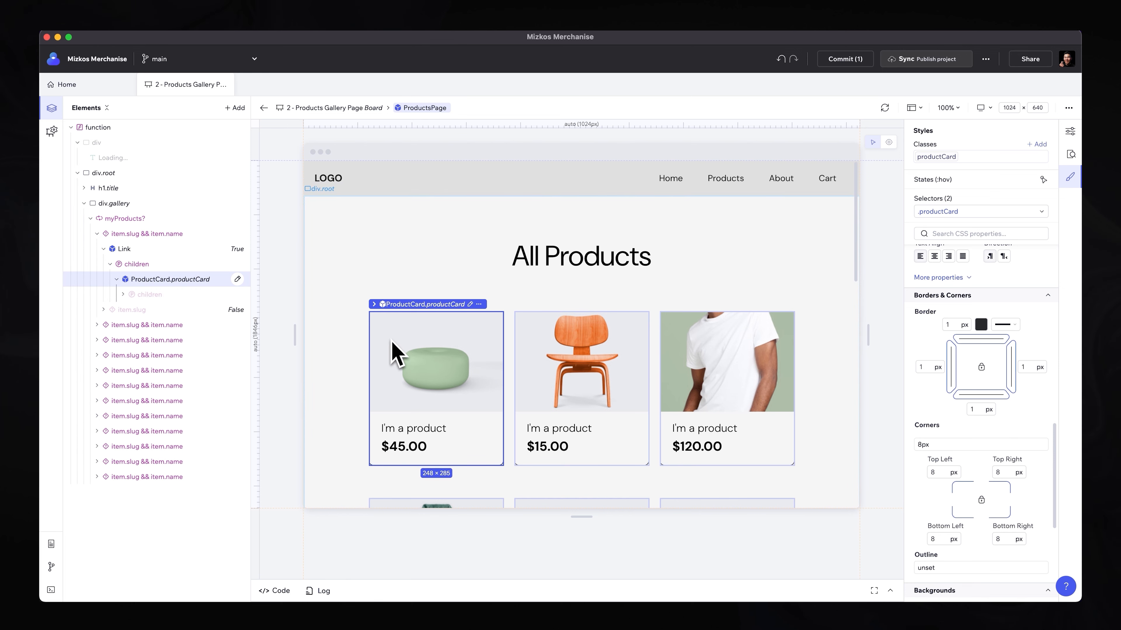
double_click(412, 361)
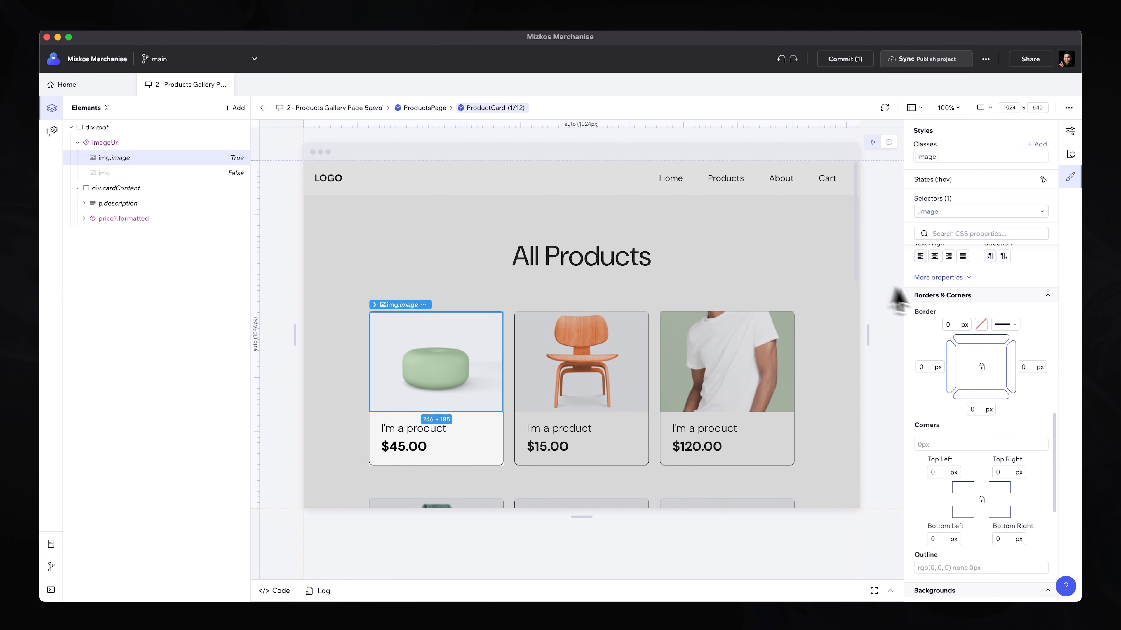
type("8")
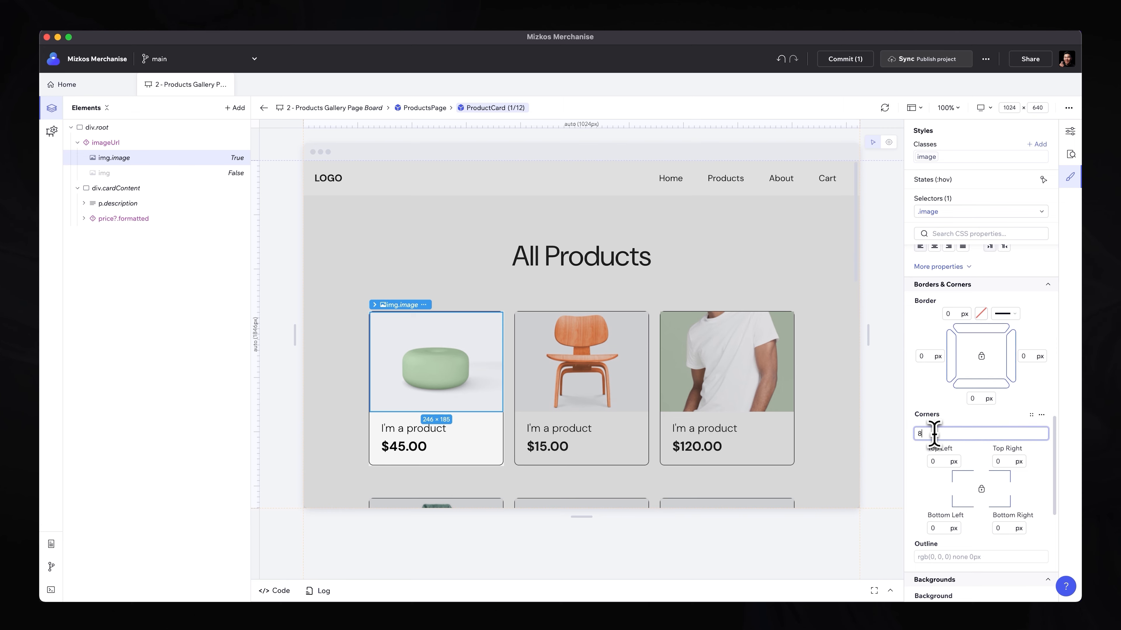
type("8")
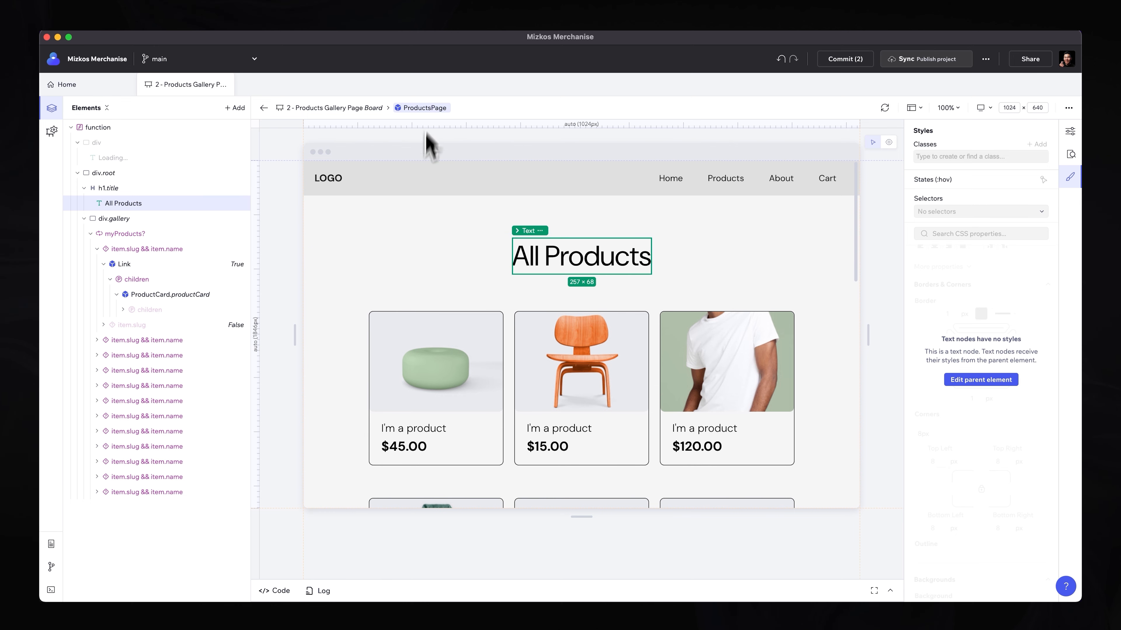
mouse_move(411, 429)
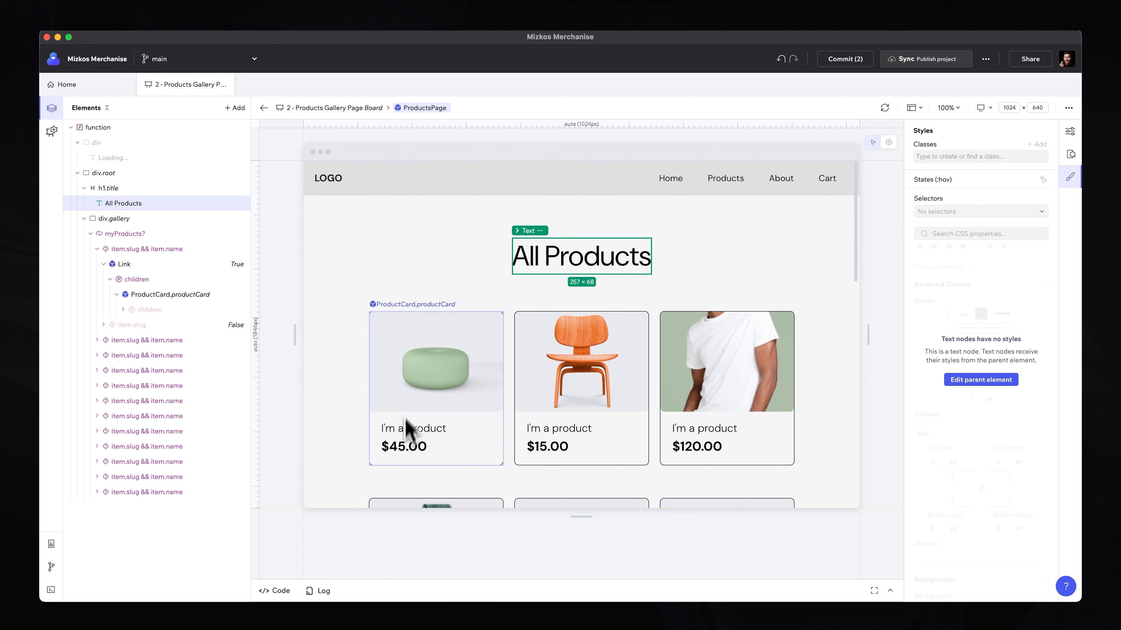
mouse_move(411, 463)
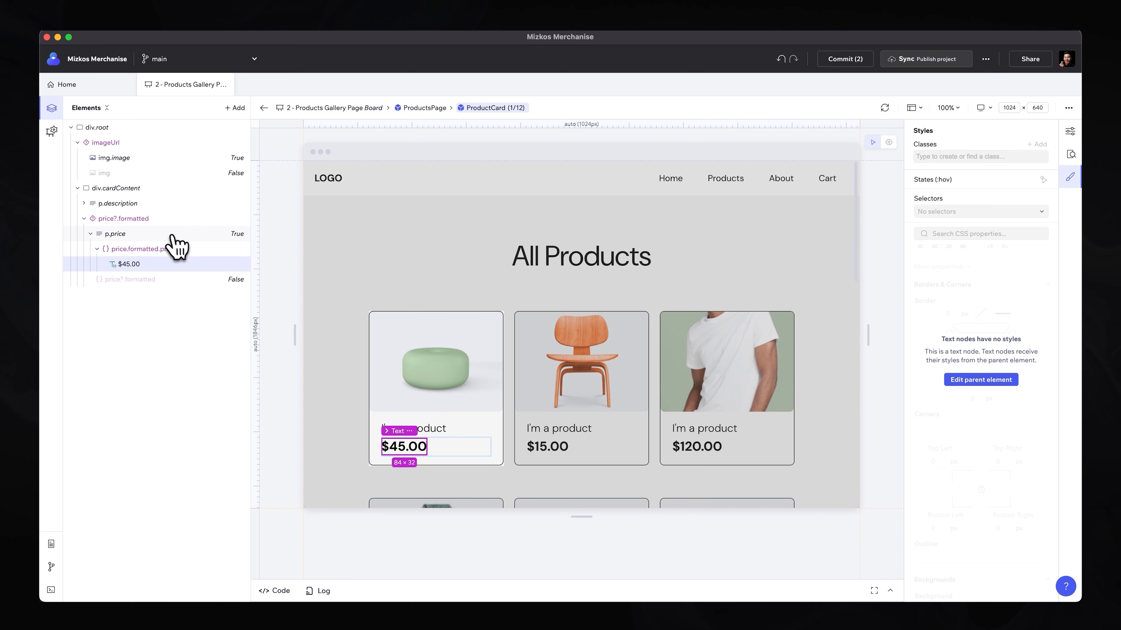
- Style the card's .price class with a 20px font size
left_click(114, 233)
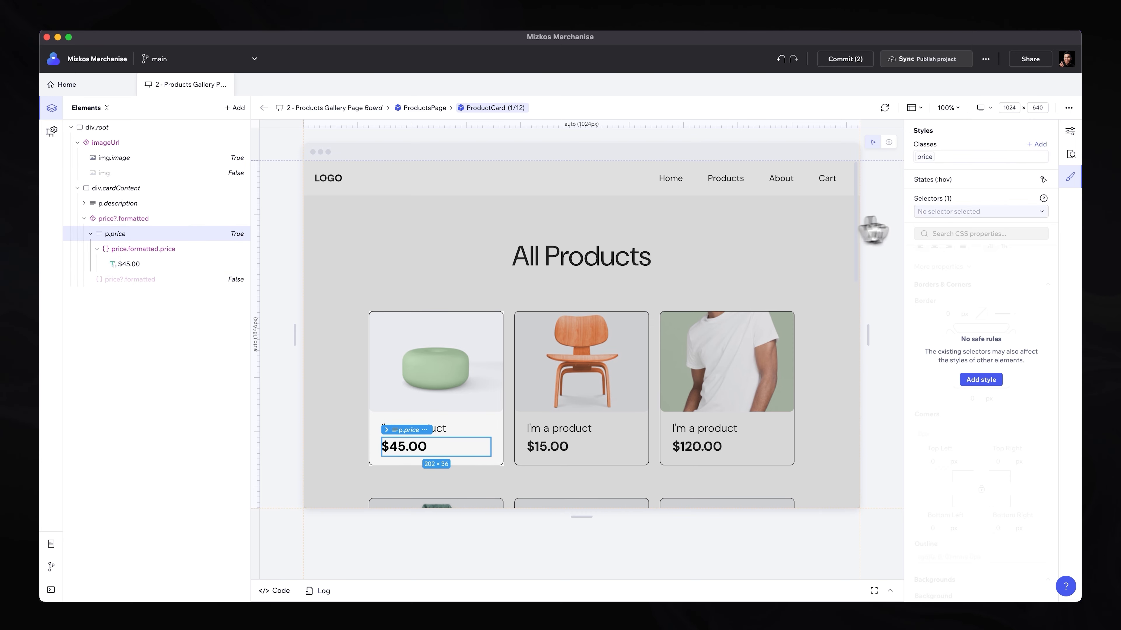
left_click(980, 210)
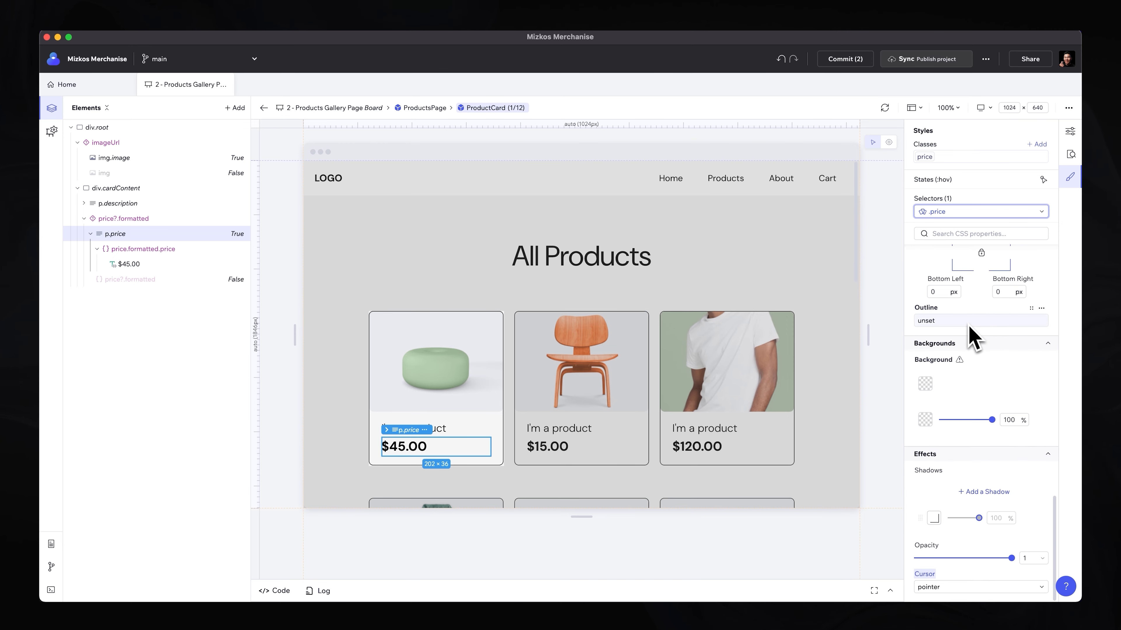
scroll("down", 3)
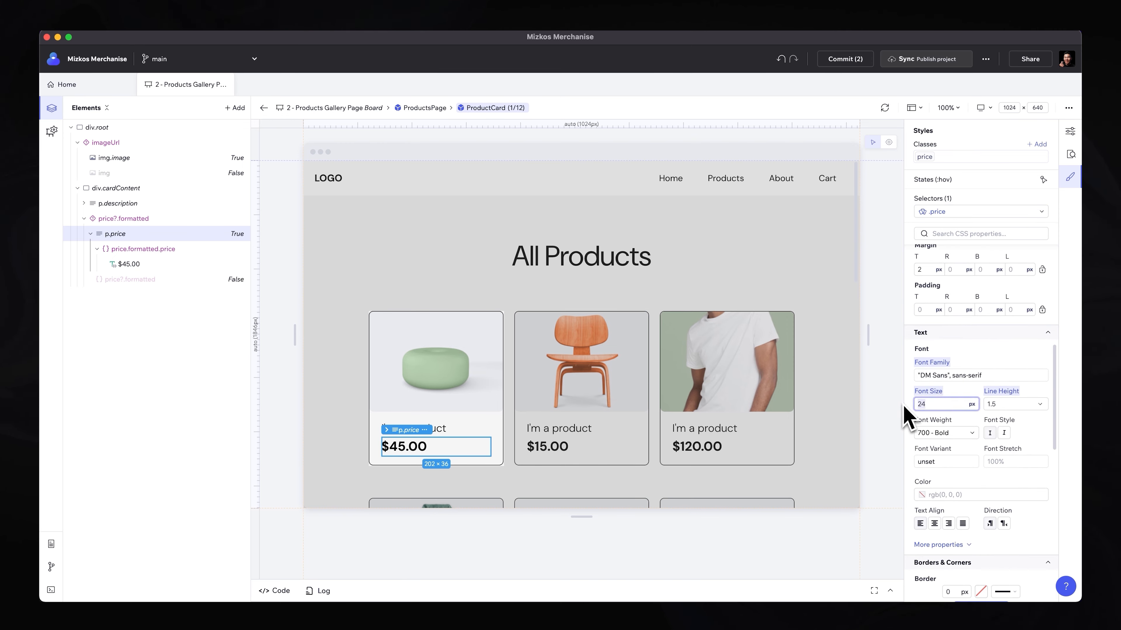
type("18")
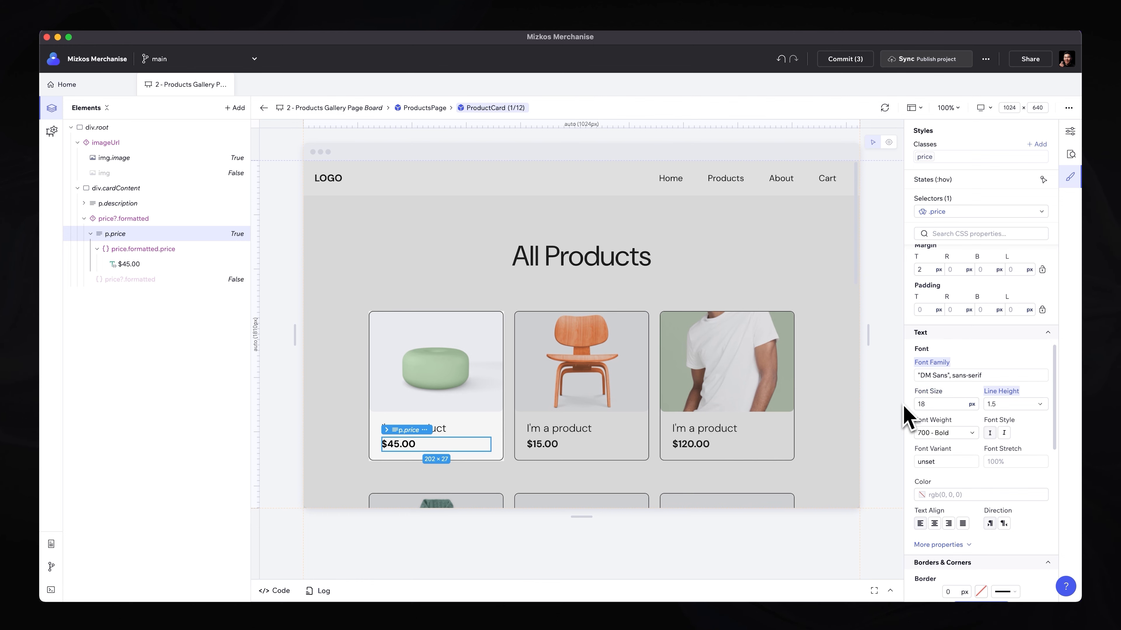
mouse_move(710, 461)
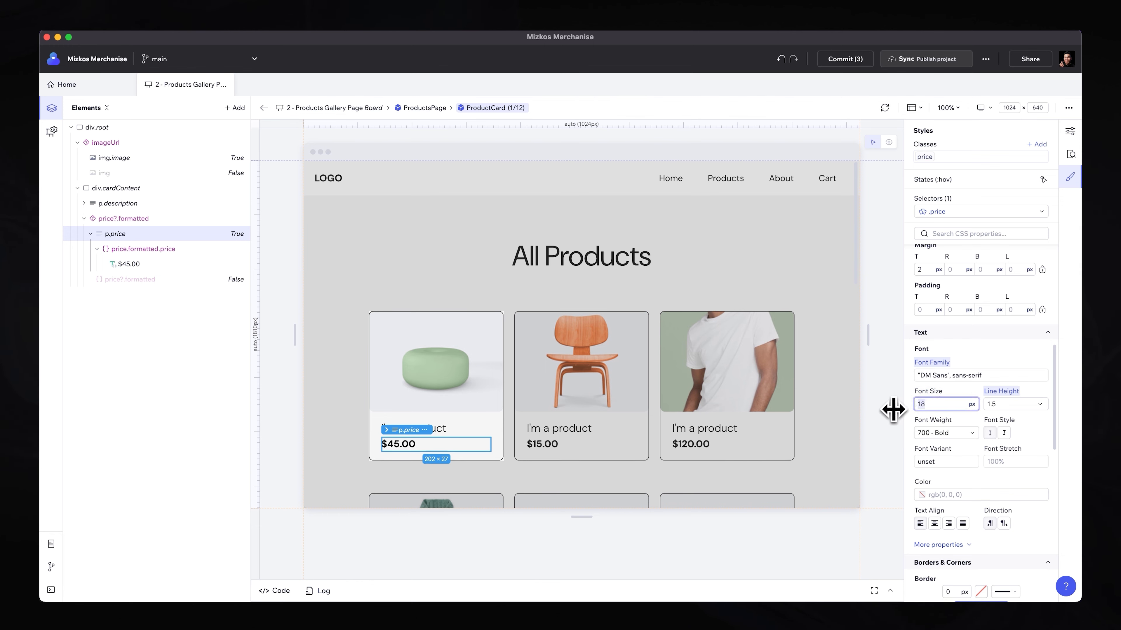
type("20")
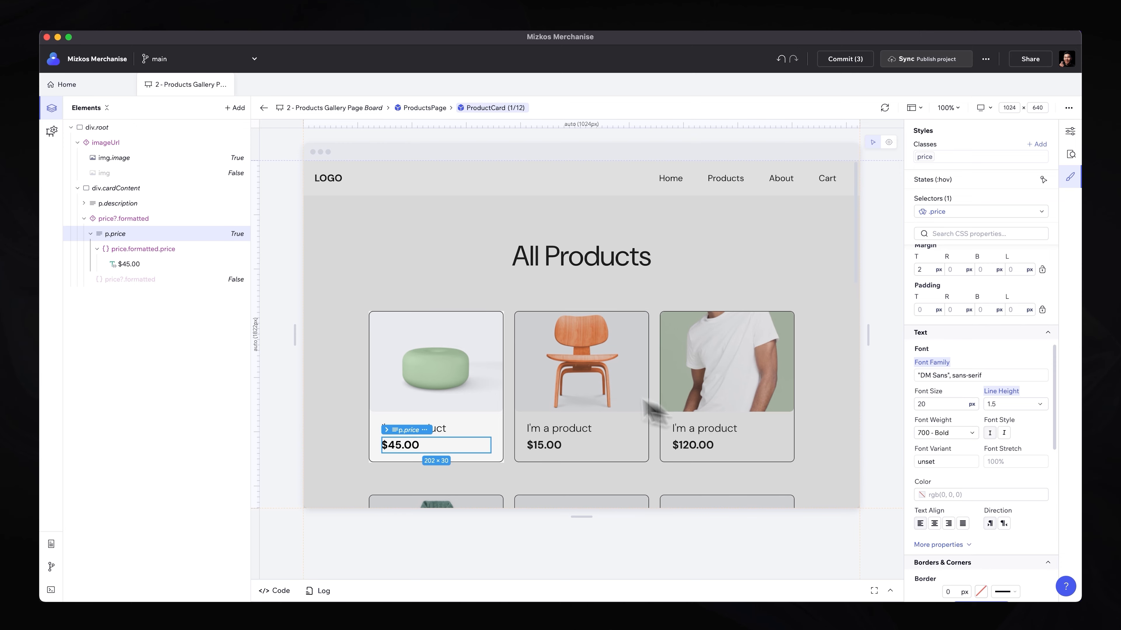
mouse_move(290, 198)
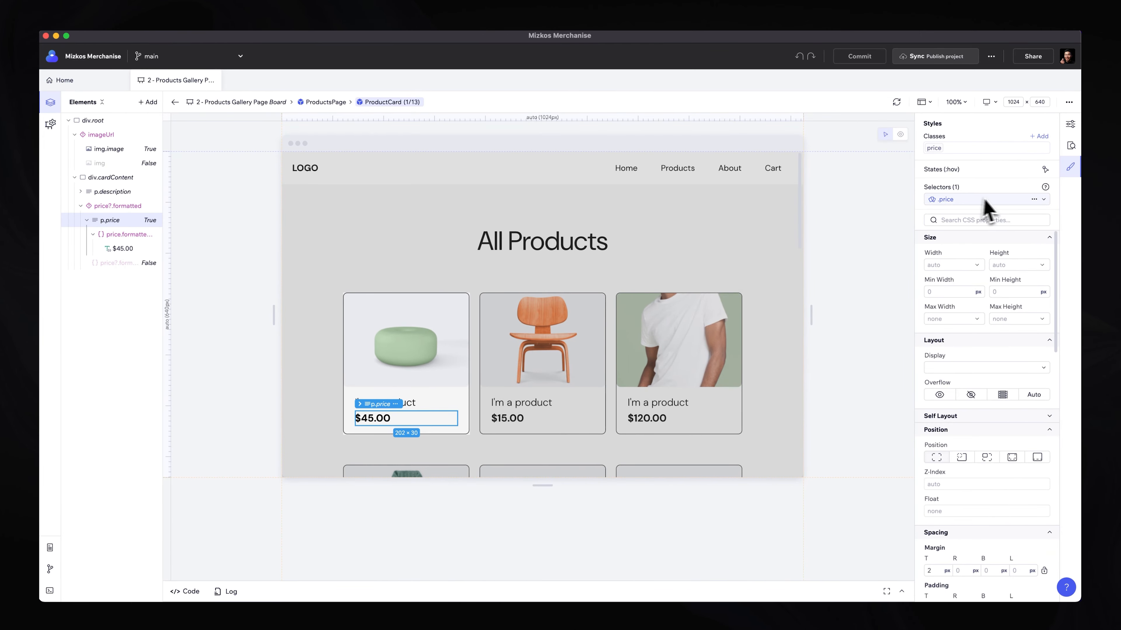
mouse_move(945, 199)
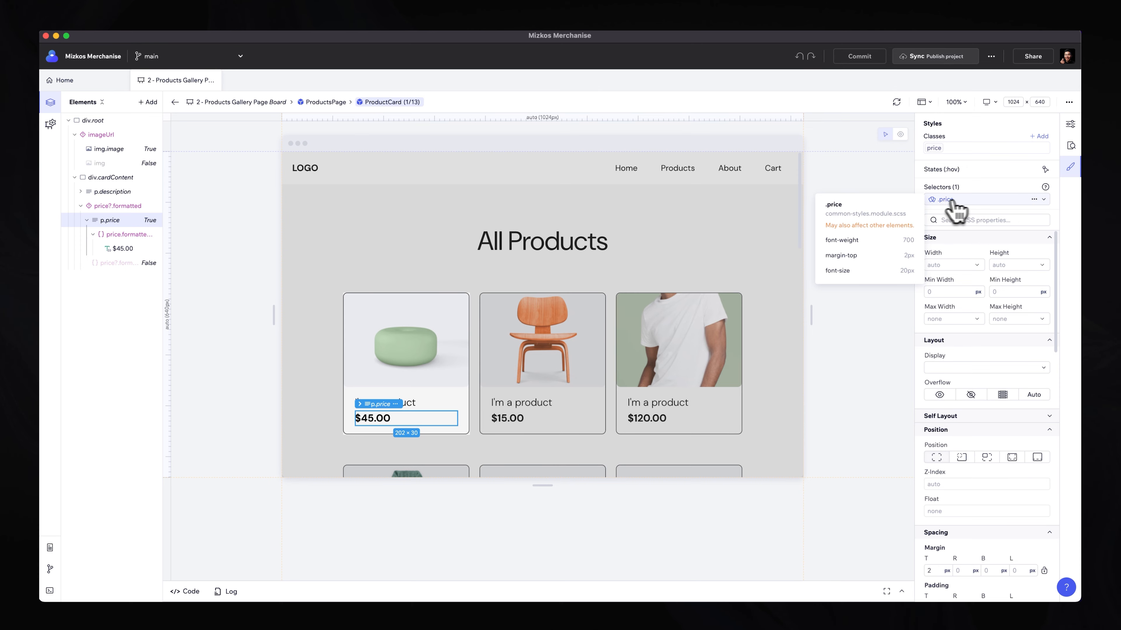
- View the stylesheet code behind the .price rule in the code drawer
left_click(1034, 198)
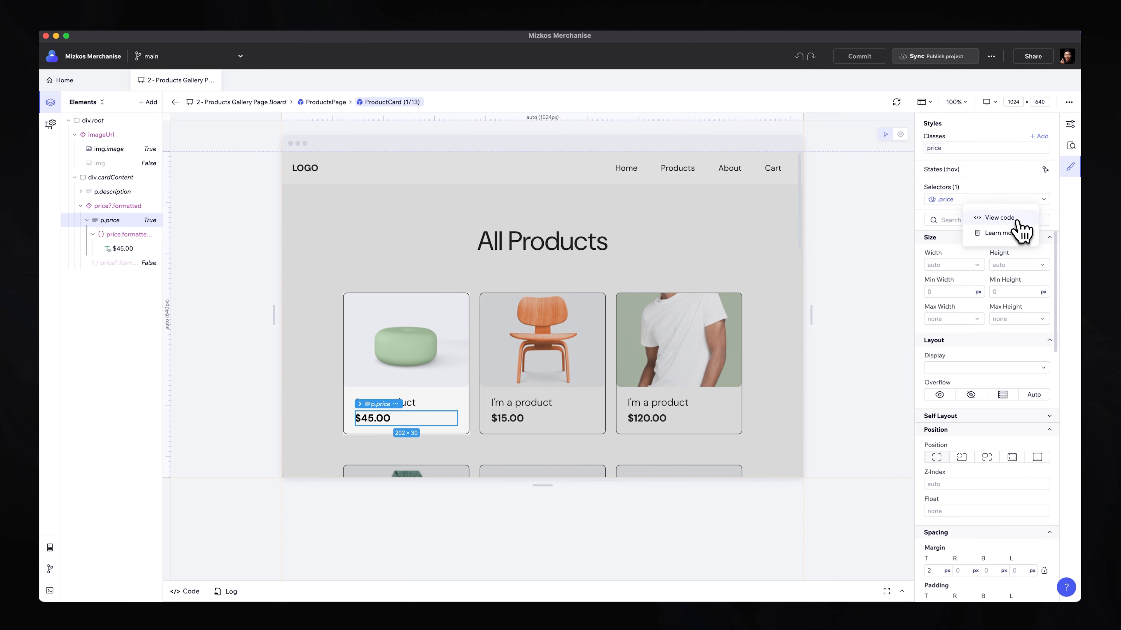
left_click(999, 218)
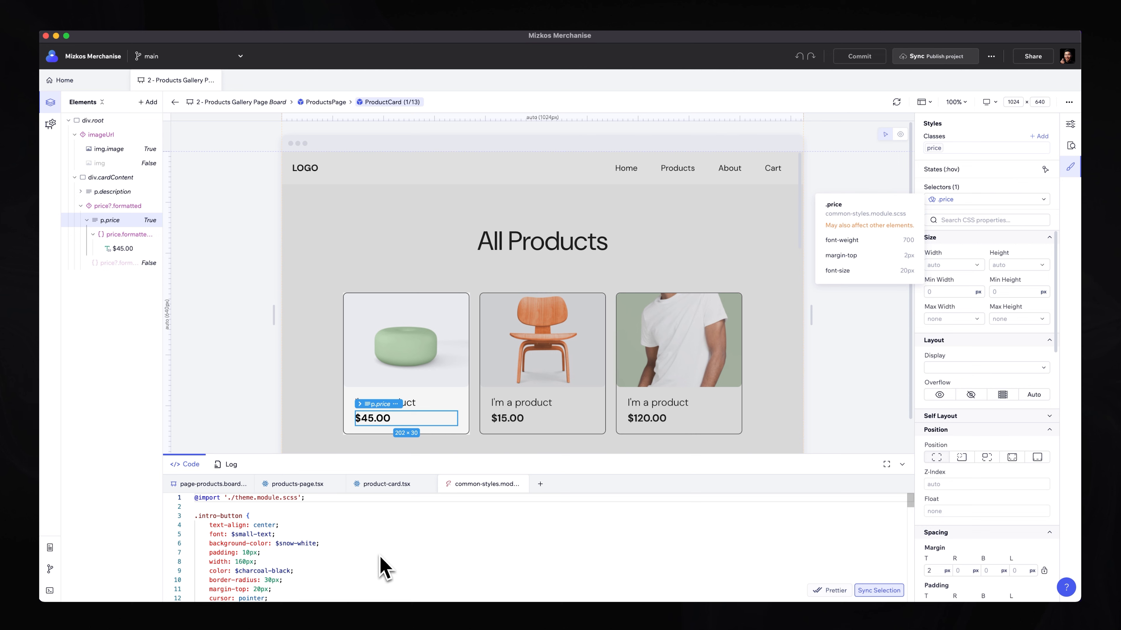
scroll("down", 3)
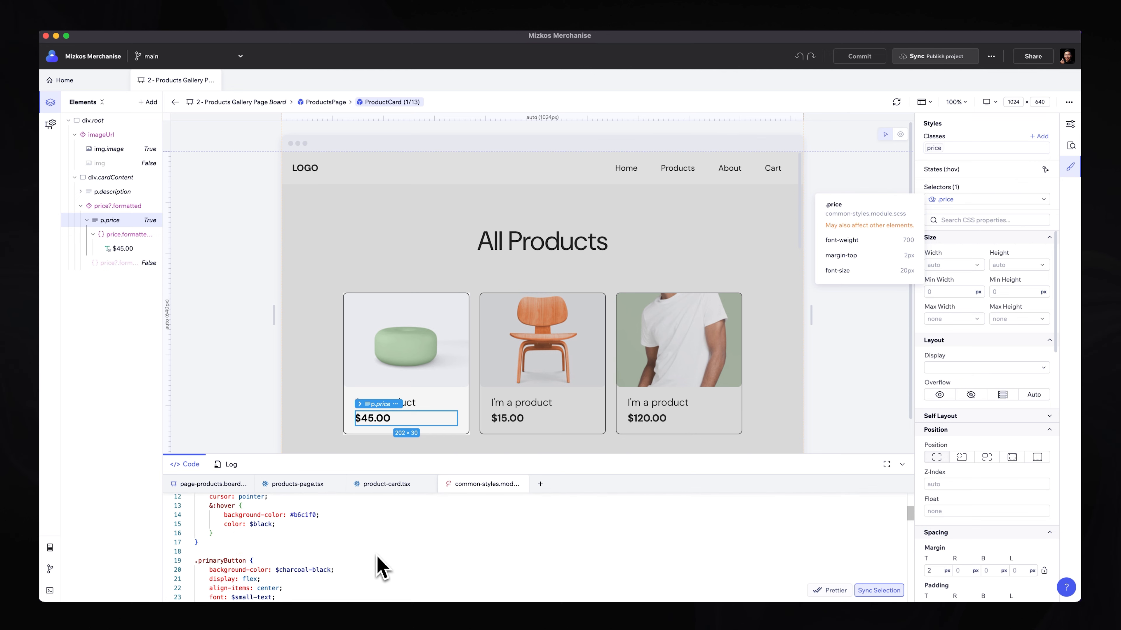
scroll("down", 3)
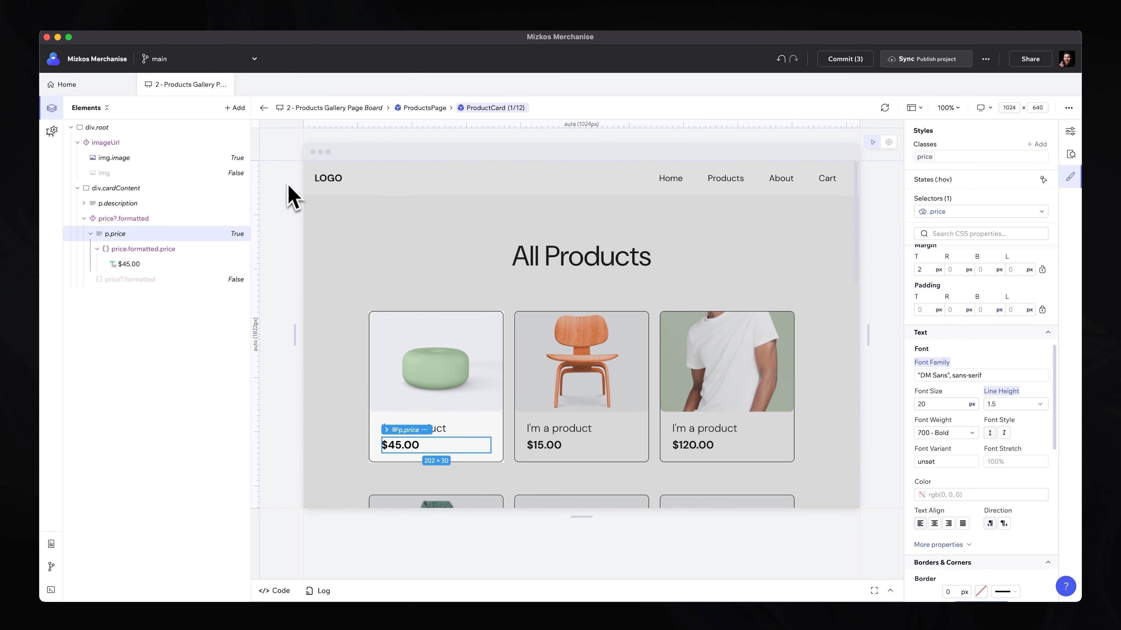
mouse_move(336, 114)
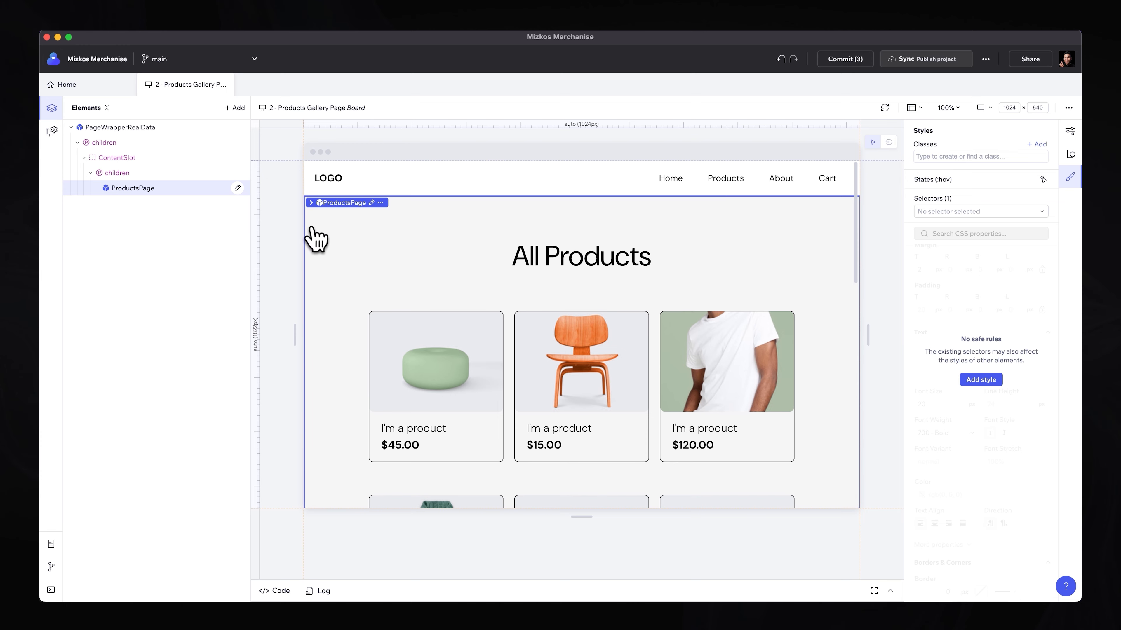
mouse_move(381, 300)
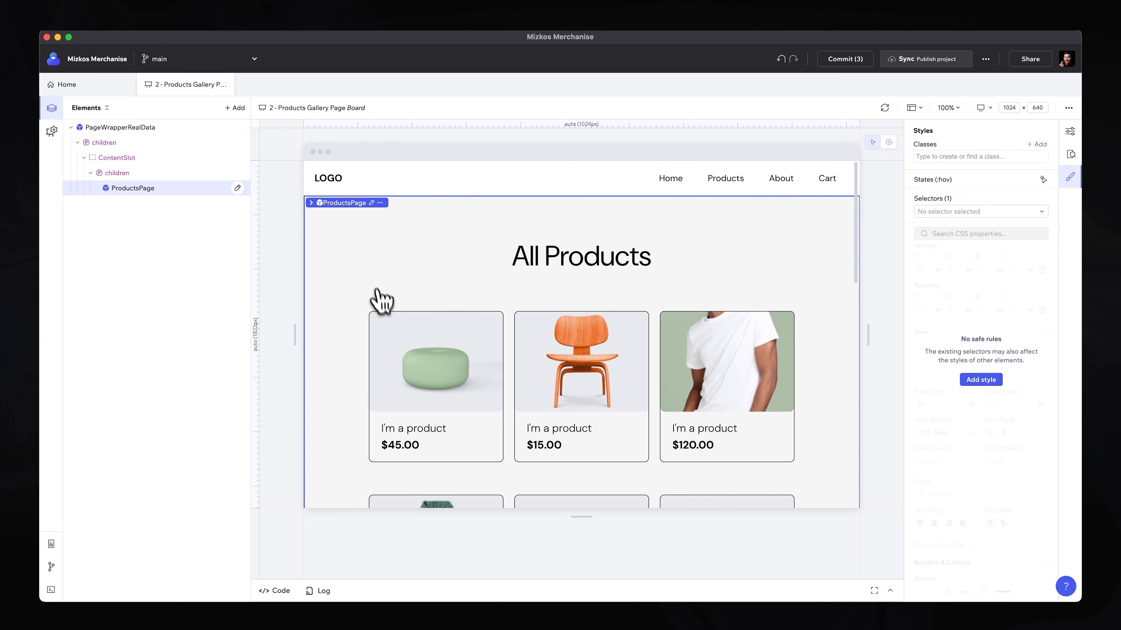
mouse_move(513, 334)
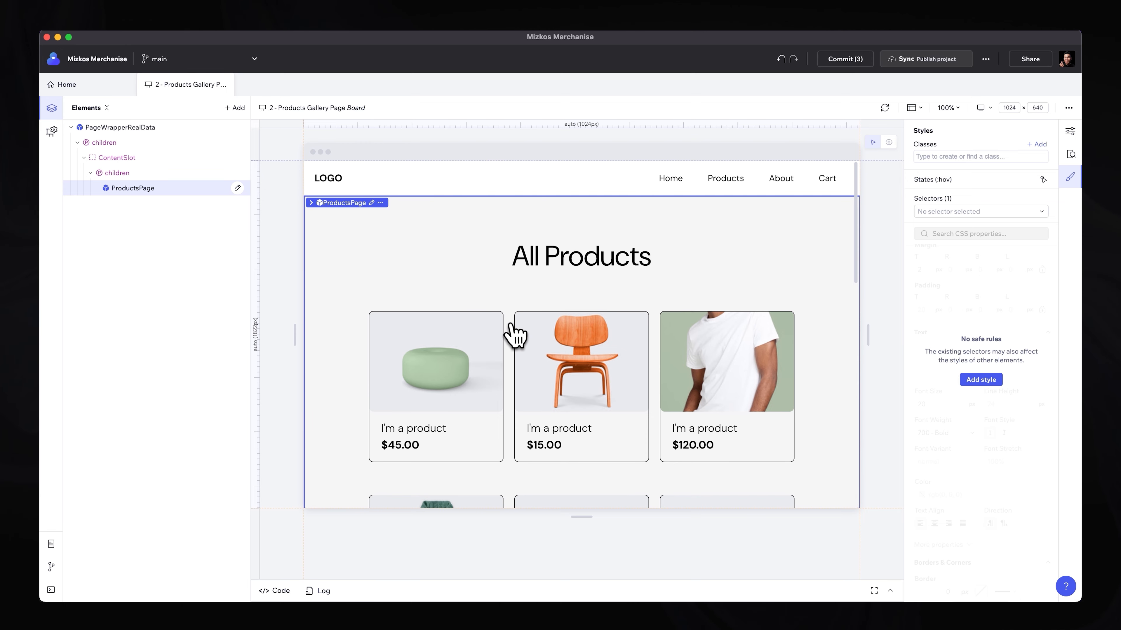
mouse_move(398, 456)
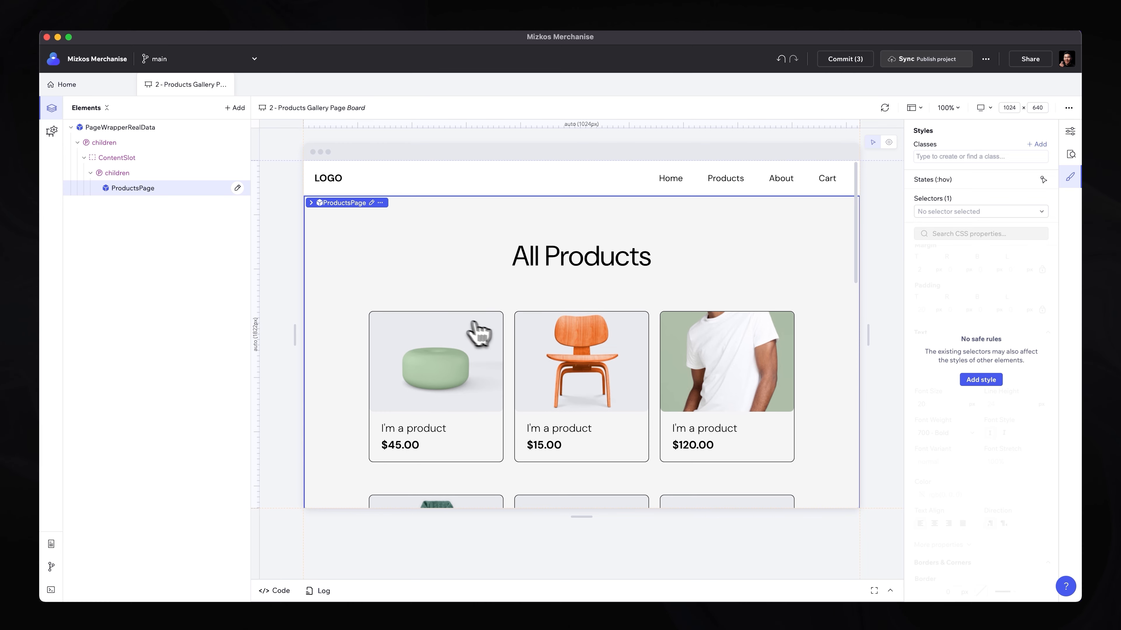
mouse_move(492, 407)
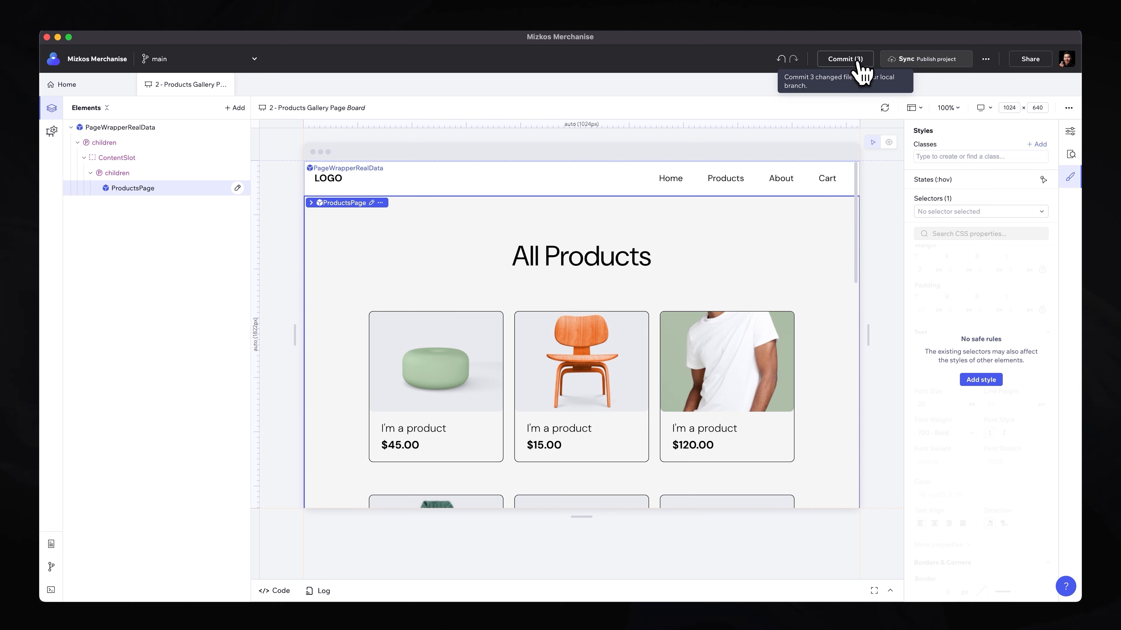
mouse_move(611, 256)
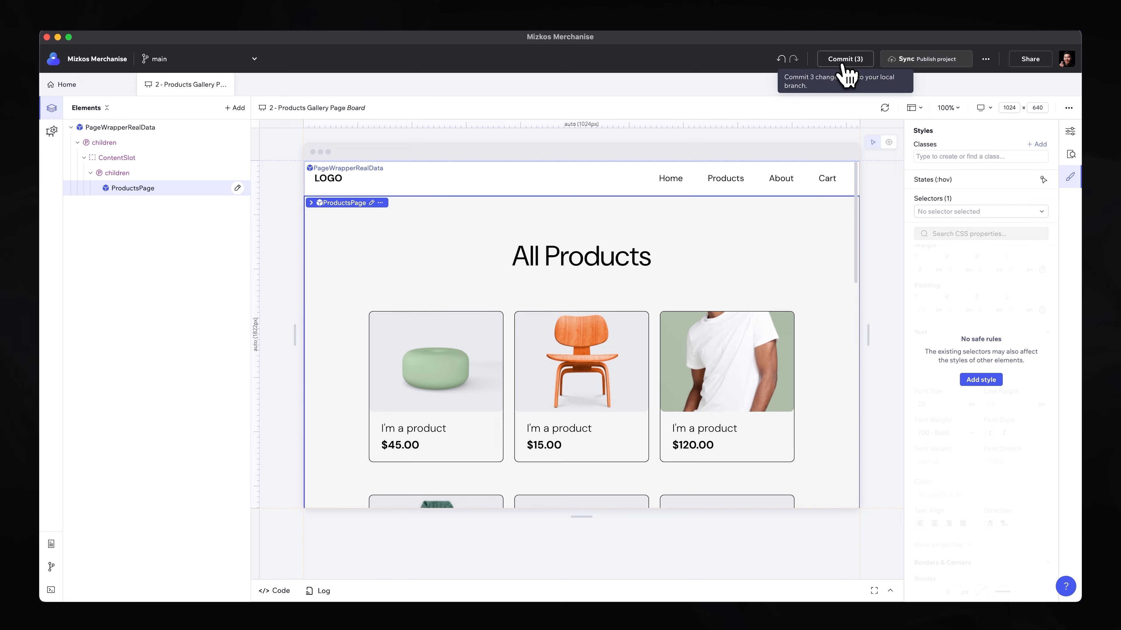
- Commit the three changed files with the message 'Updated Card Designs'
left_click(844, 58)
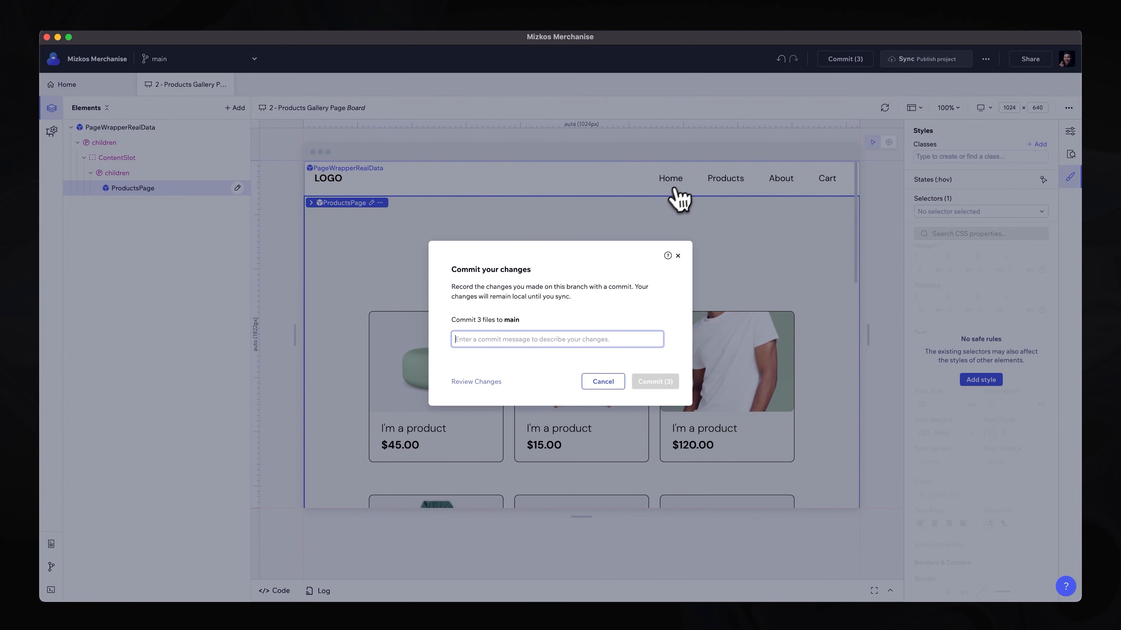
type("Updated Card Designs")
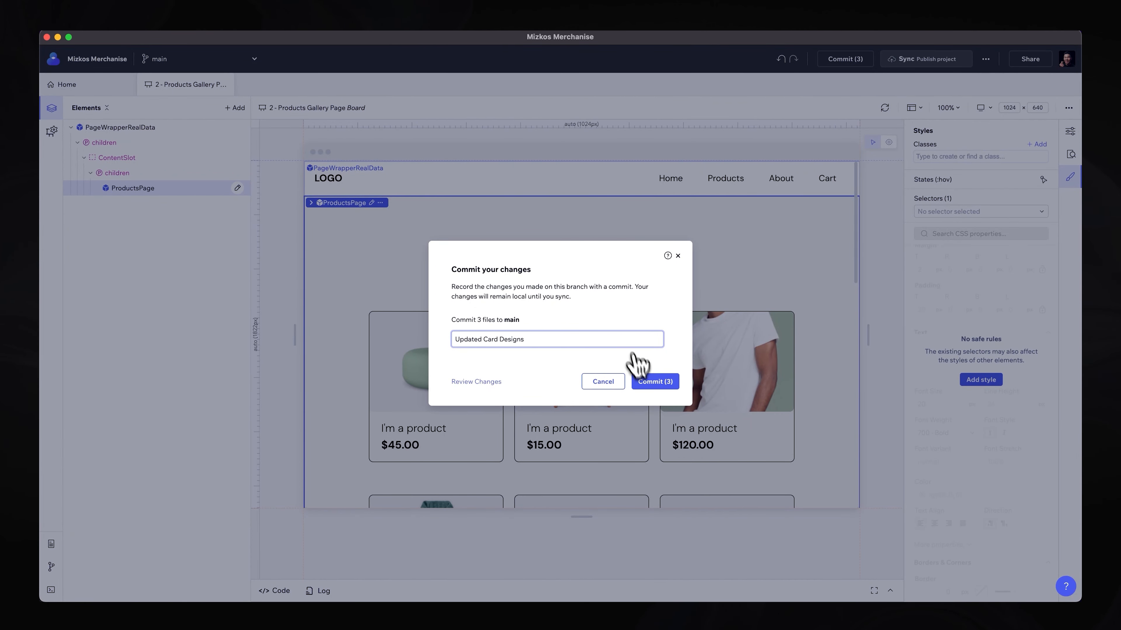
left_click(653, 381)
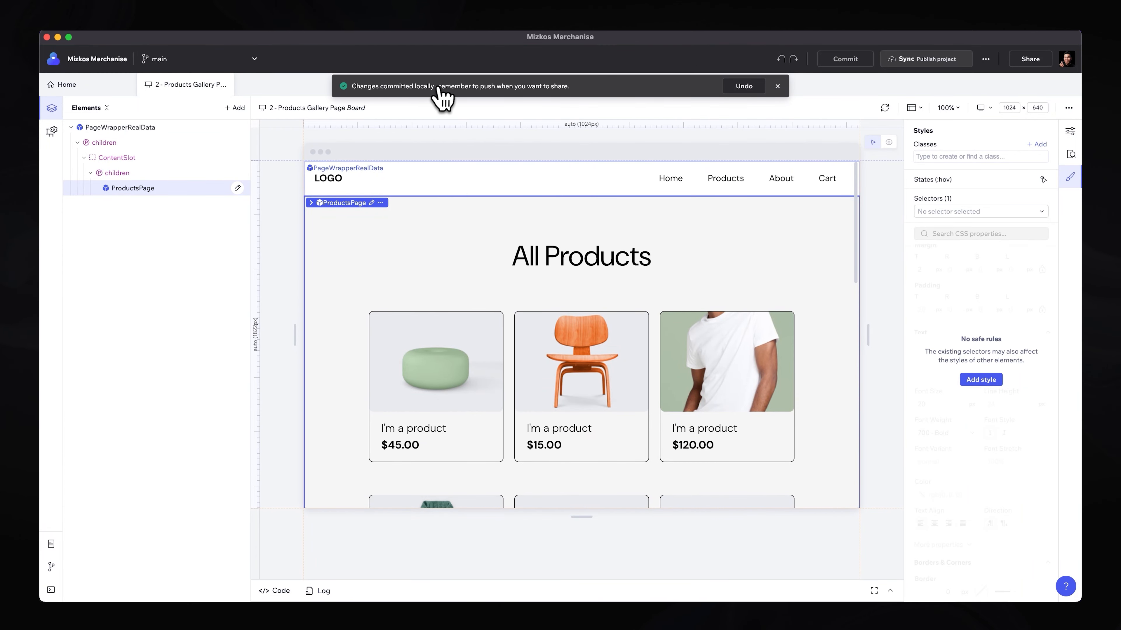
mouse_move(651, 95)
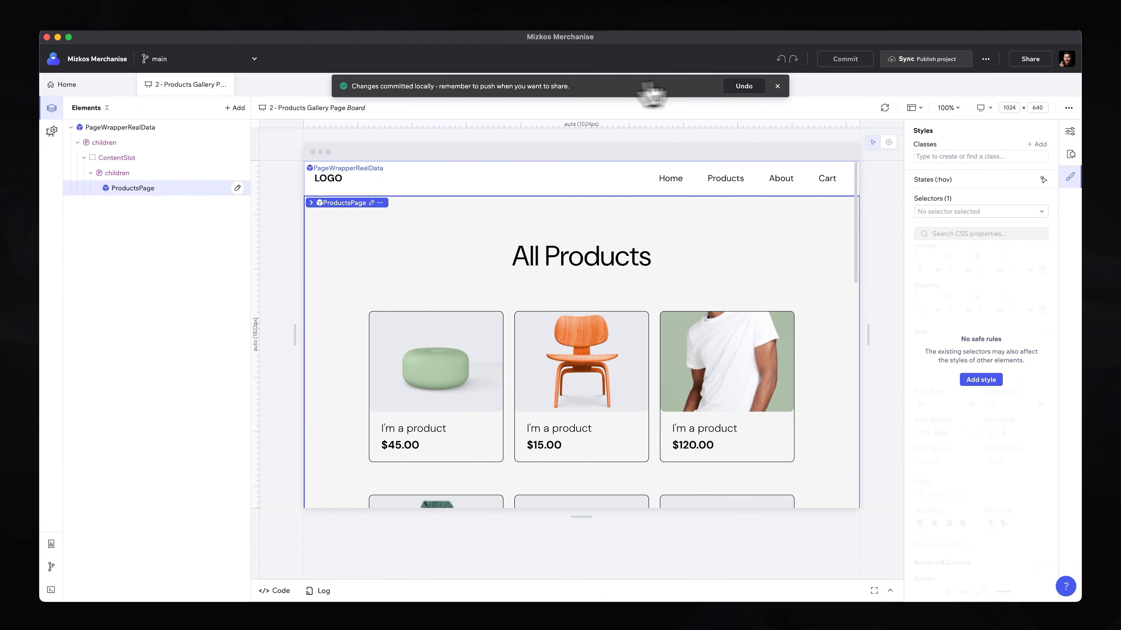
mouse_move(914, 71)
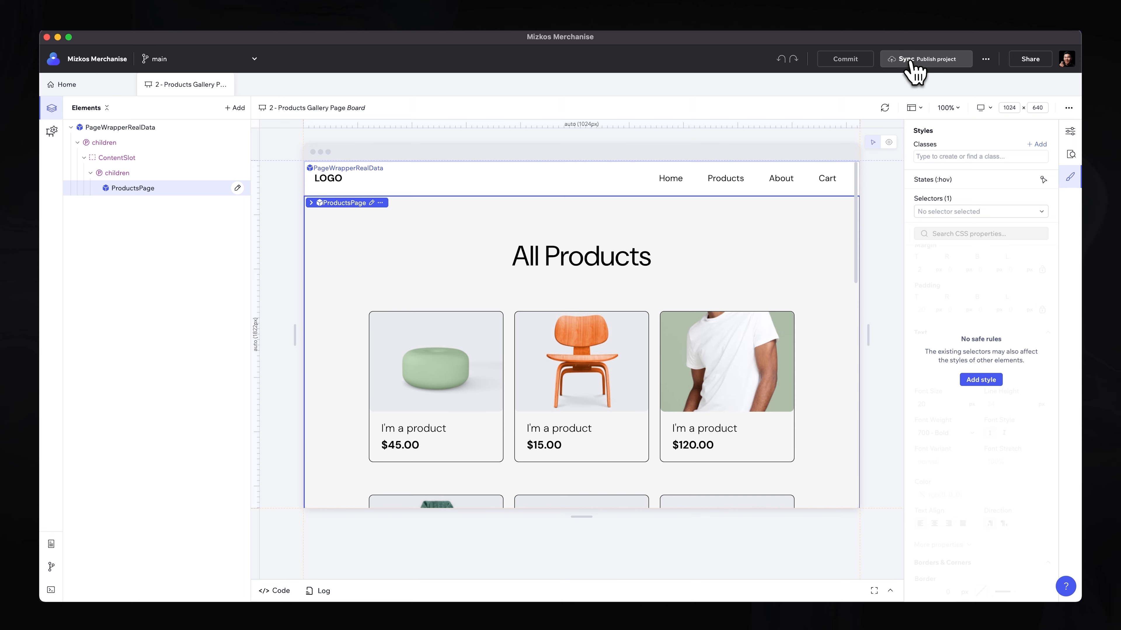
mouse_move(893, 200)
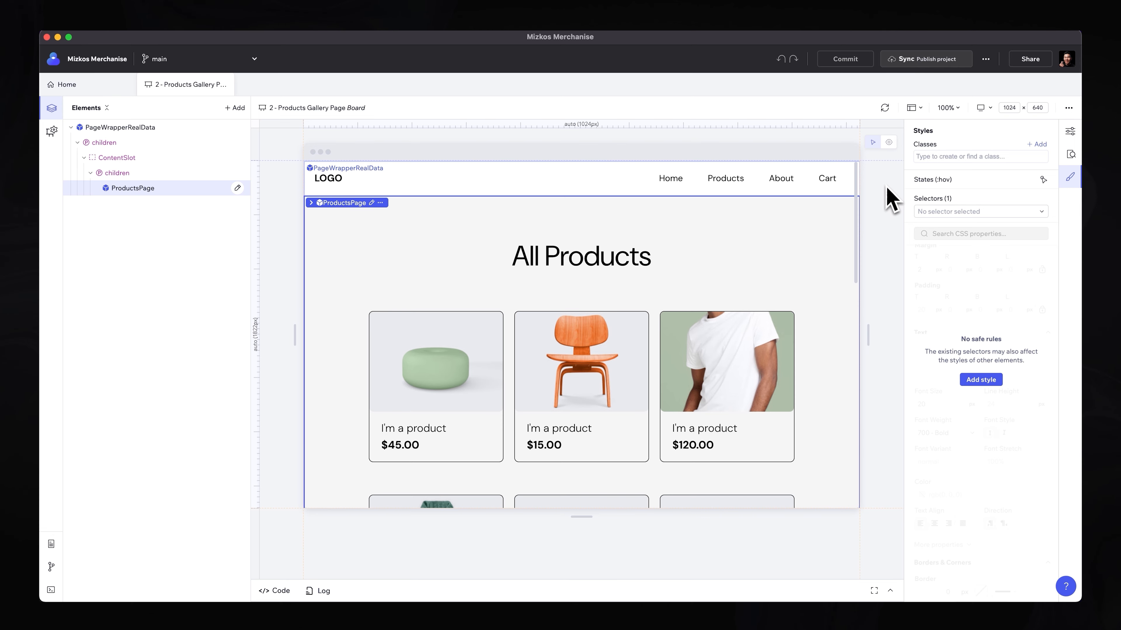
mouse_move(894, 201)
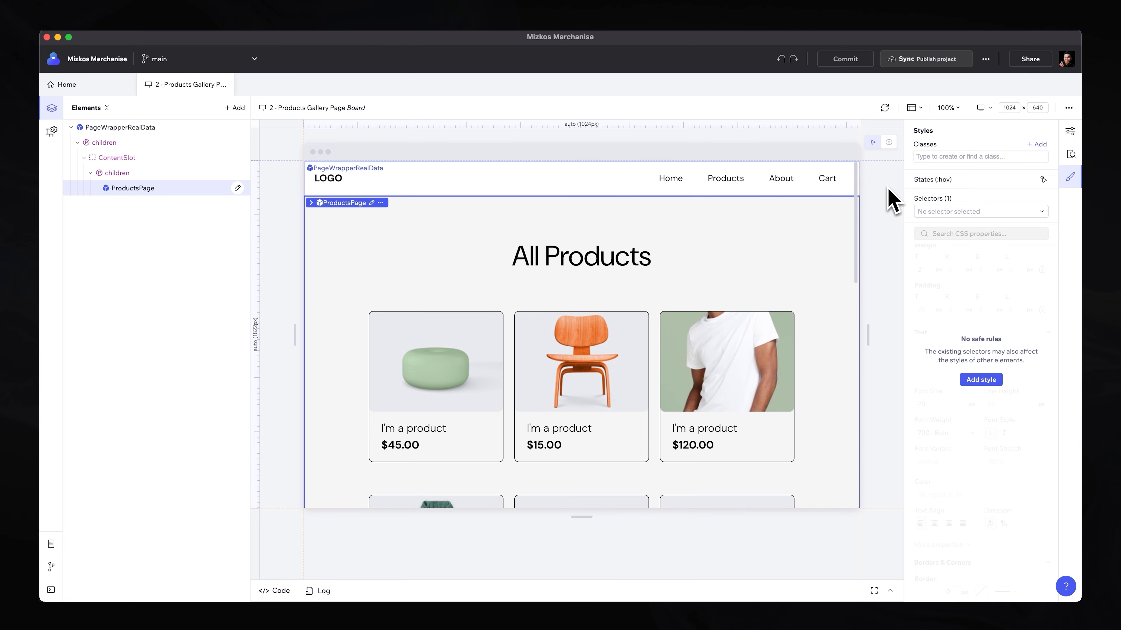
- Return from the gallery board to the project's home overview
scroll("down", 3)
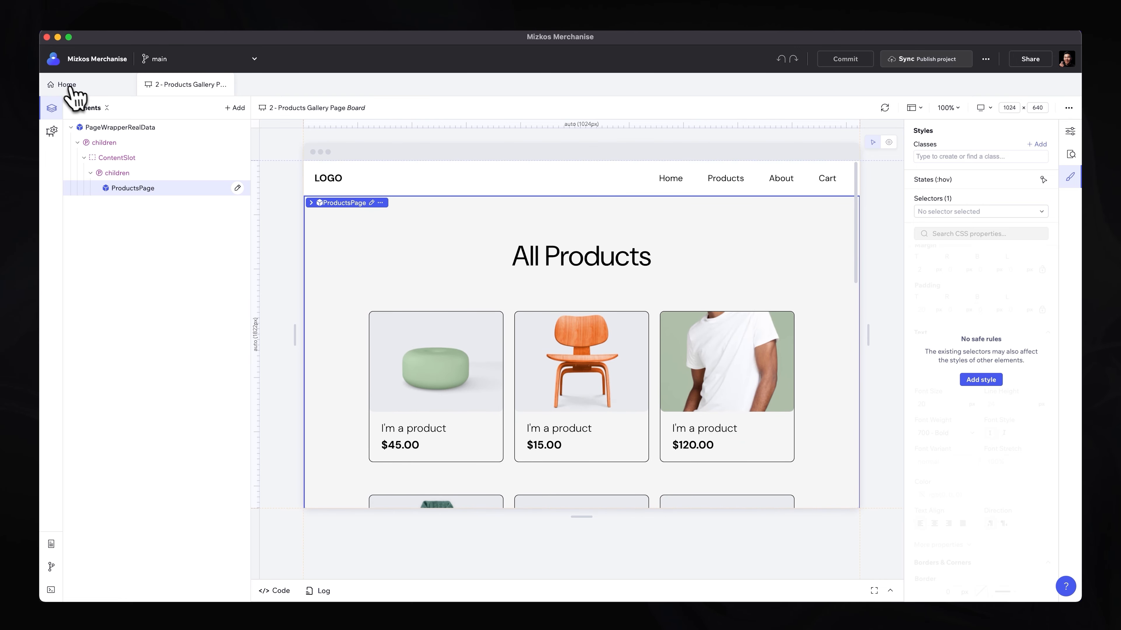
left_click(66, 84)
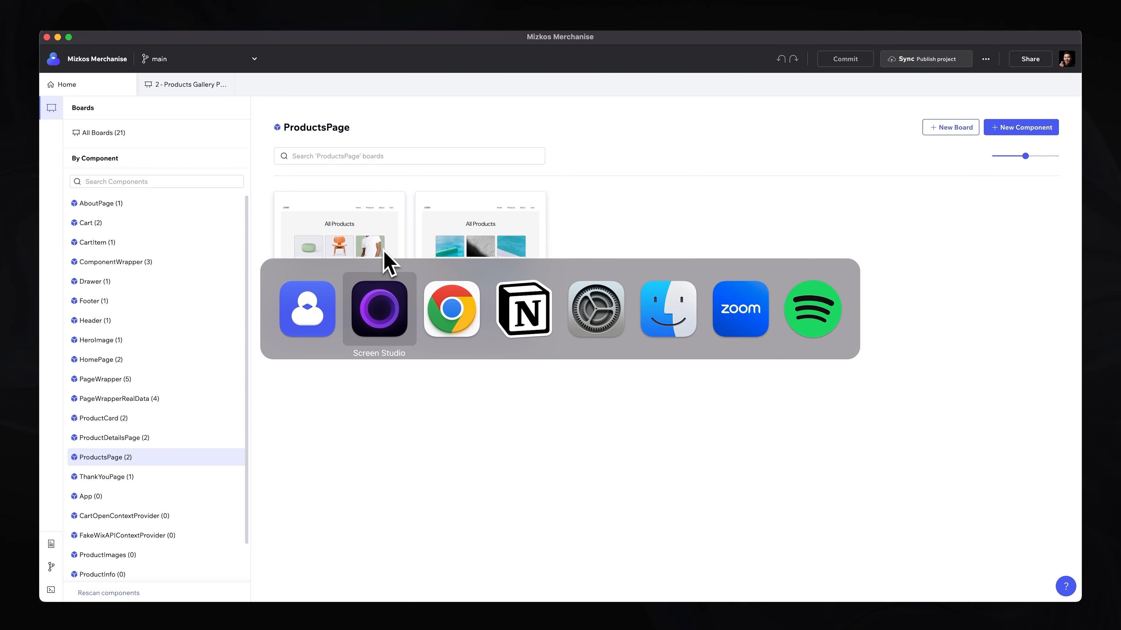
- In the Wix headless setup choose personal, non-developer, and add the eCommerce integration
left_click(451, 308)
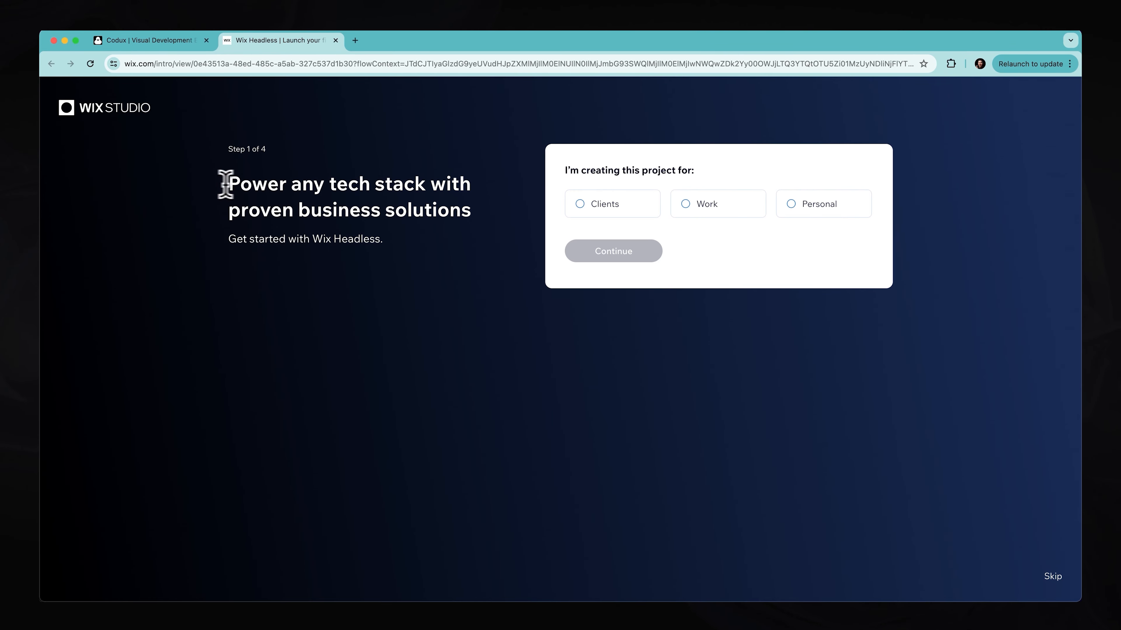
left_click_drag(225, 183, 464, 209)
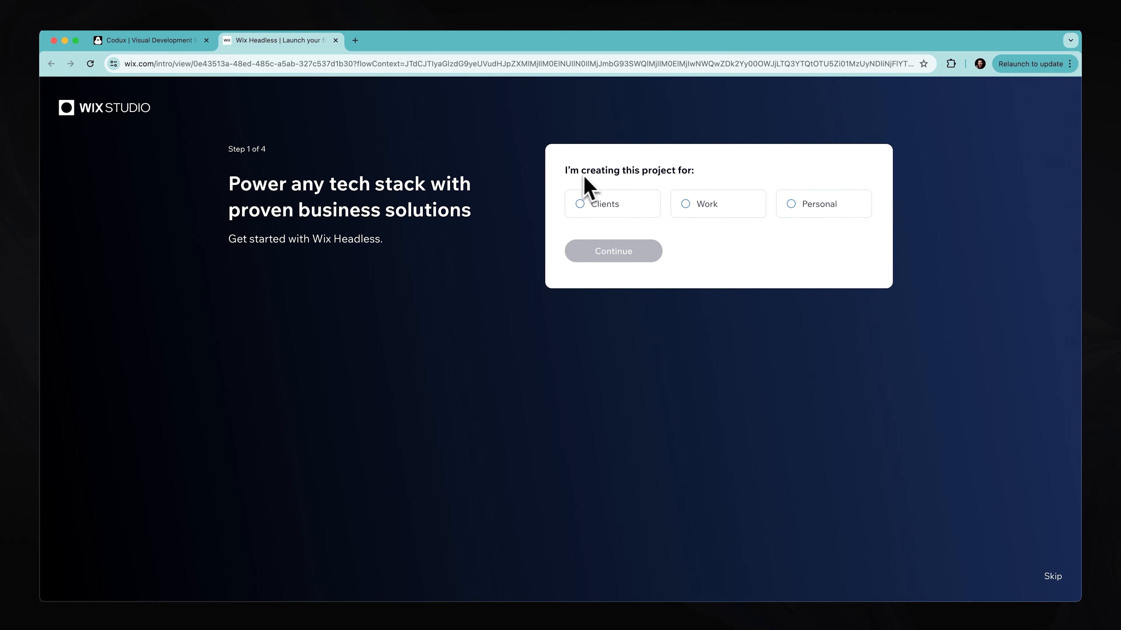
left_click(789, 203)
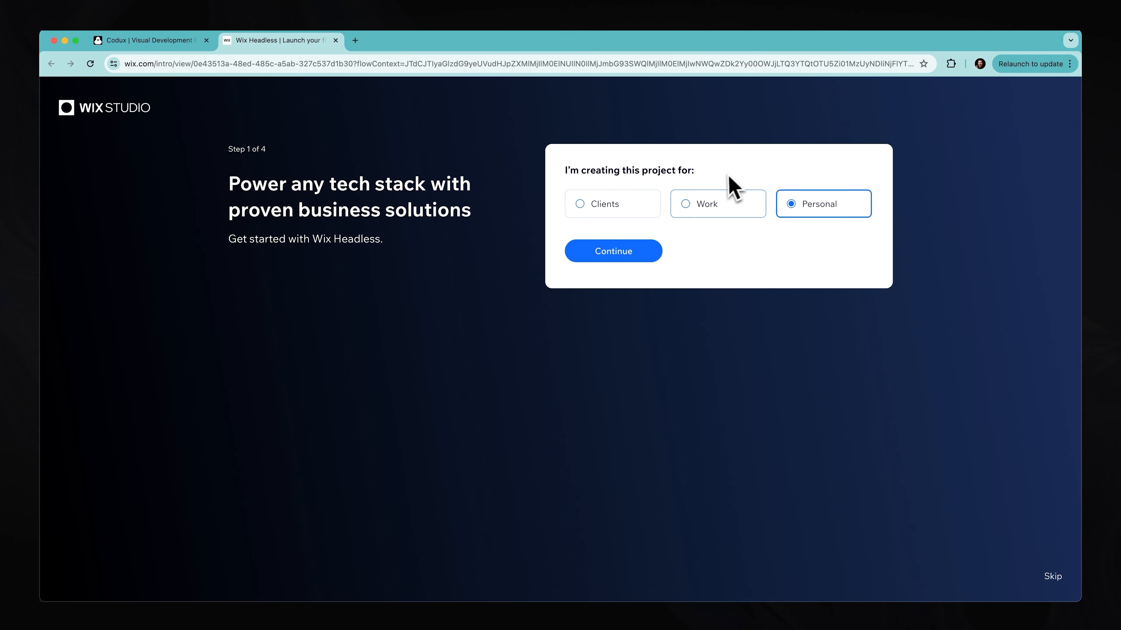
left_click(612, 251)
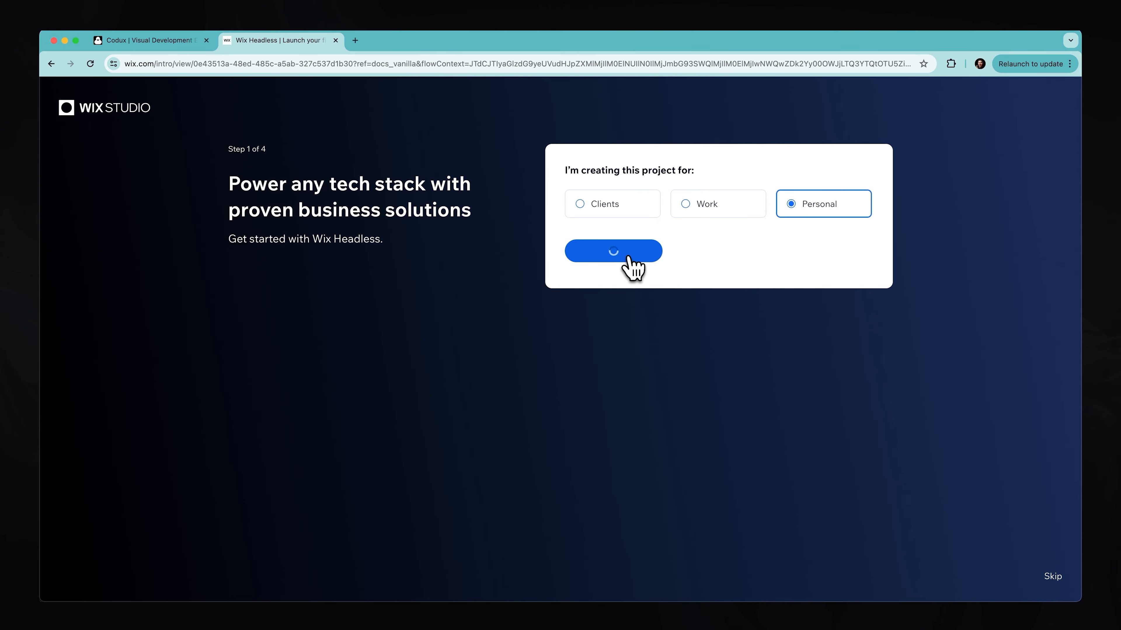
left_click(612, 251)
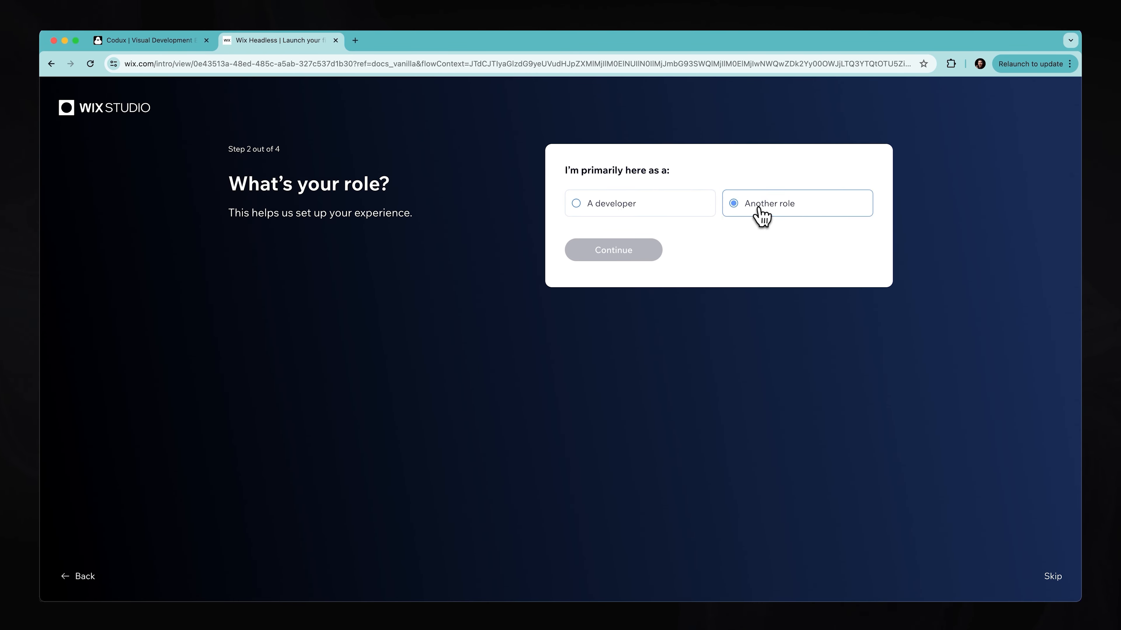
left_click(613, 250)
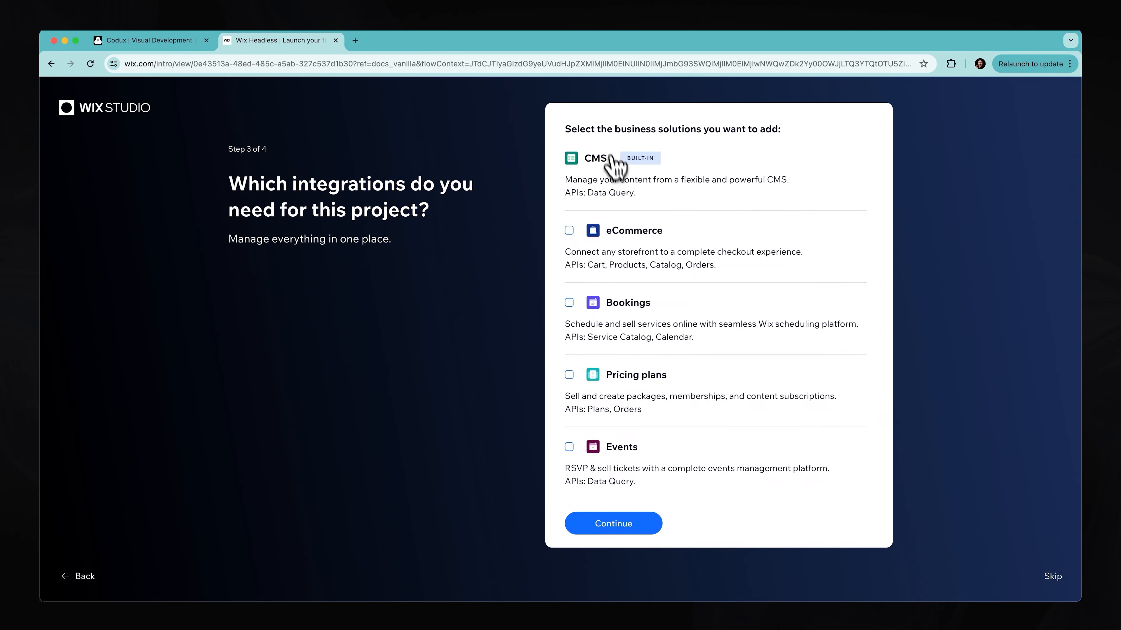
mouse_move(569, 238)
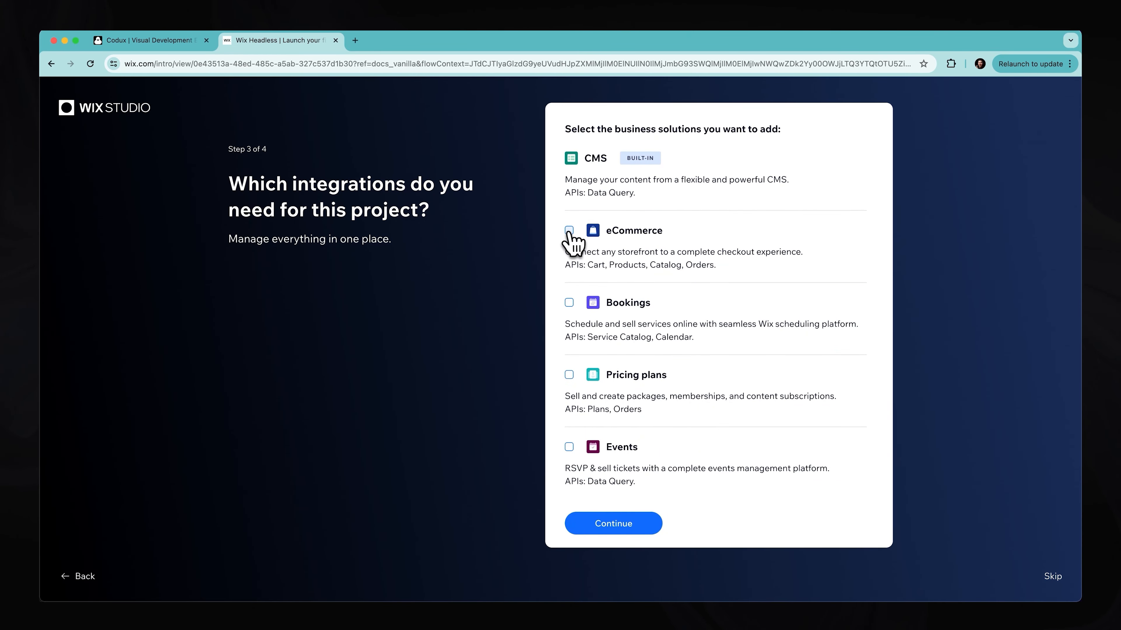
left_click(569, 230)
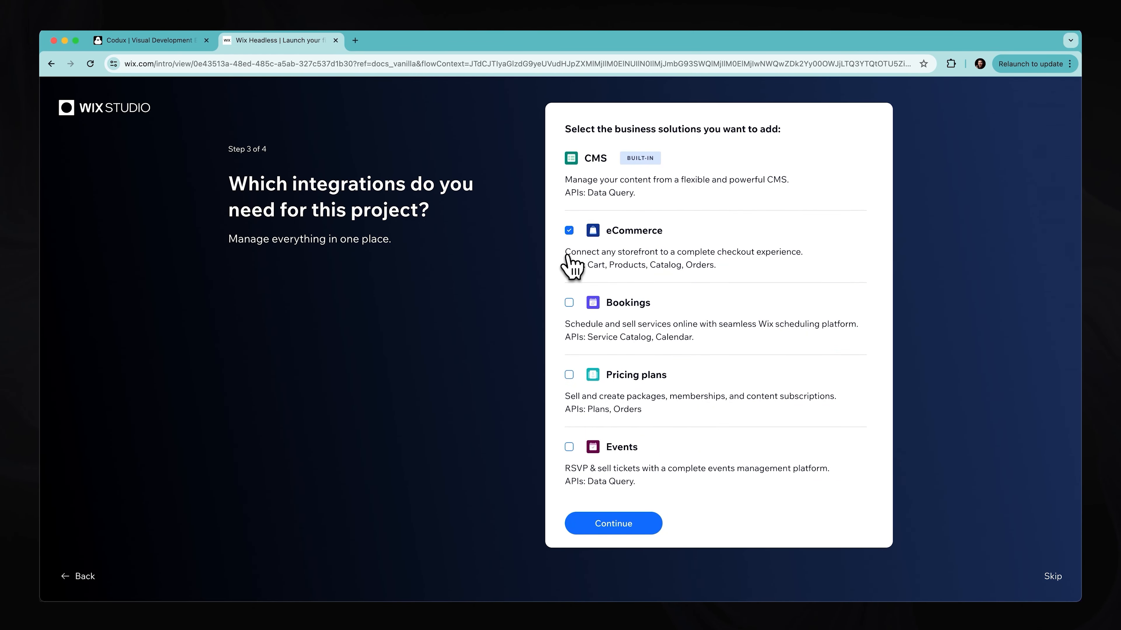
mouse_move(647, 264)
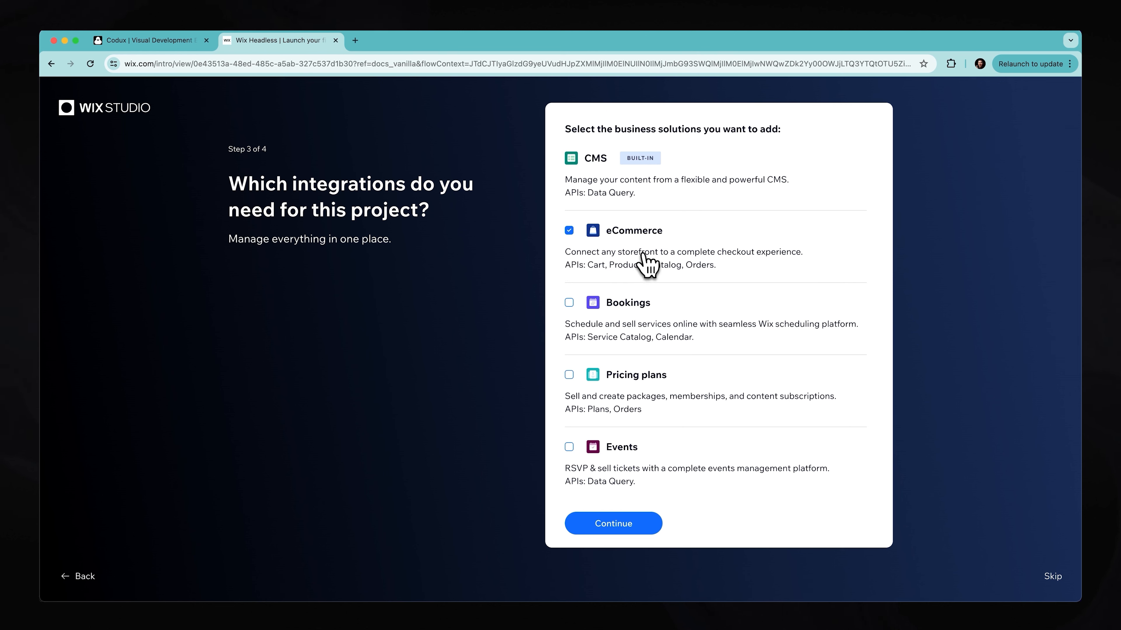
mouse_move(715, 270)
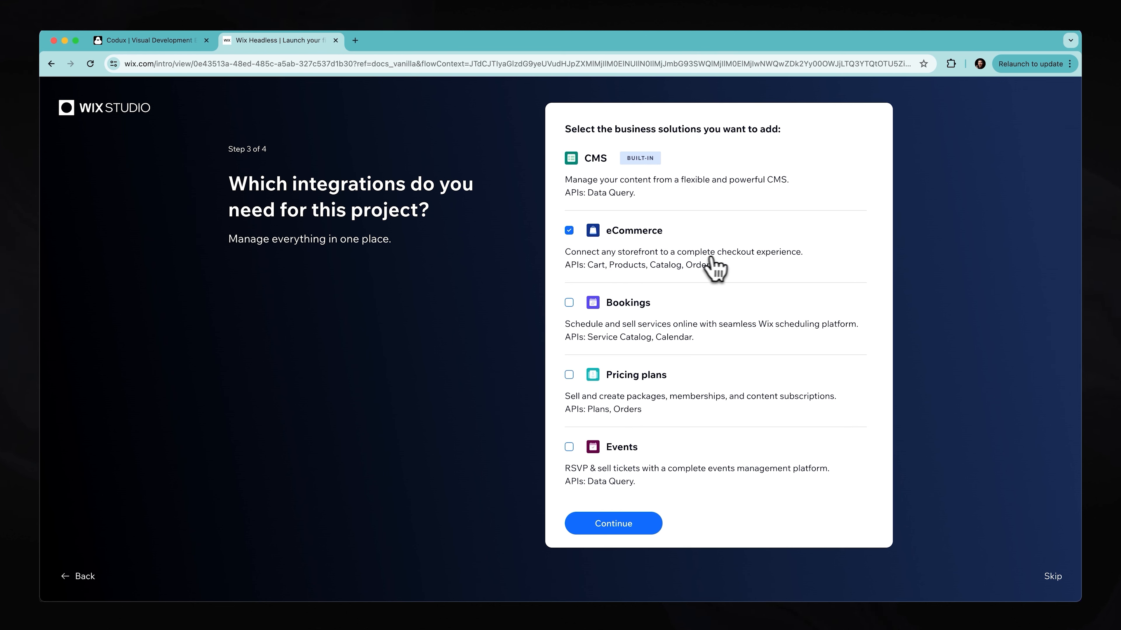
mouse_move(580, 283)
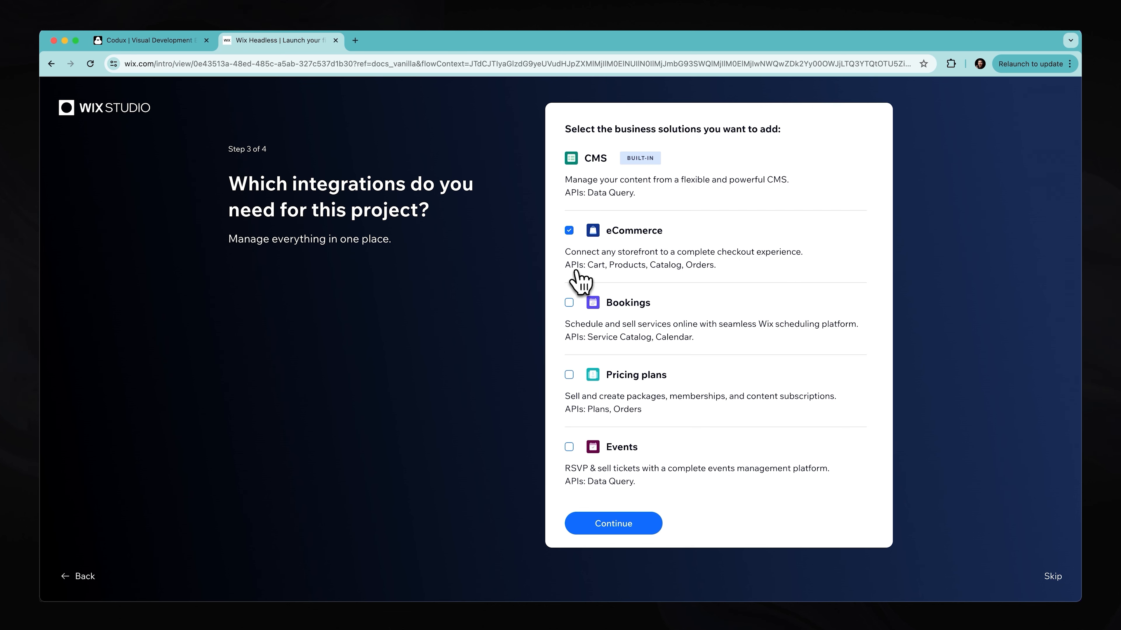
mouse_move(602, 284)
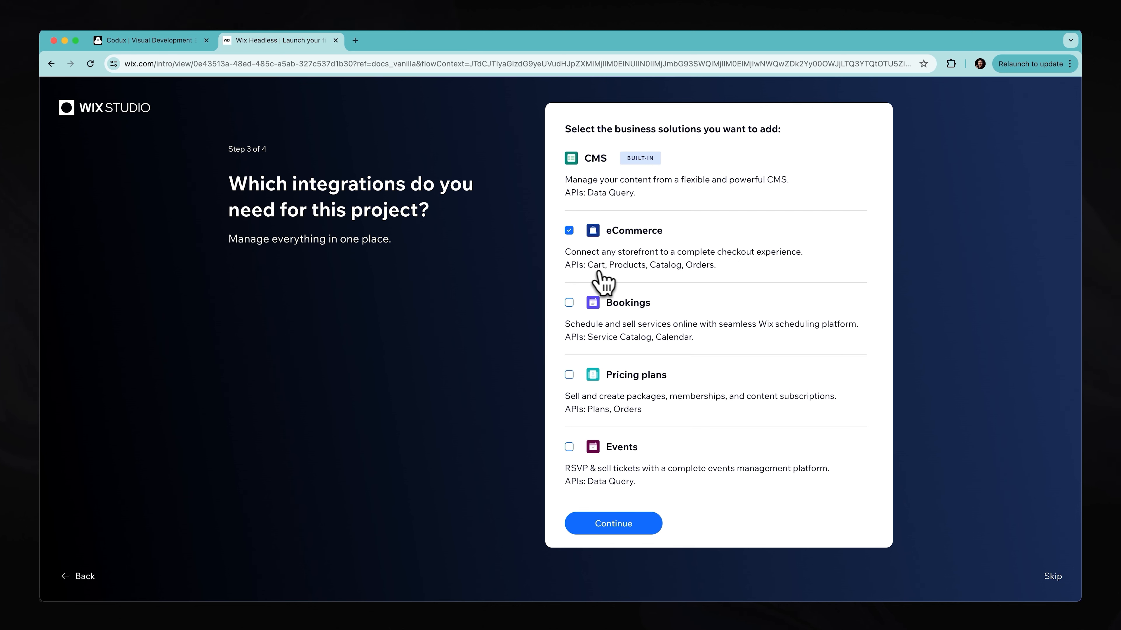
mouse_move(687, 283)
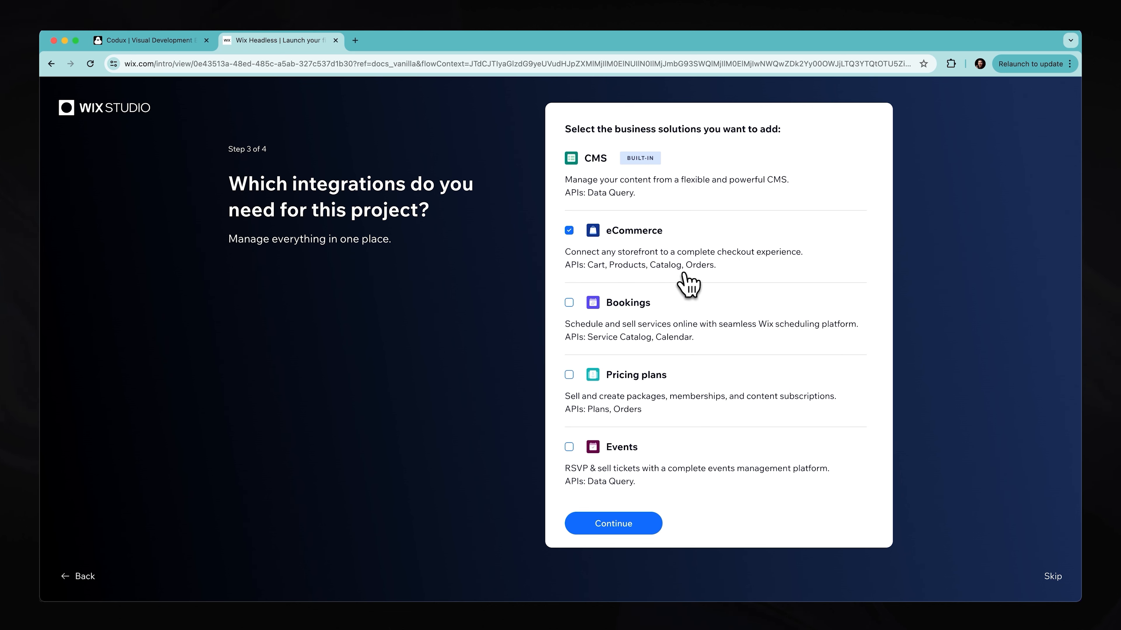
mouse_move(719, 281)
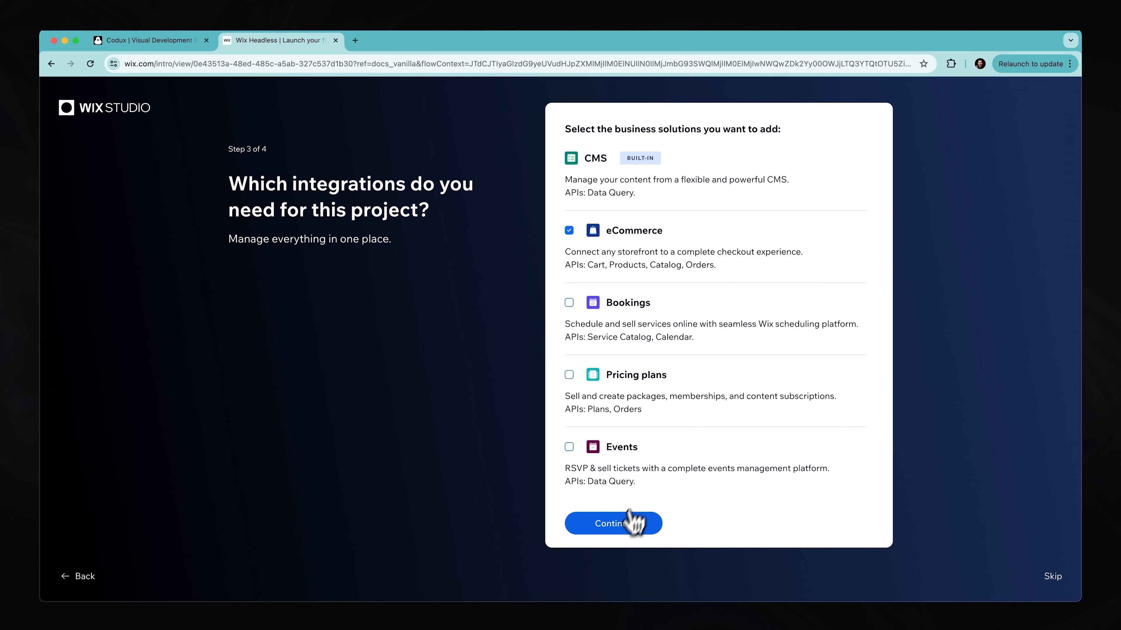
- Name the project 'Mizkos Merch' and create it
left_click(612, 523)
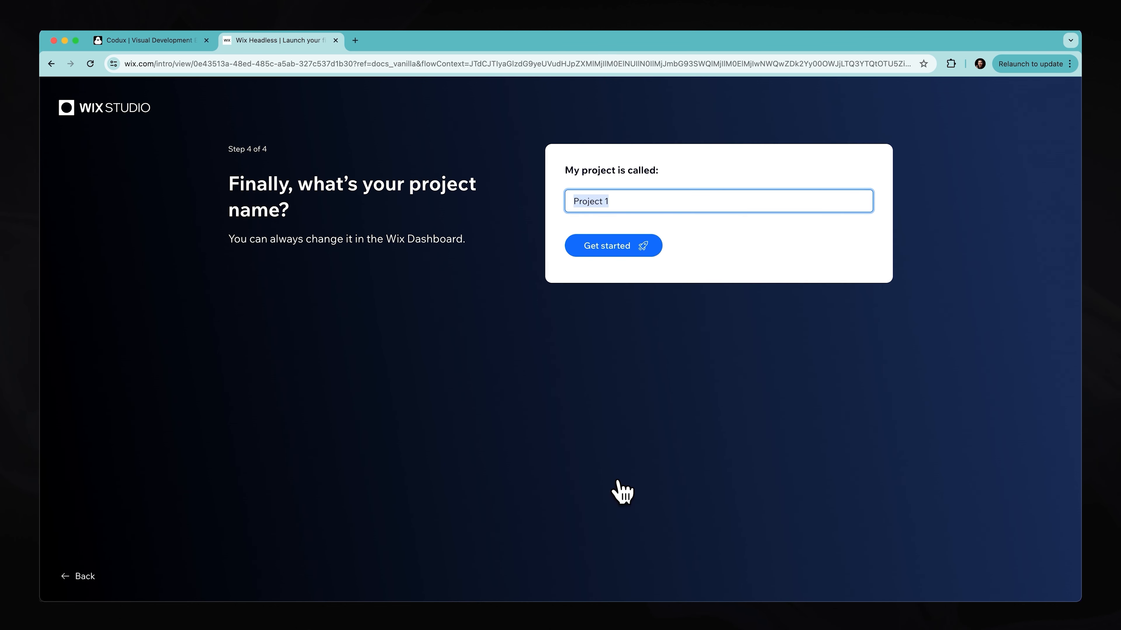
type("Mizkos Merch")
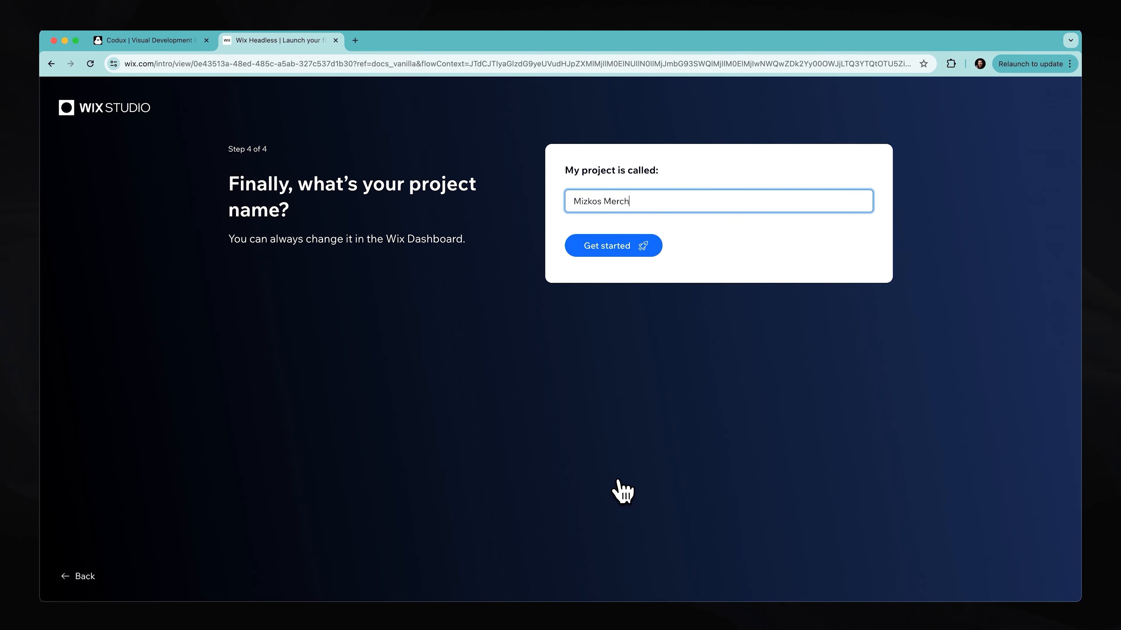
left_click(613, 245)
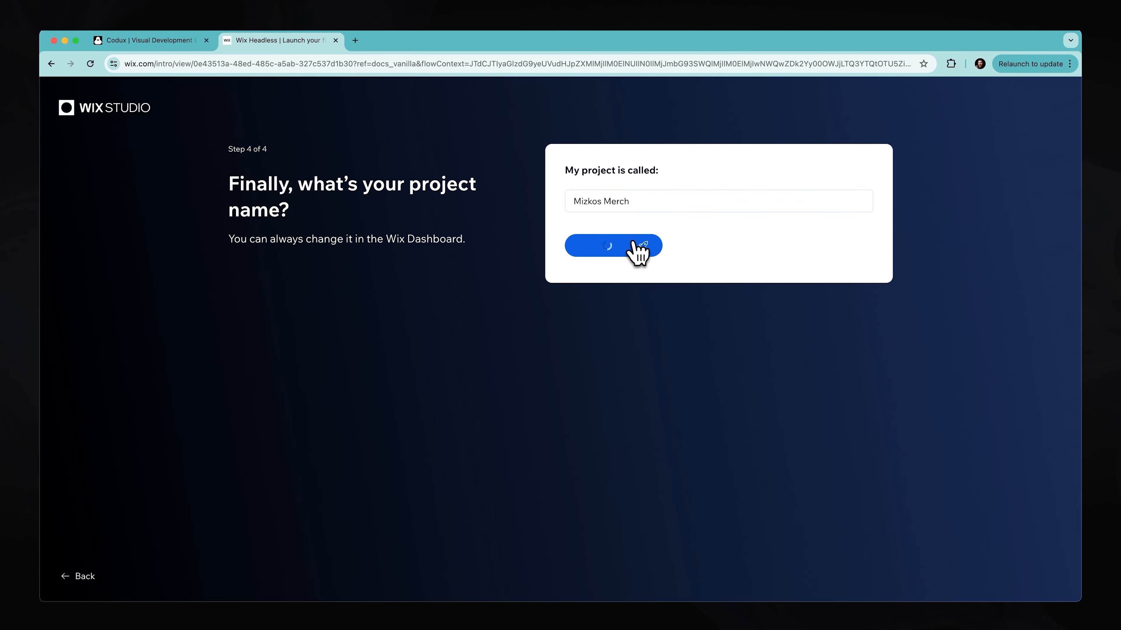
- From Headless Settings create an OAuth app named 'Mizko Merch OAuth'
left_click(612, 245)
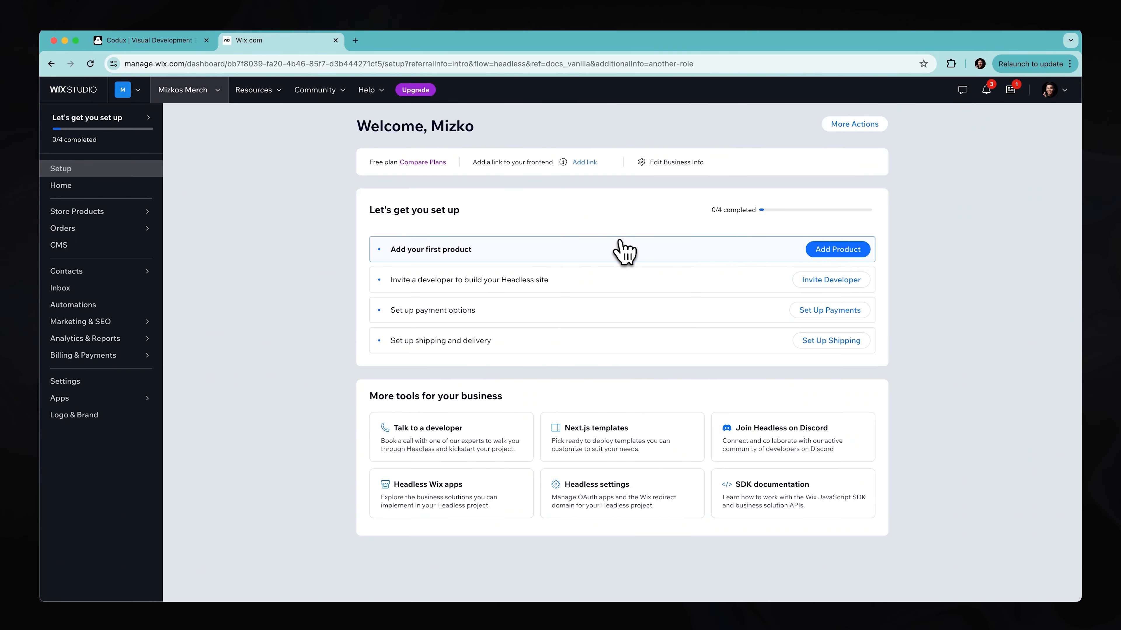
mouse_move(607, 500)
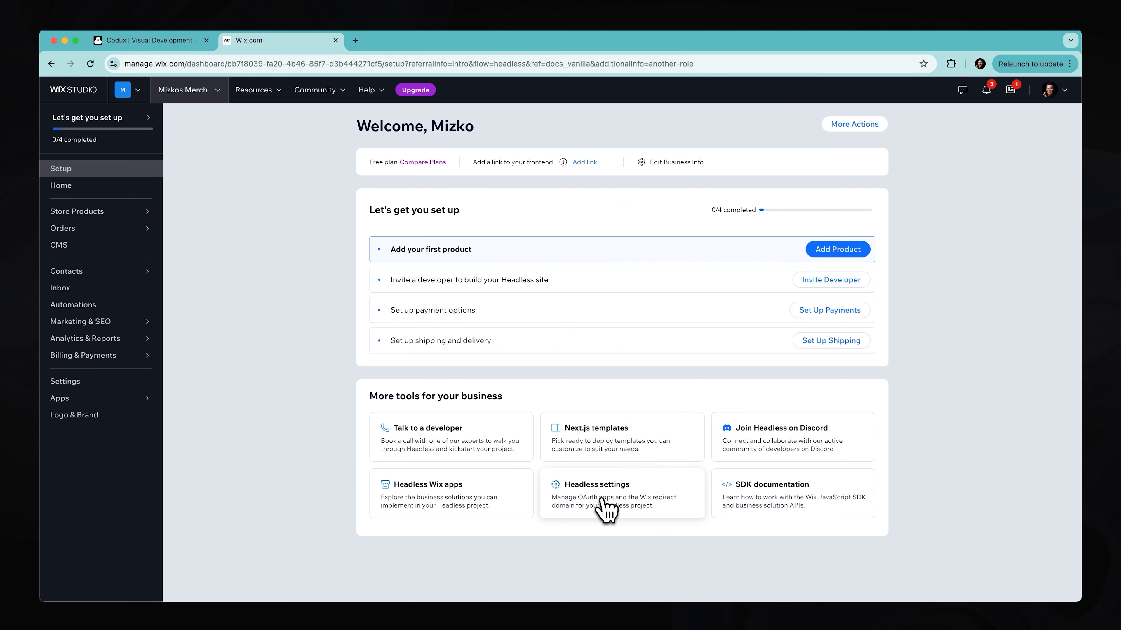
mouse_move(692, 499)
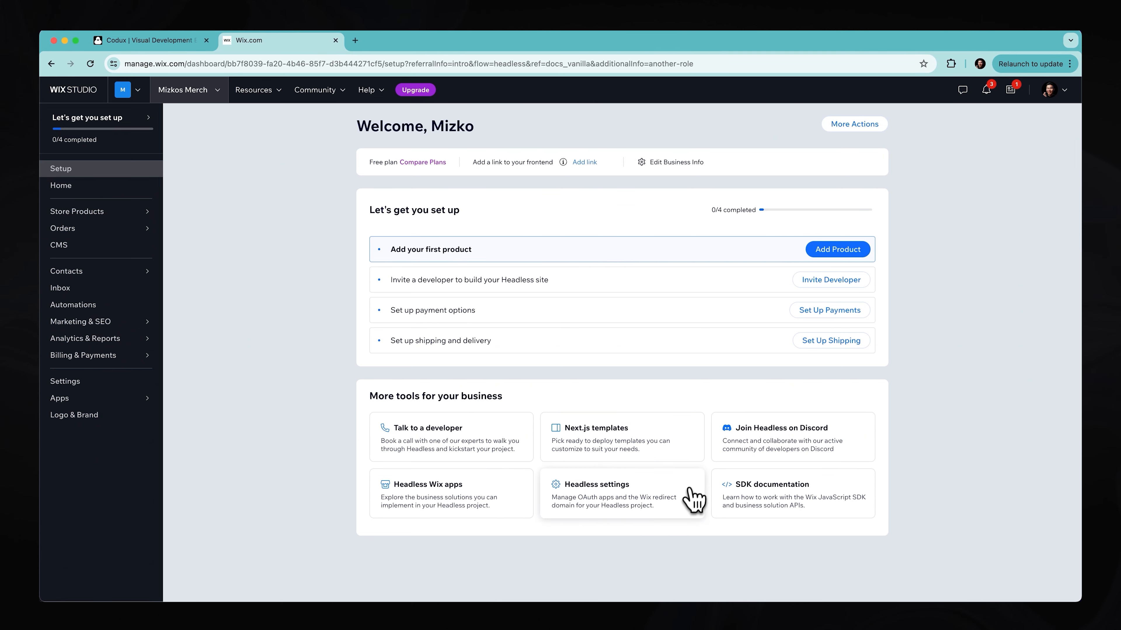
left_click(595, 483)
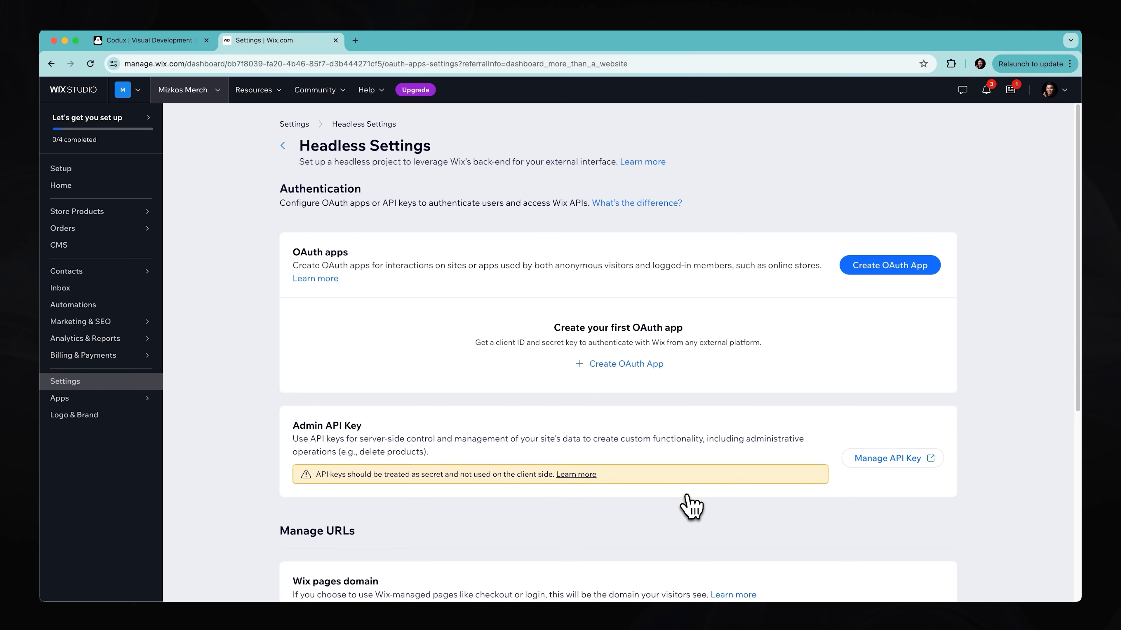
mouse_move(271, 305)
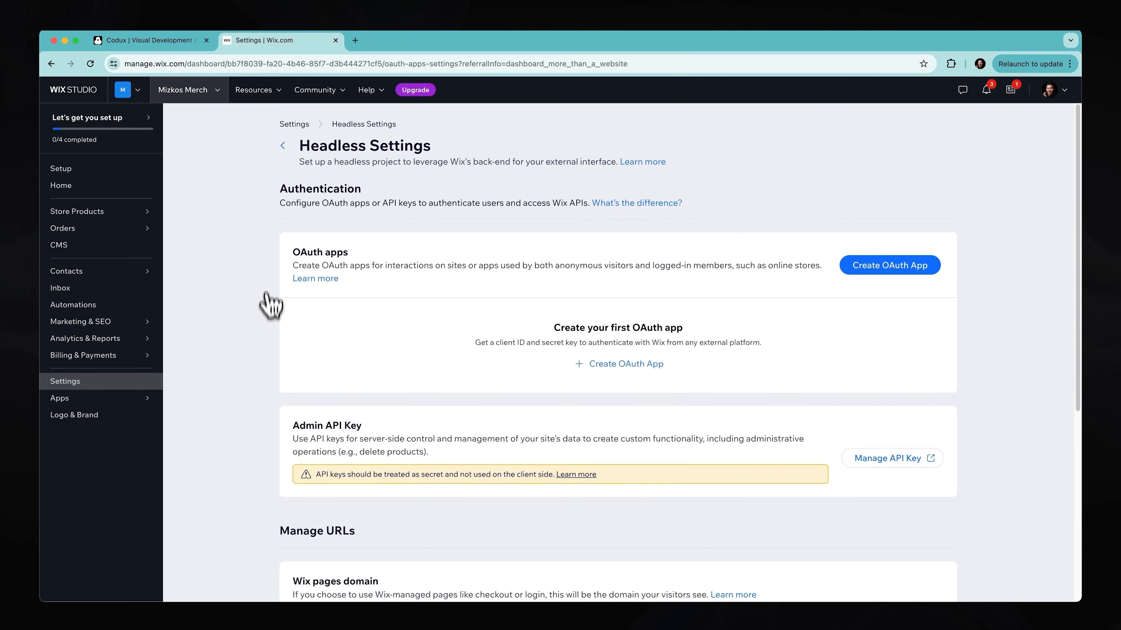
mouse_move(344, 266)
type("Mizko Merch OAuth")
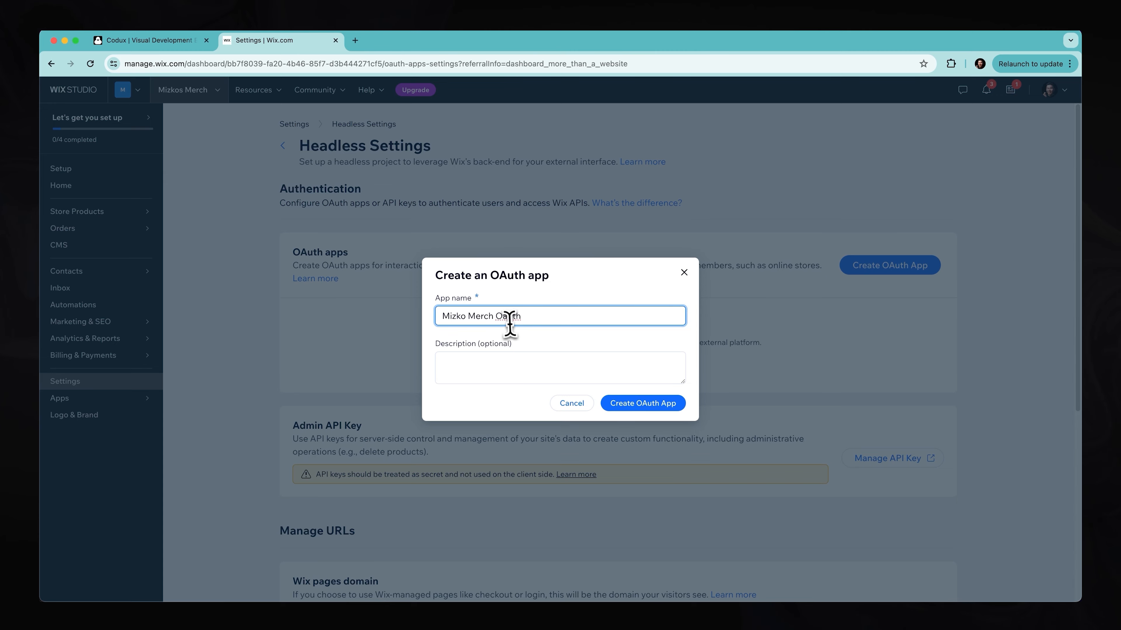
left_click(641, 403)
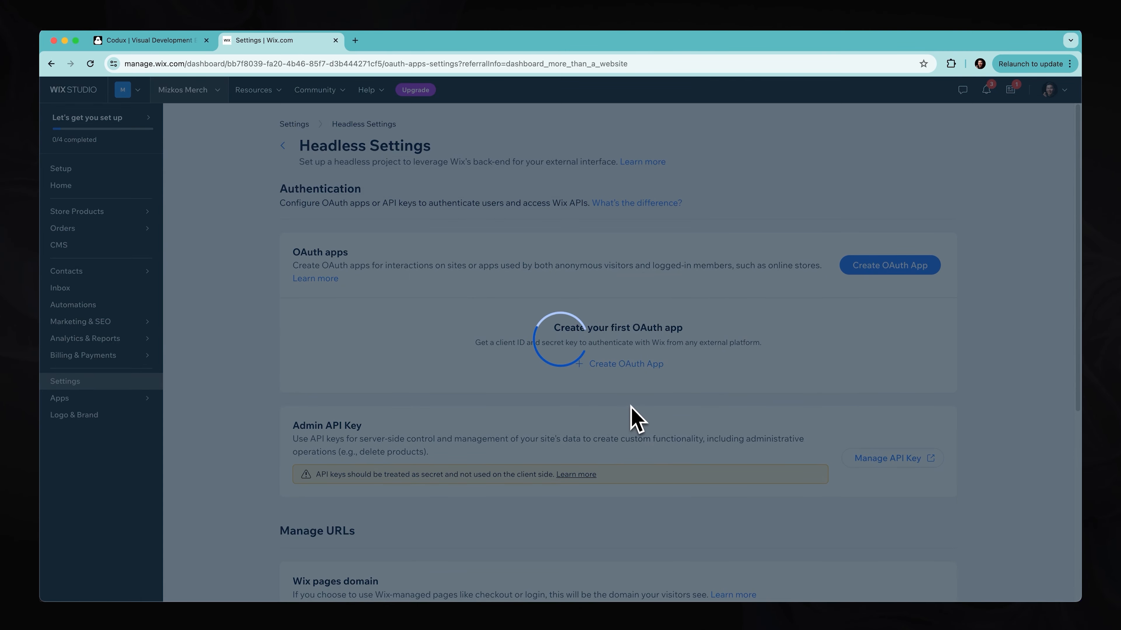
mouse_move(627, 409)
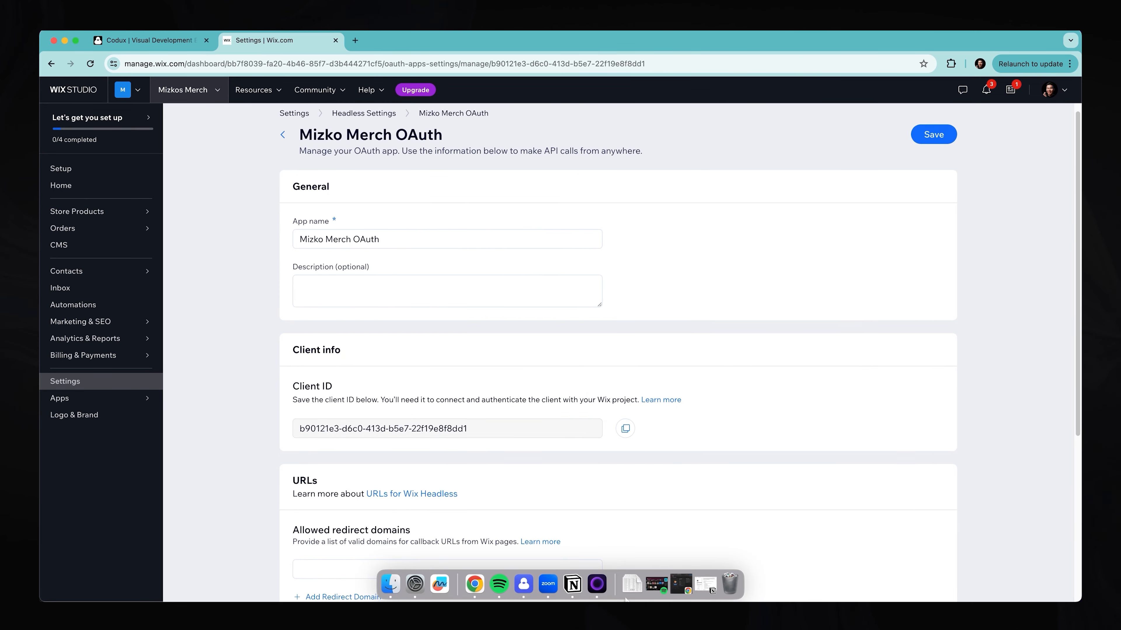
mouse_move(573, 583)
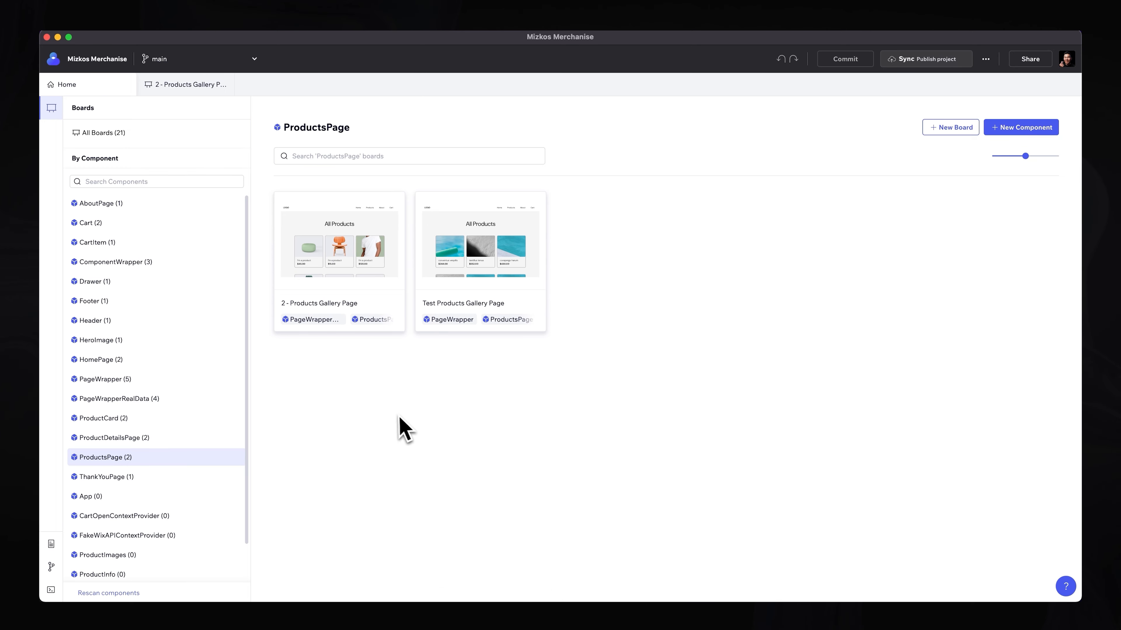
- Replace the VITE_WIX_CLIENT_ID value in .env with b90121e3-d6c0-413d-b5e7-22f19e8f8dd1
left_click(50, 544)
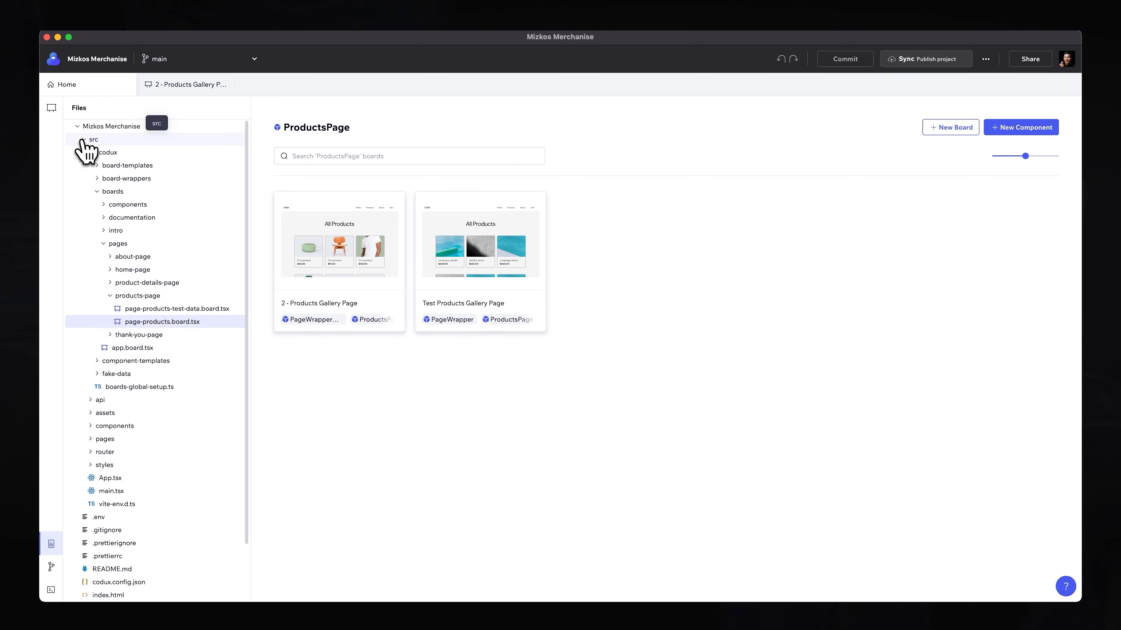
left_click(84, 139)
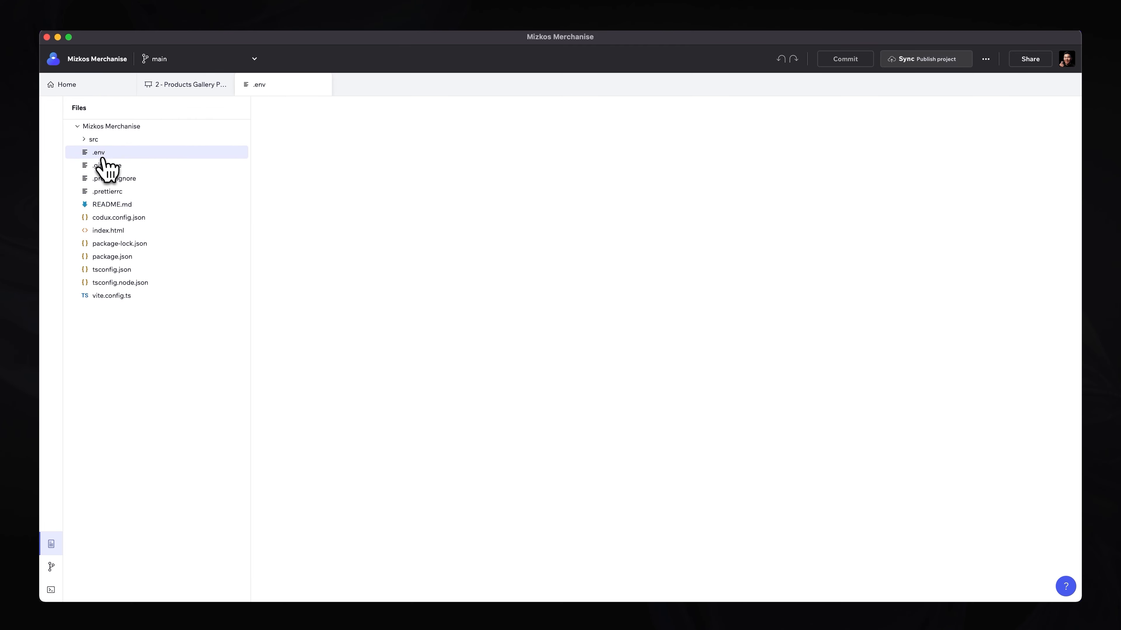
left_click(98, 153)
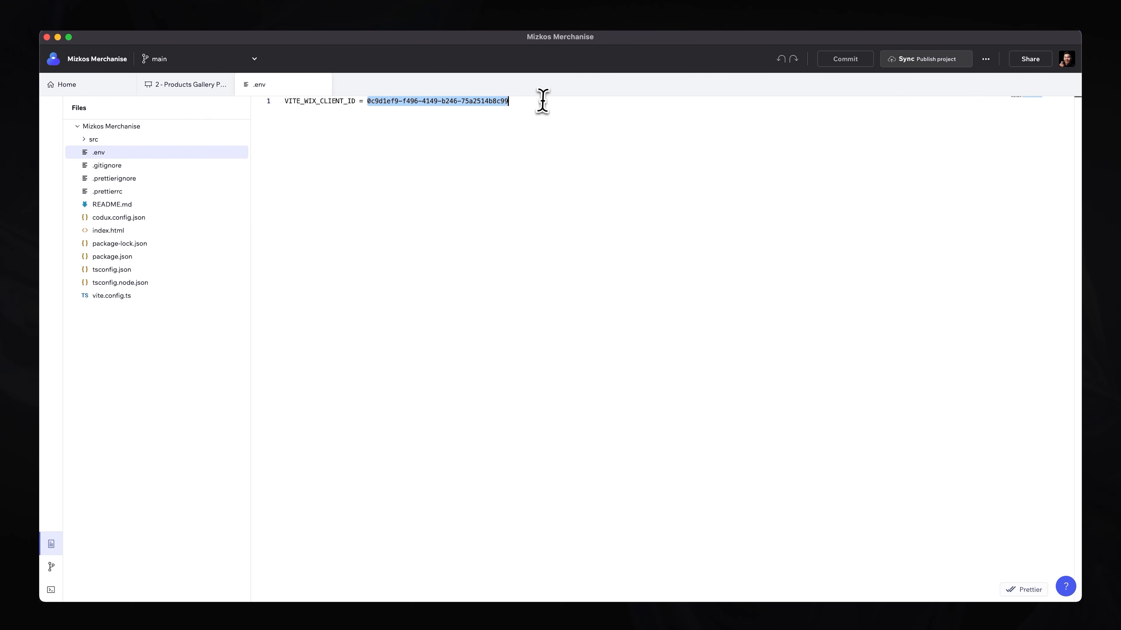
type("b90121e3-d6c0-413d-b5e7-22f19e8f8dd1")
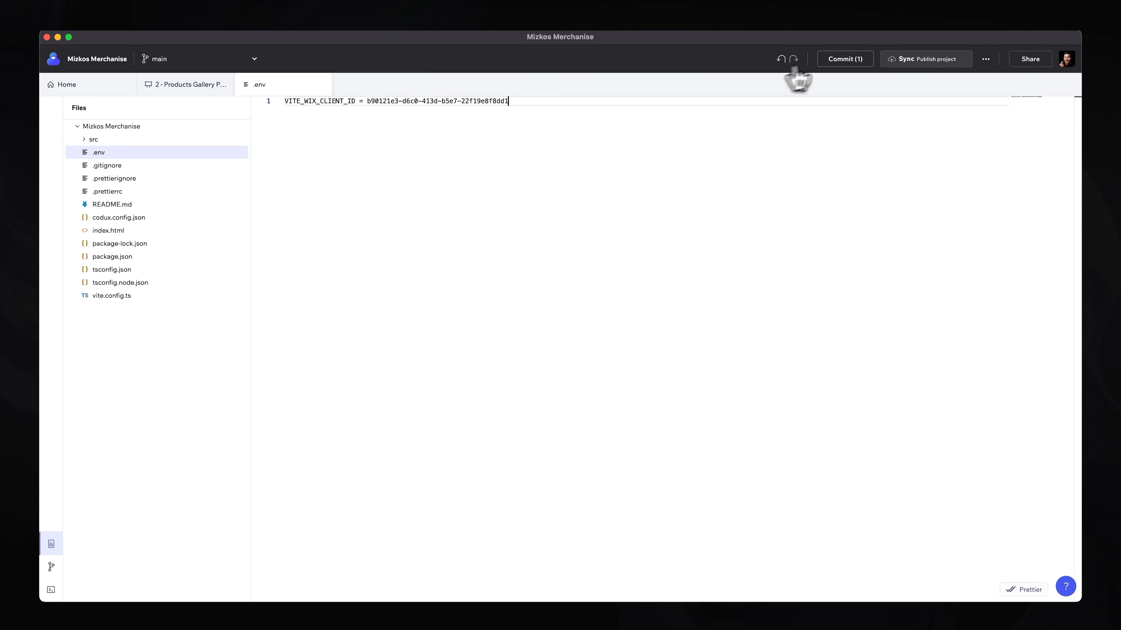
- Commit the .env change locally with the message 'Updated Client ID'
left_click(844, 58)
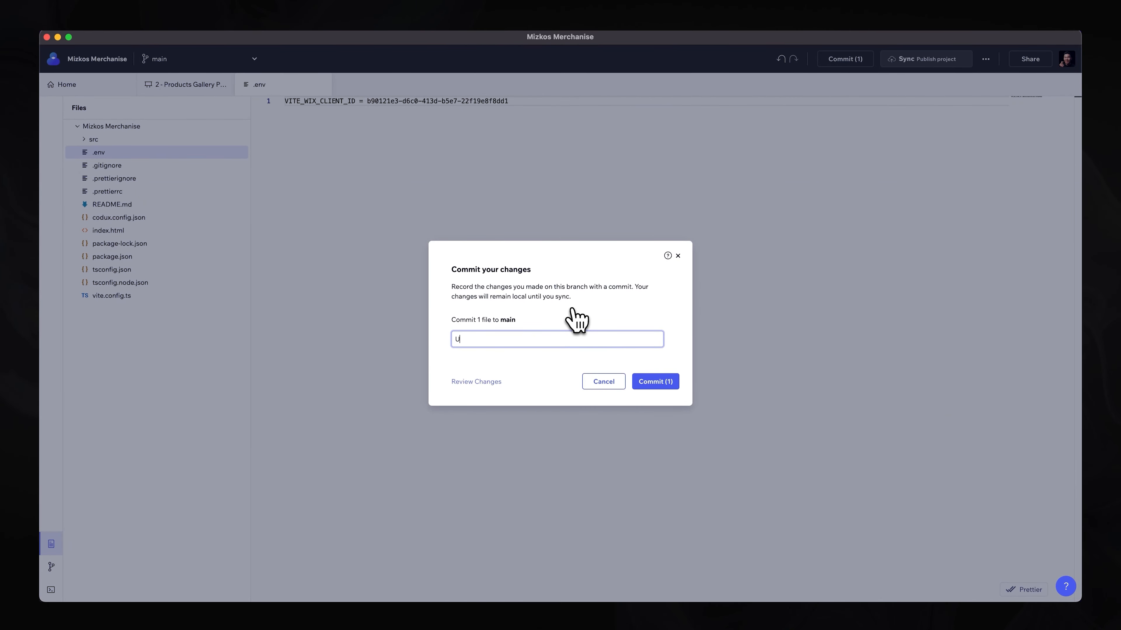
type("Updated Client ID")
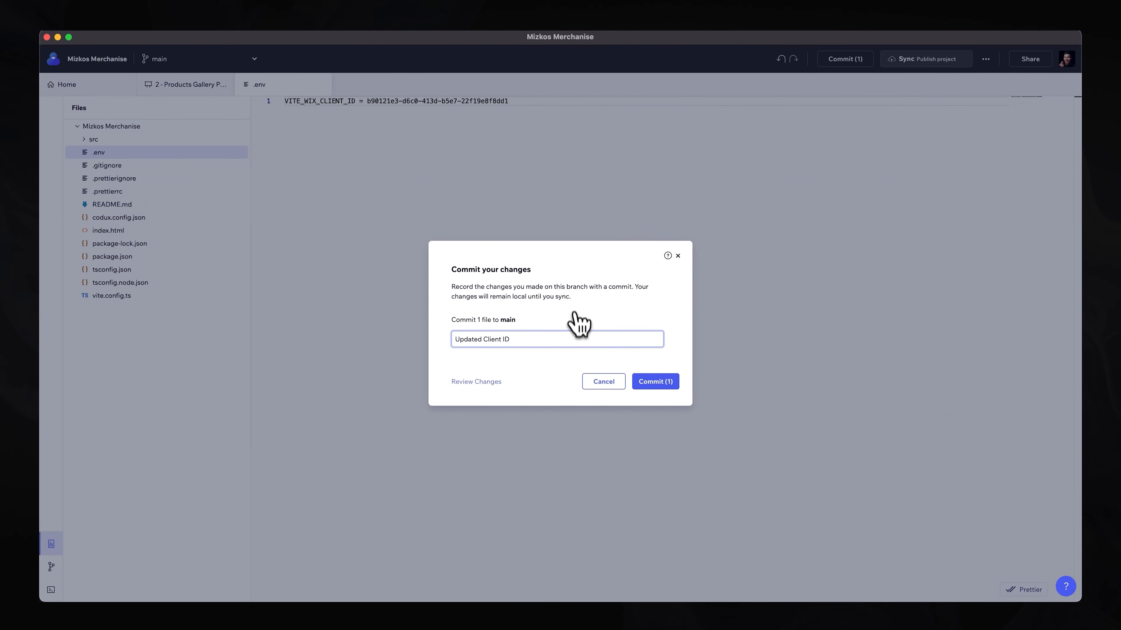
left_click(653, 381)
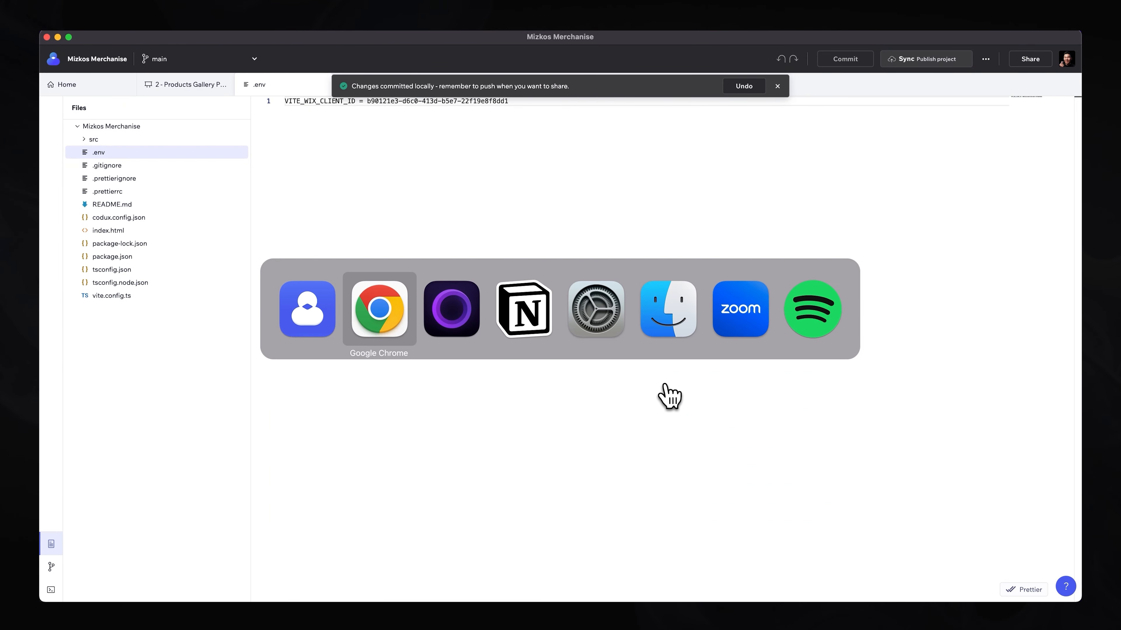
- Return to Chrome and show the store's Products list in the Wix dashboard
left_click(378, 308)
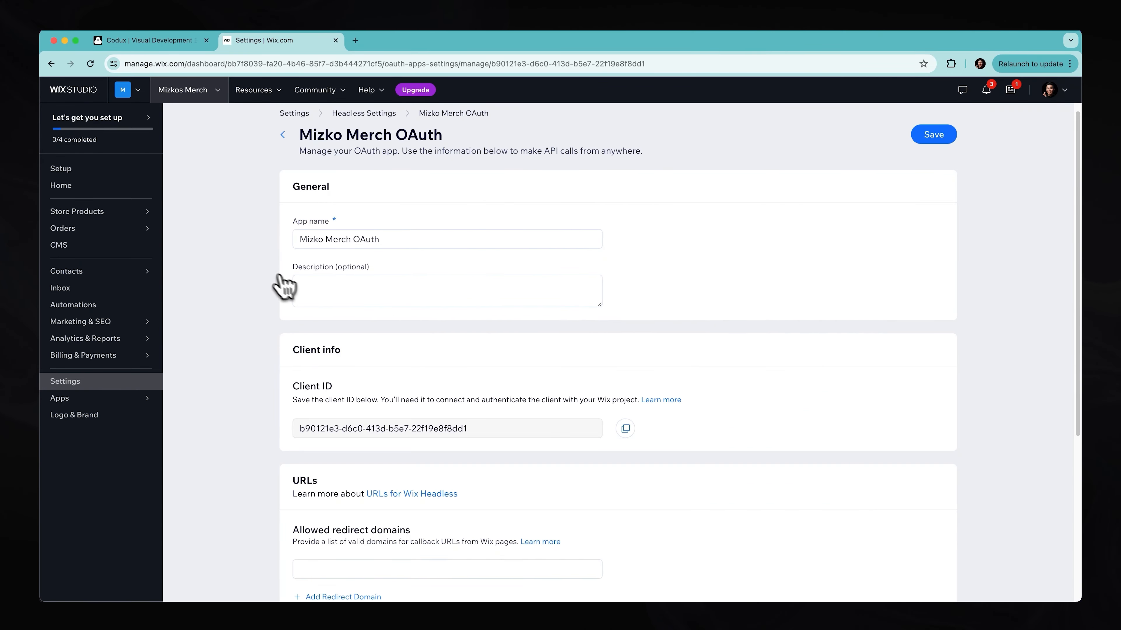
mouse_move(77, 211)
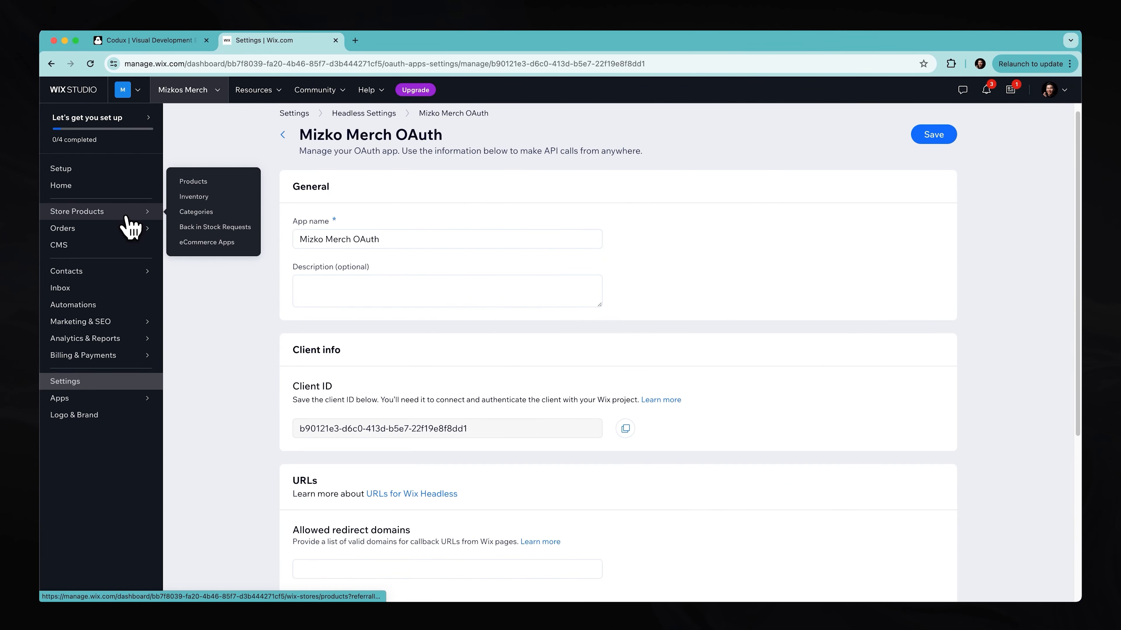
left_click(193, 181)
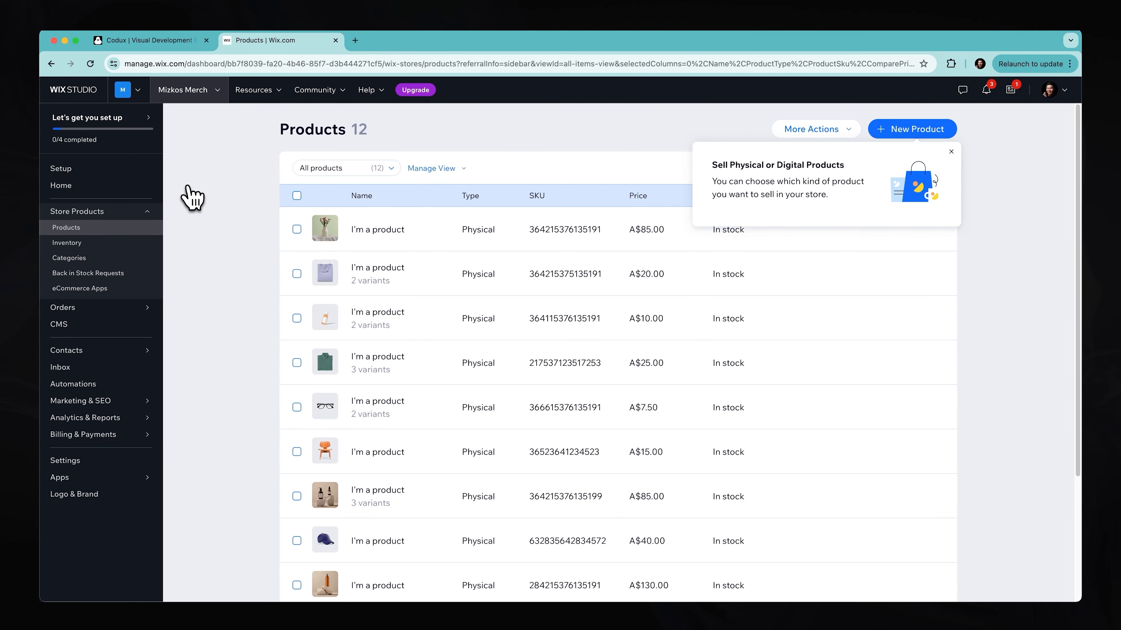
mouse_move(224, 223)
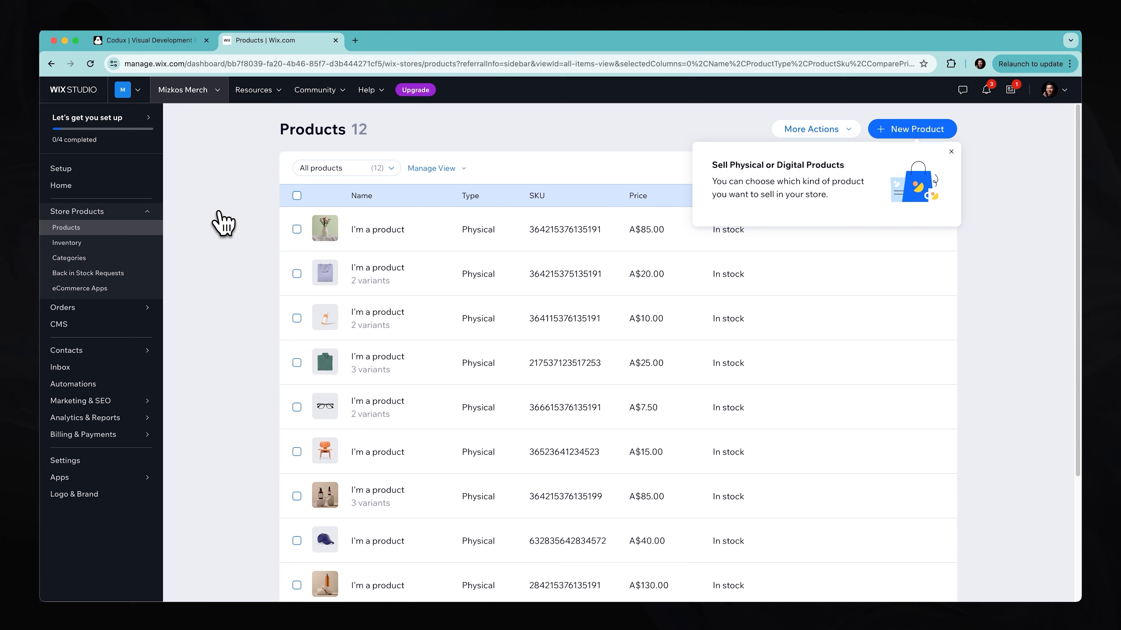
mouse_move(227, 227)
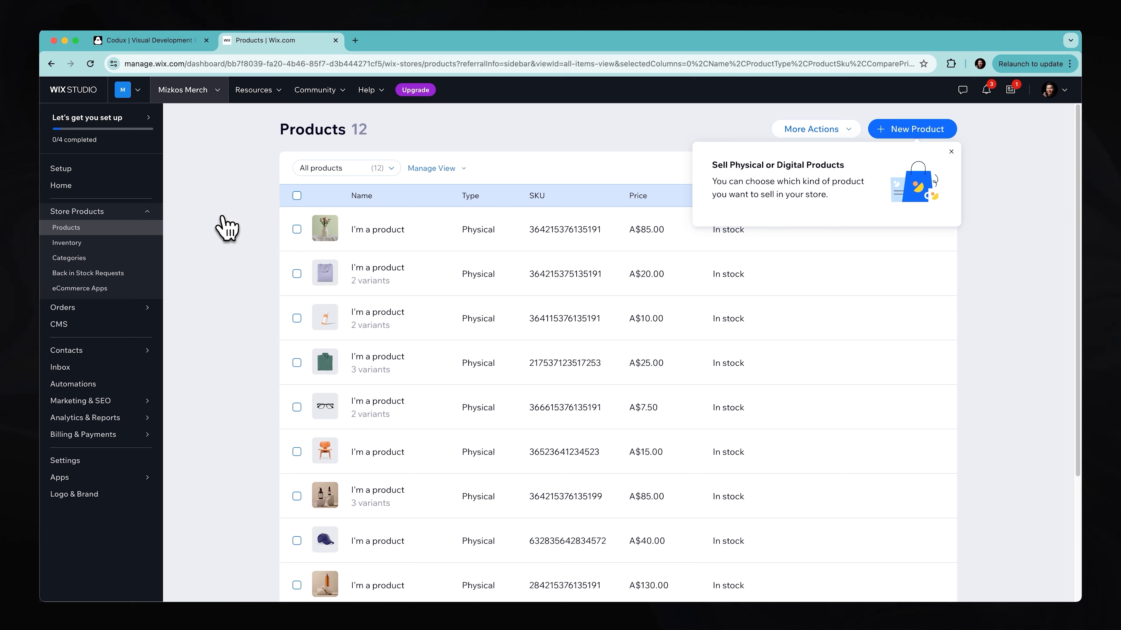
mouse_move(957, 159)
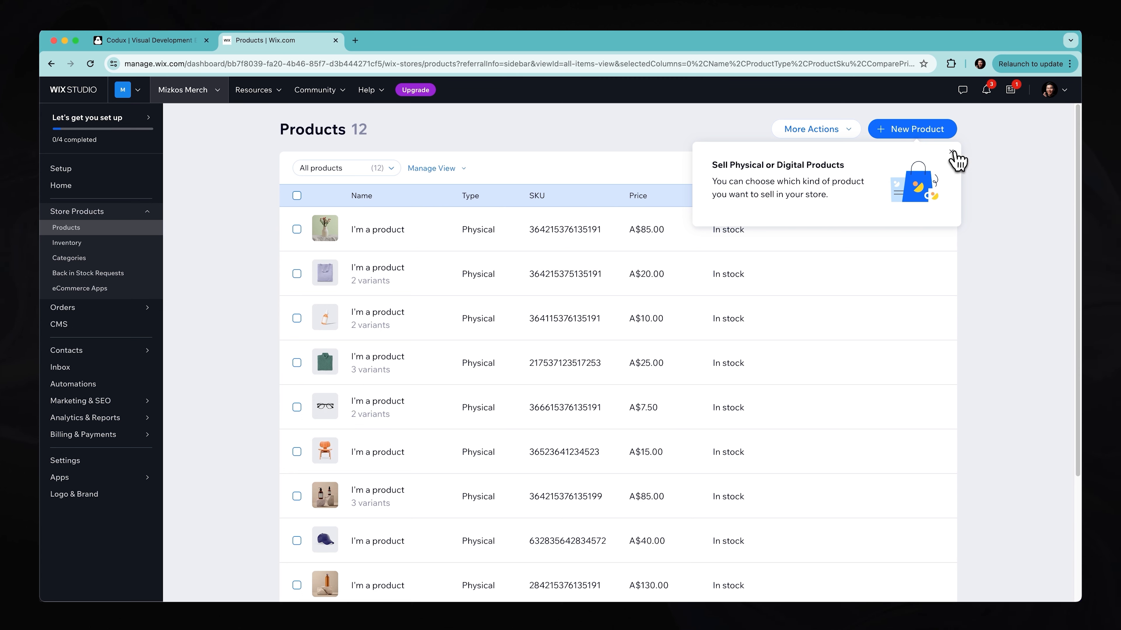
- Start a new digital product named 'Mizko'
left_click(911, 130)
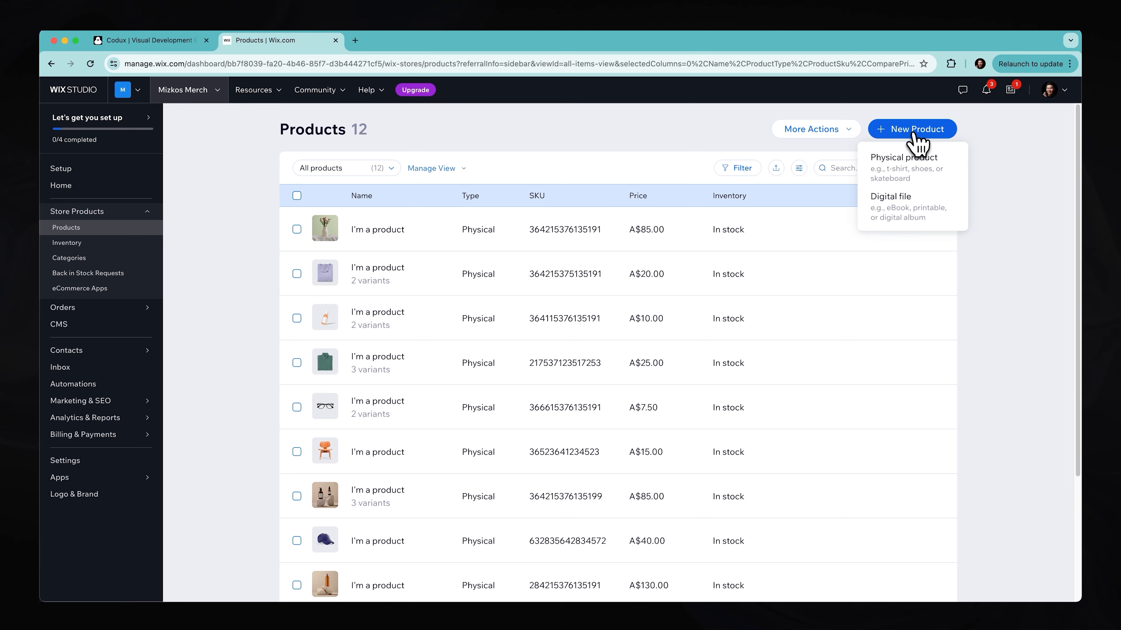
left_click(891, 196)
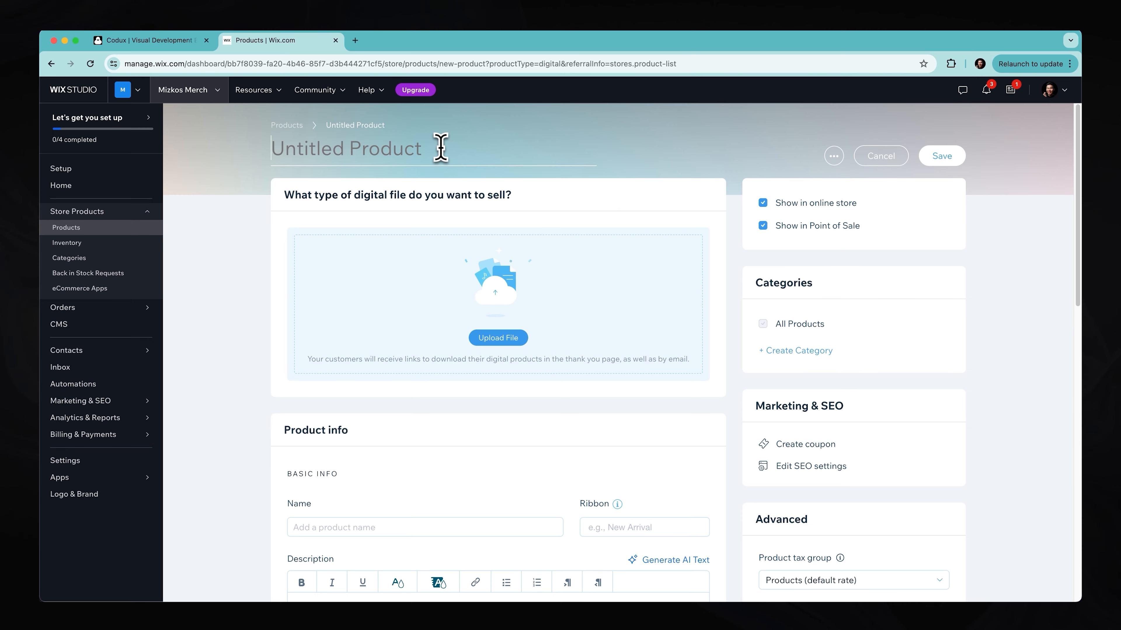
type("Mizko")
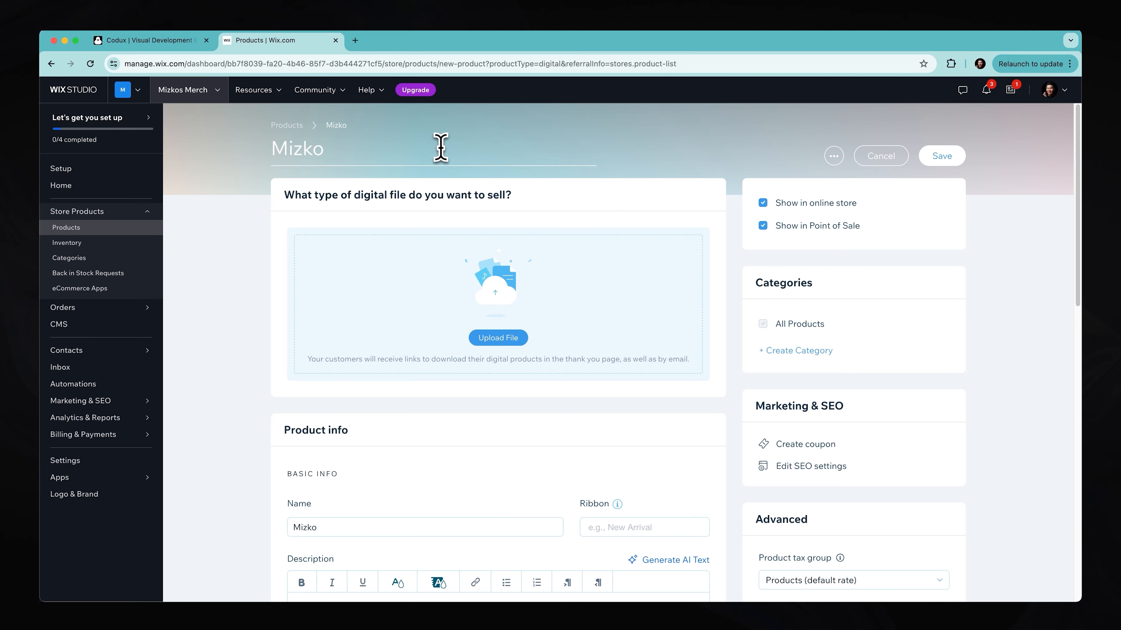
scroll("down", 3)
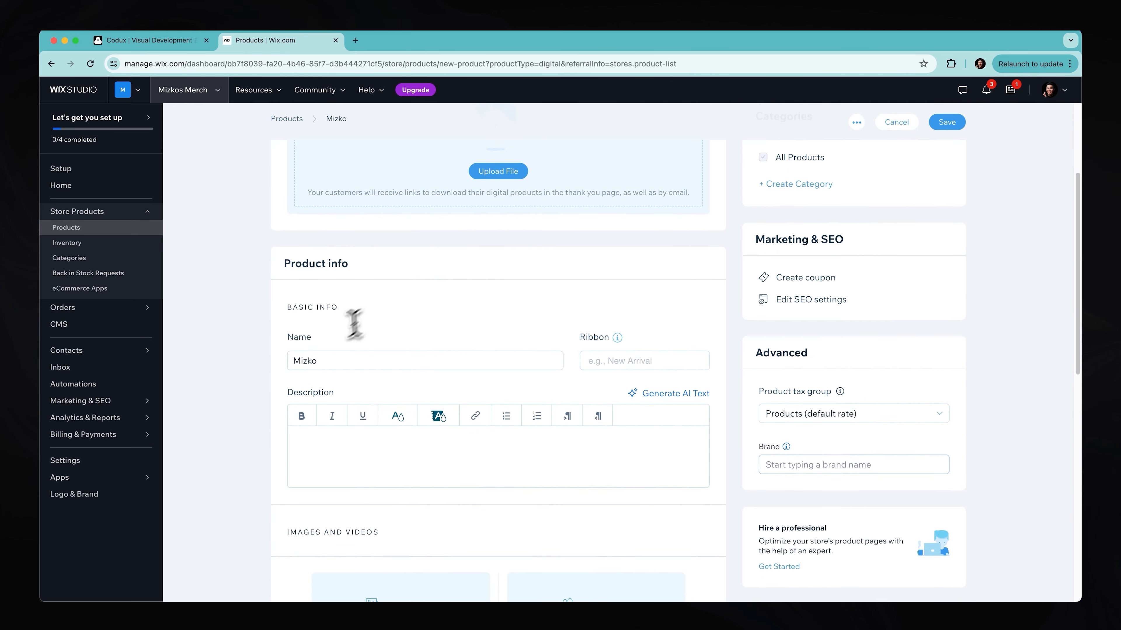
scroll("down", 3)
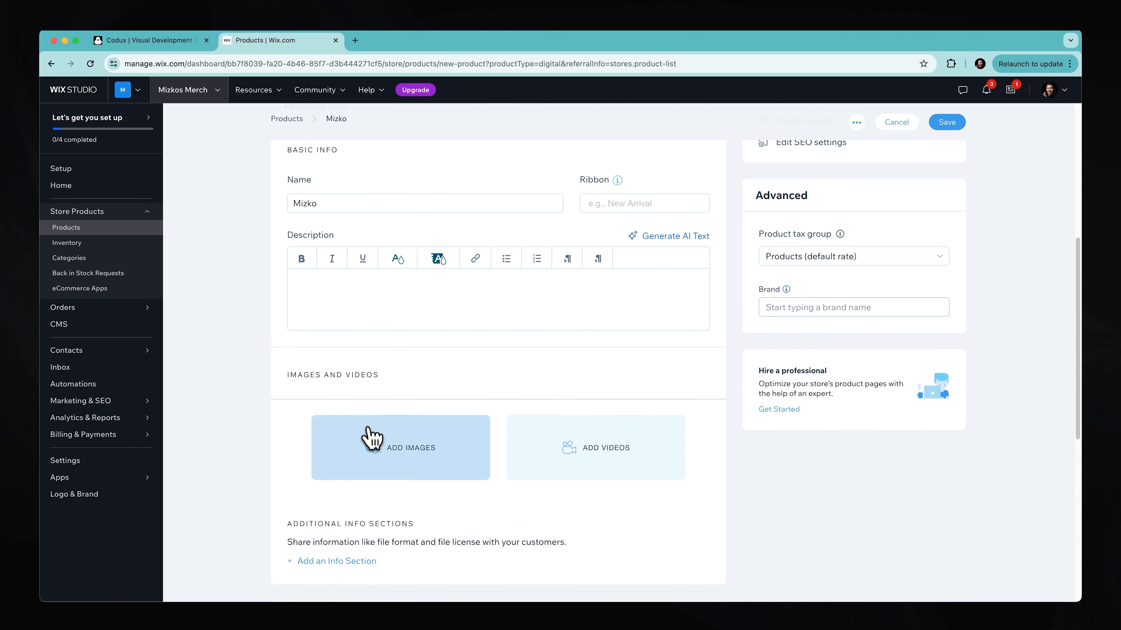
- Upload mizko.jpeg from the computer as the product image and set the price to 1
left_click(400, 448)
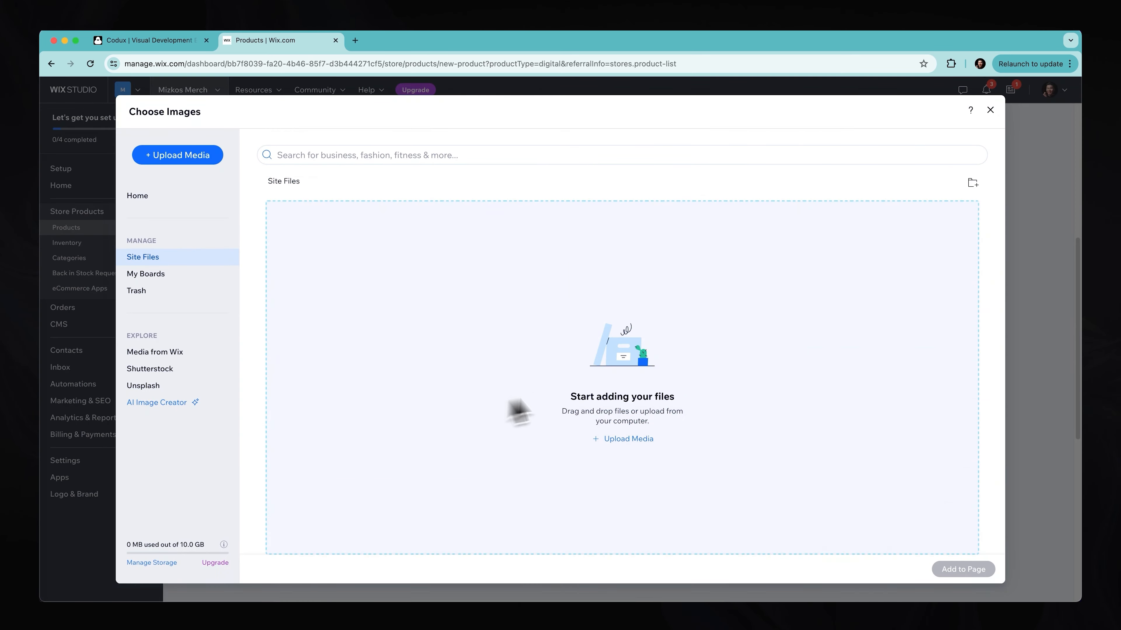
left_click(178, 156)
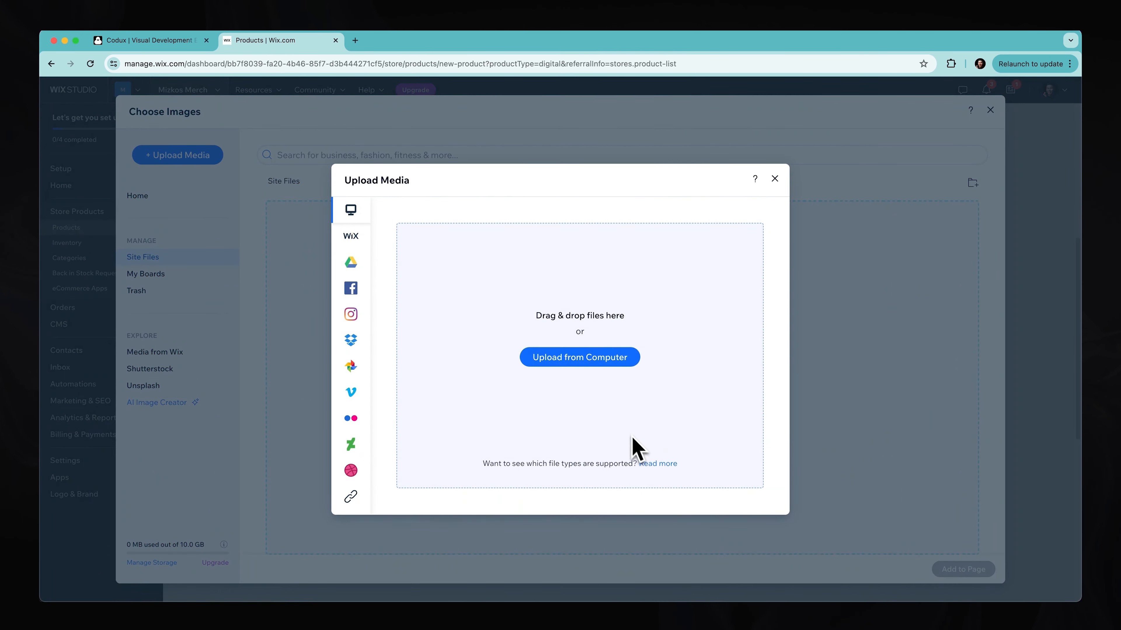
left_click(579, 357)
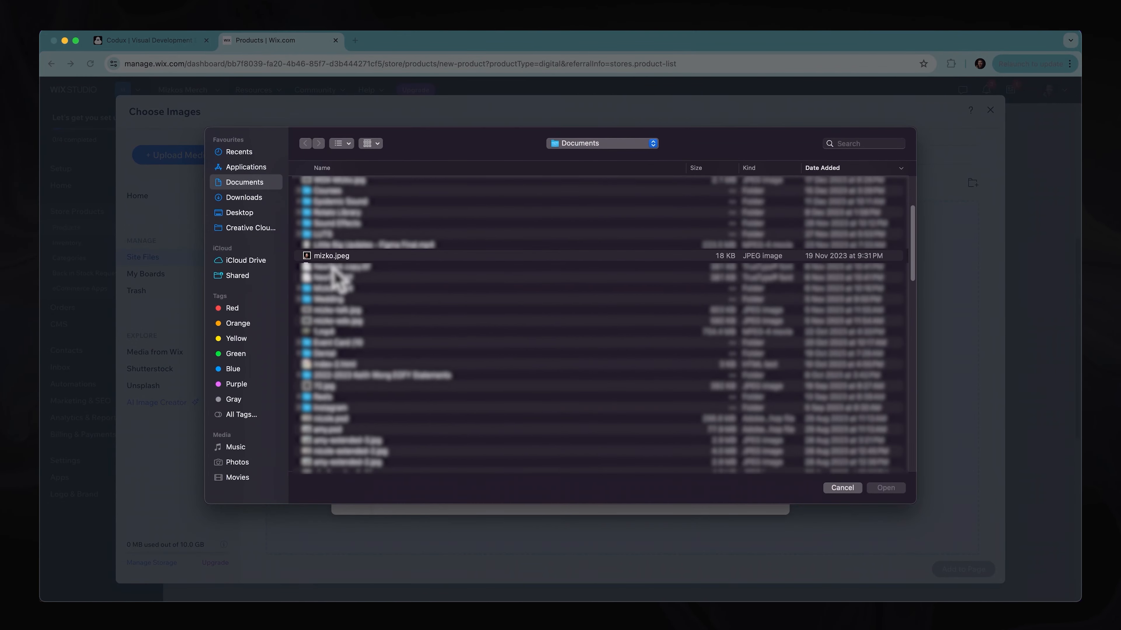
left_click(884, 487)
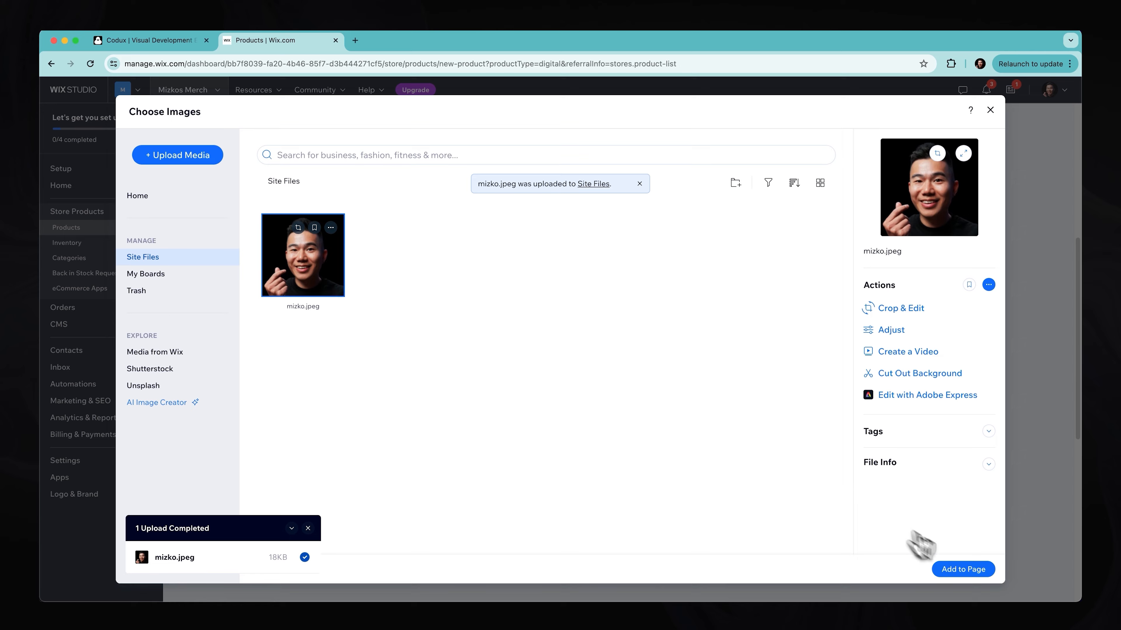
left_click(962, 570)
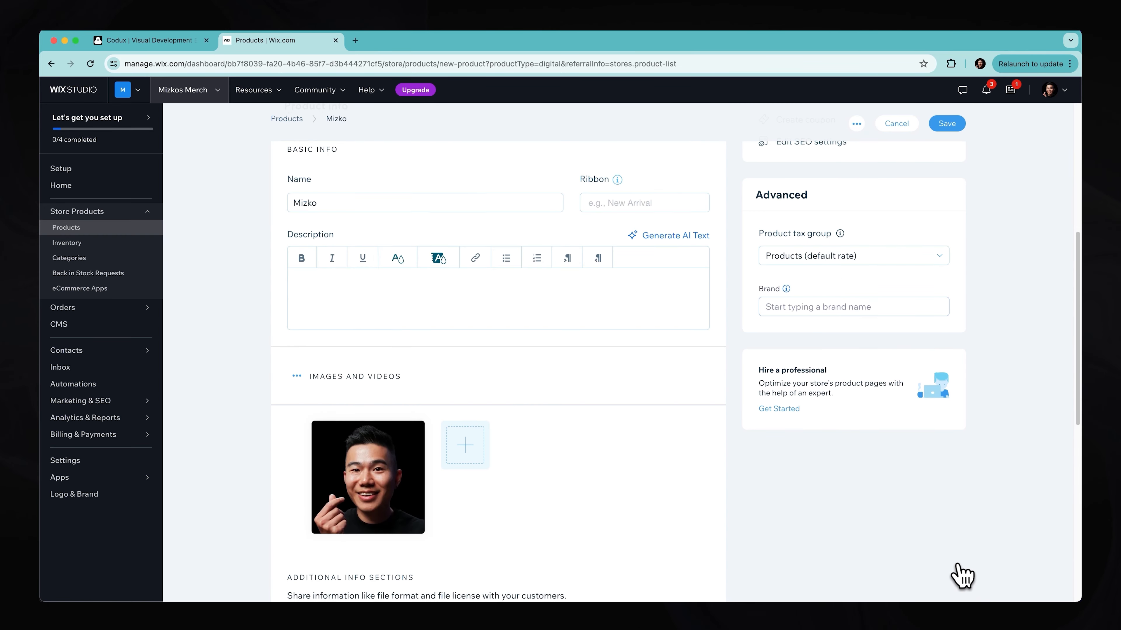
scroll("down", 3)
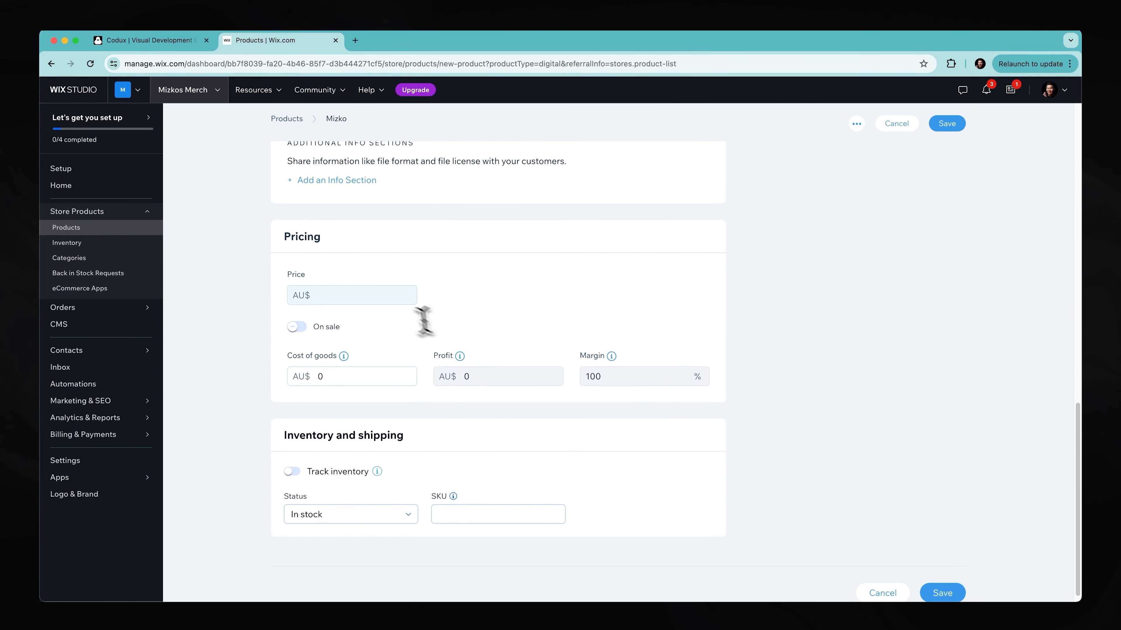
type("1")
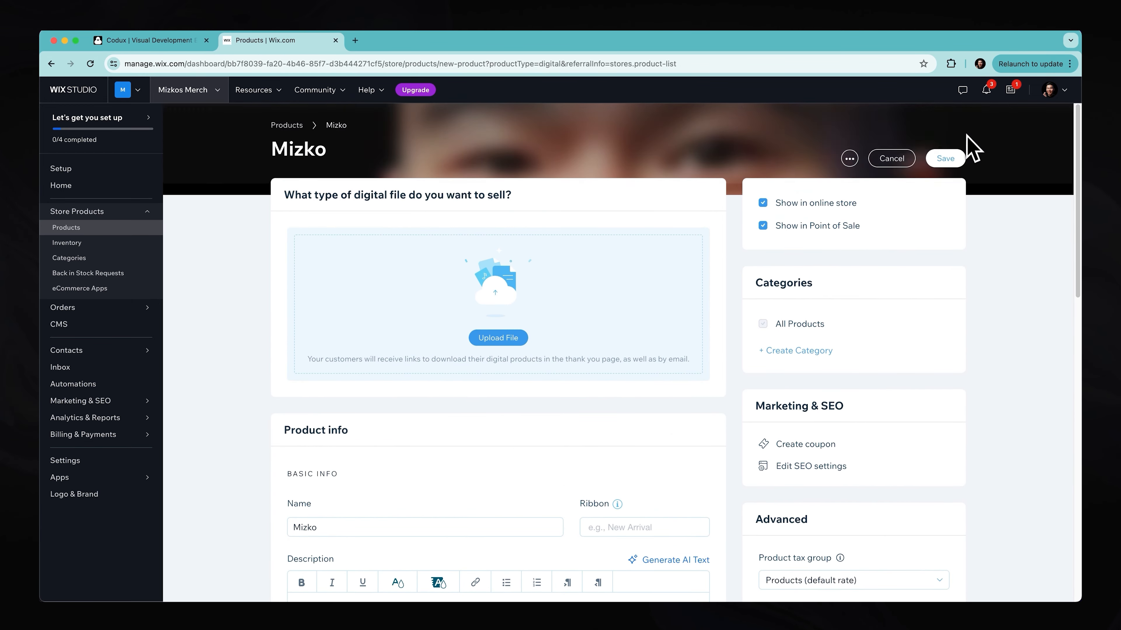
- Attempt to save, then upload mizko.jpeg as an Image-type digital file
left_click(944, 158)
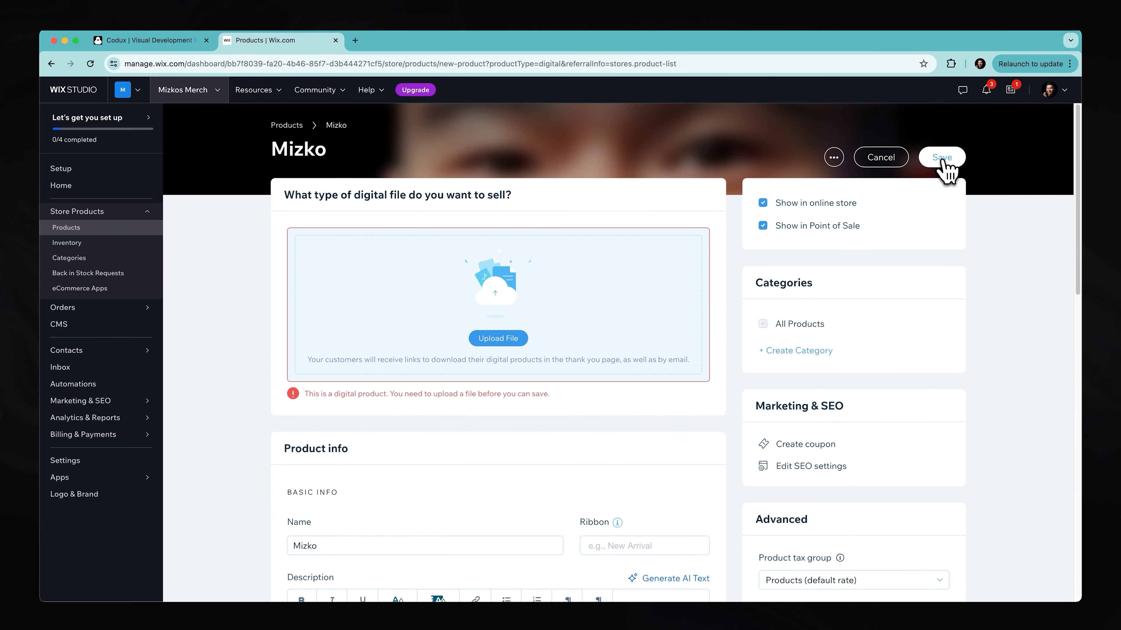
left_click(498, 338)
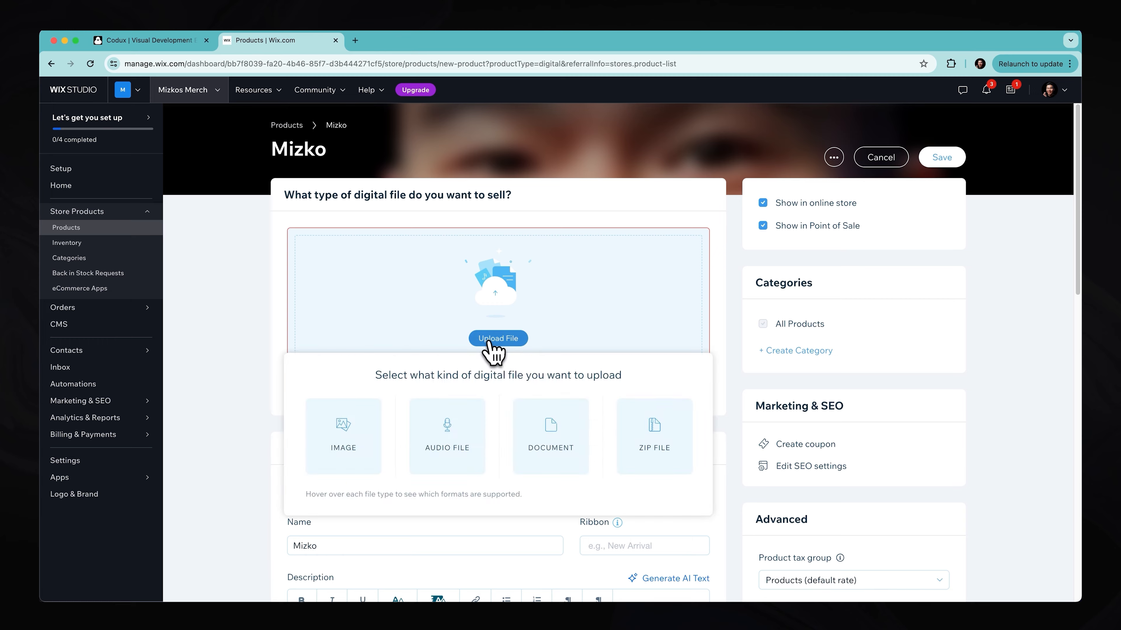
left_click(343, 436)
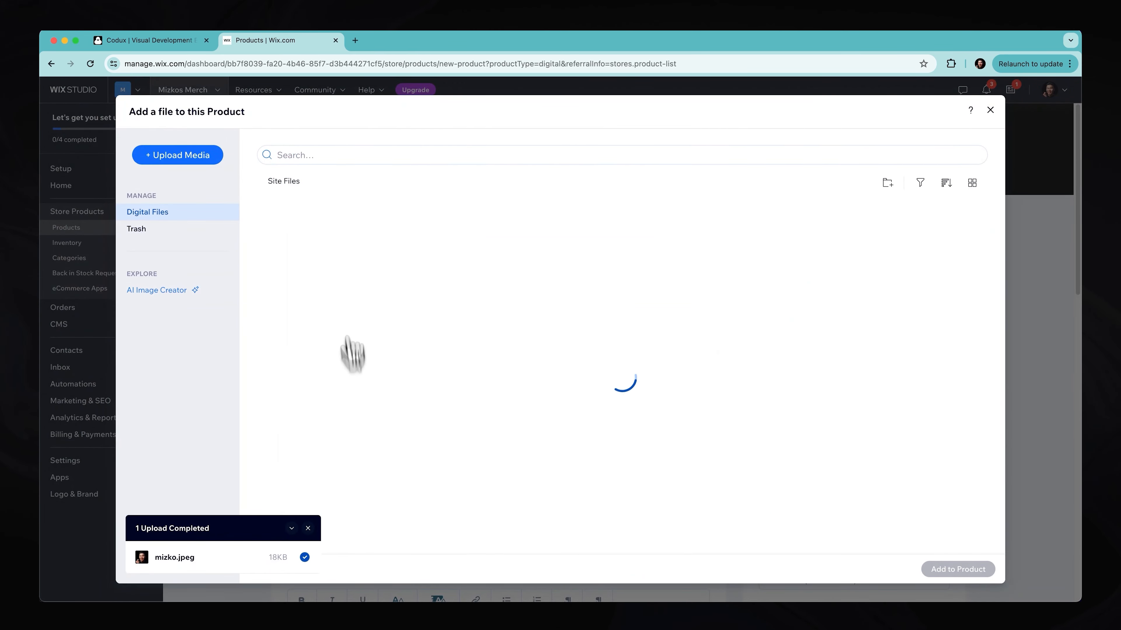
left_click(178, 155)
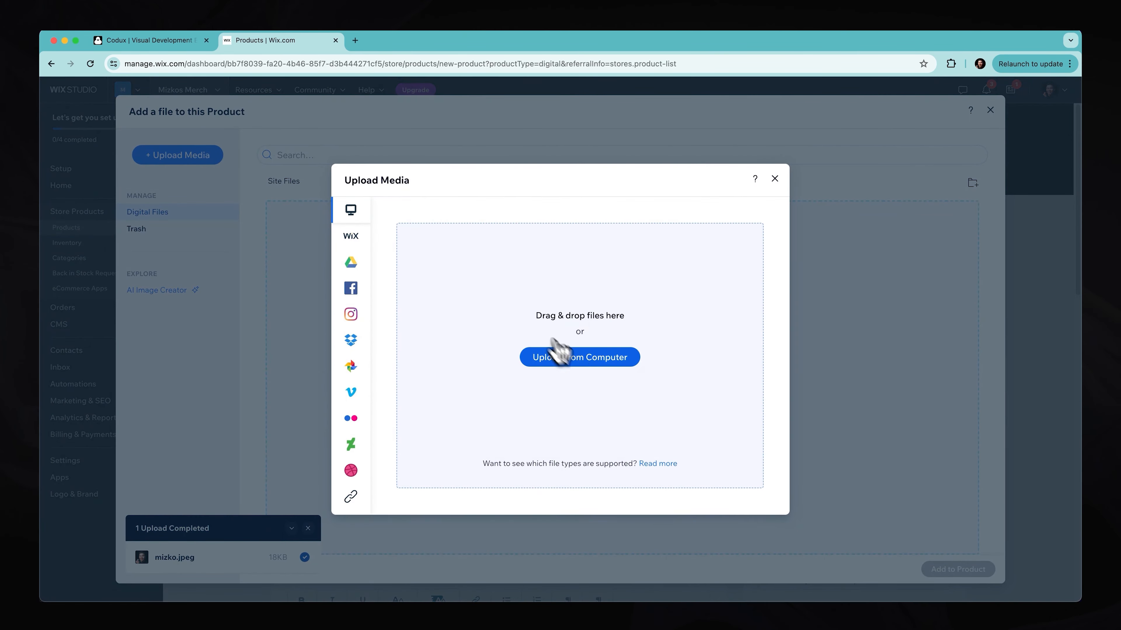
left_click(579, 357)
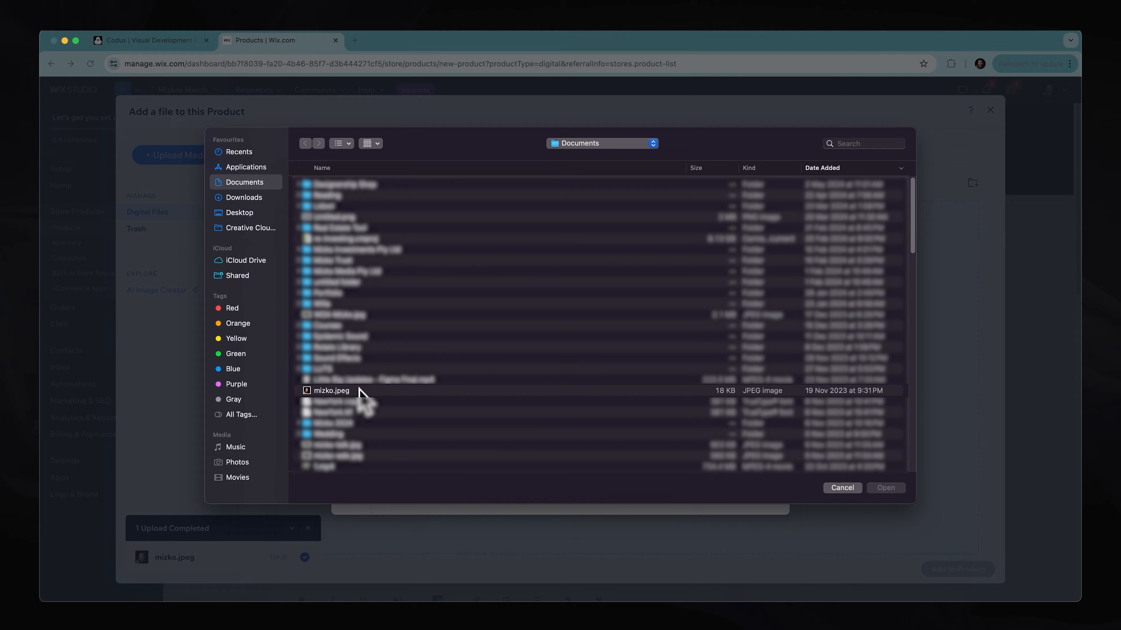
left_click(884, 487)
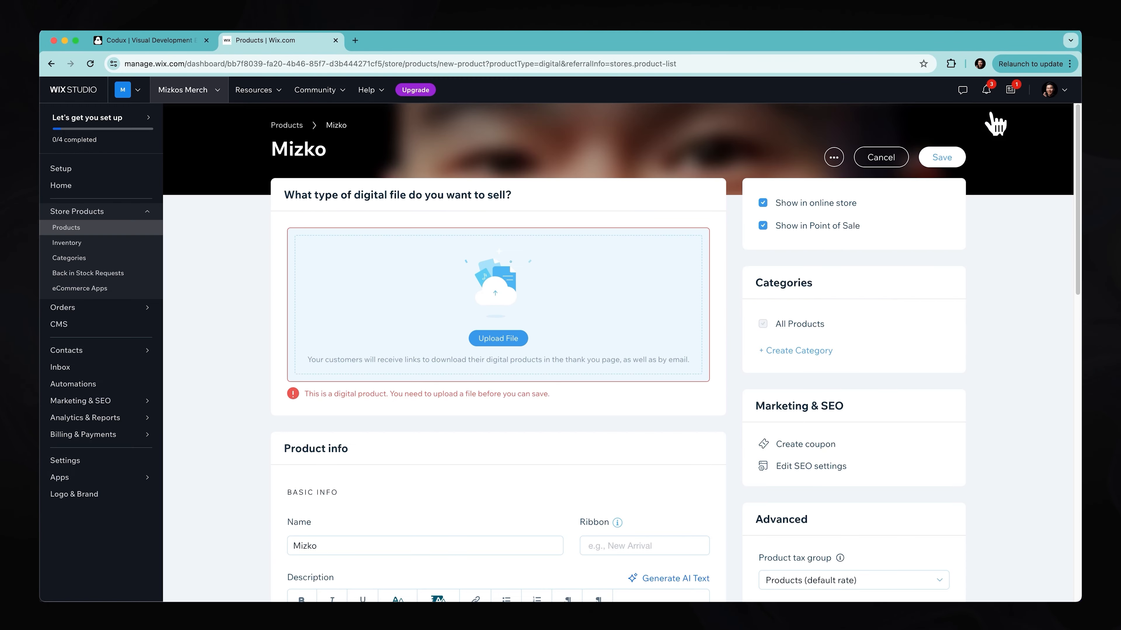
- Attach the uploaded mizko.jpeg to the product and save the Mizko product
left_click(498, 338)
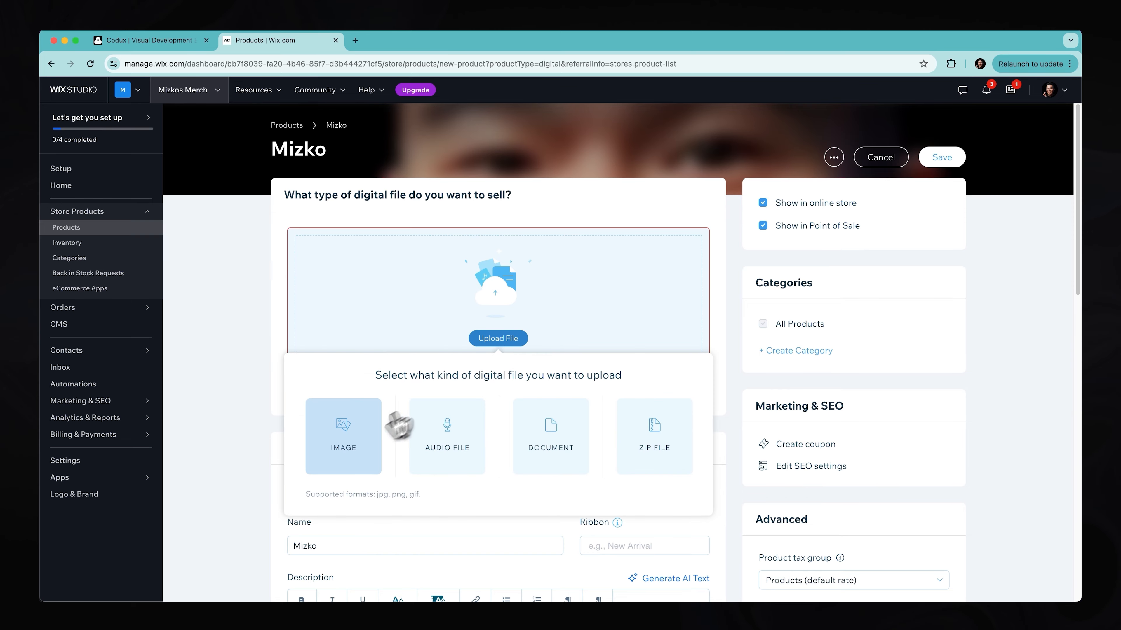
left_click(343, 436)
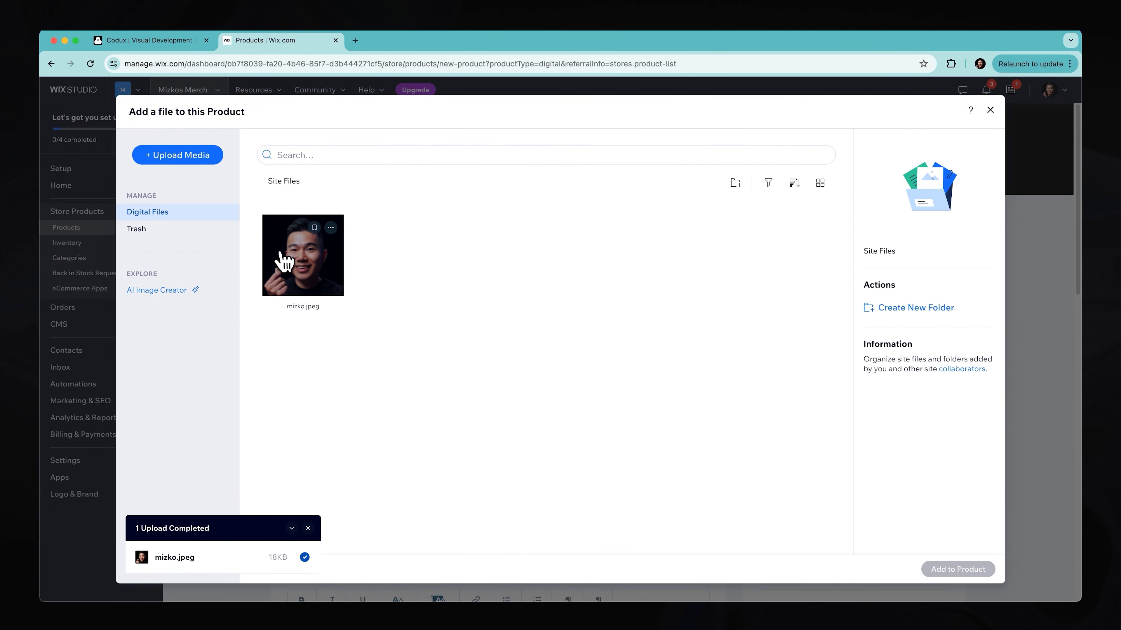
left_click(956, 569)
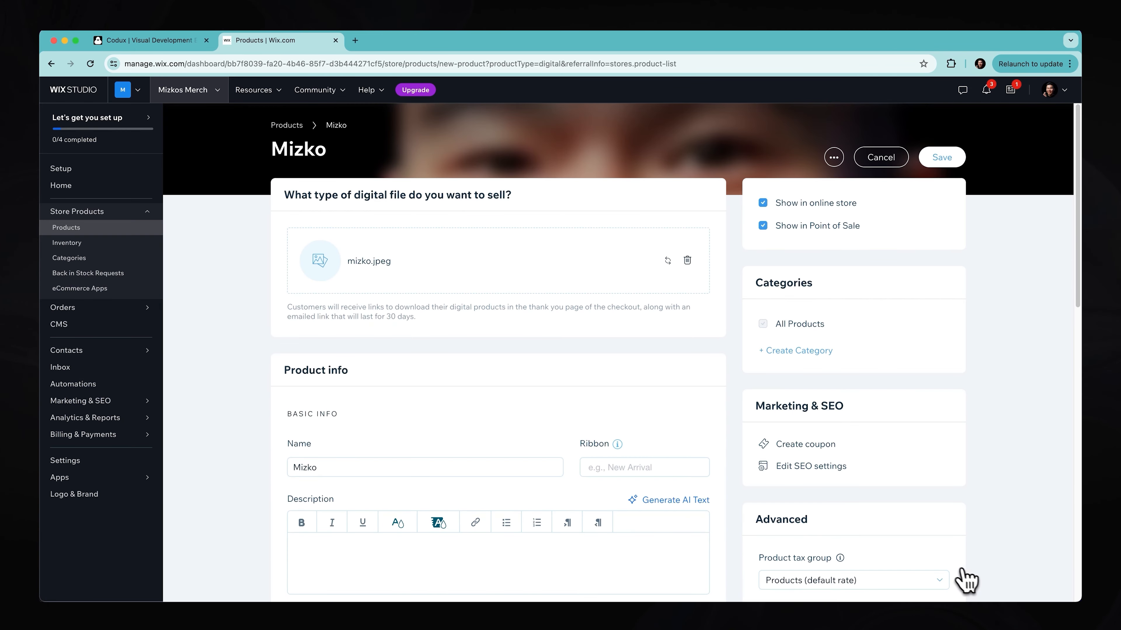
left_click(941, 157)
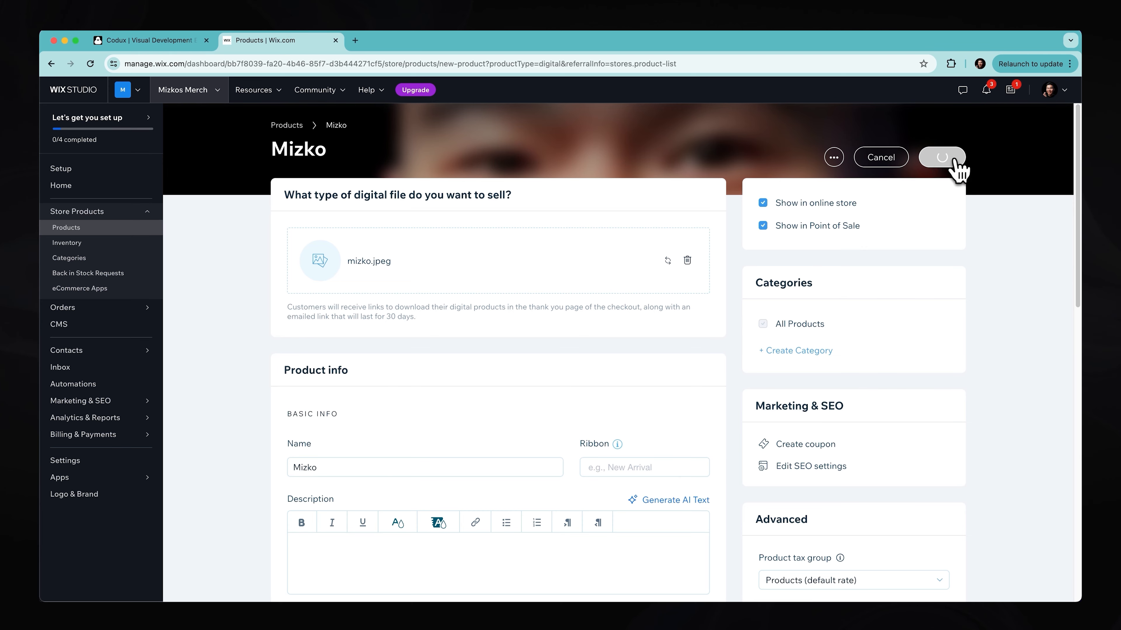
left_click(942, 156)
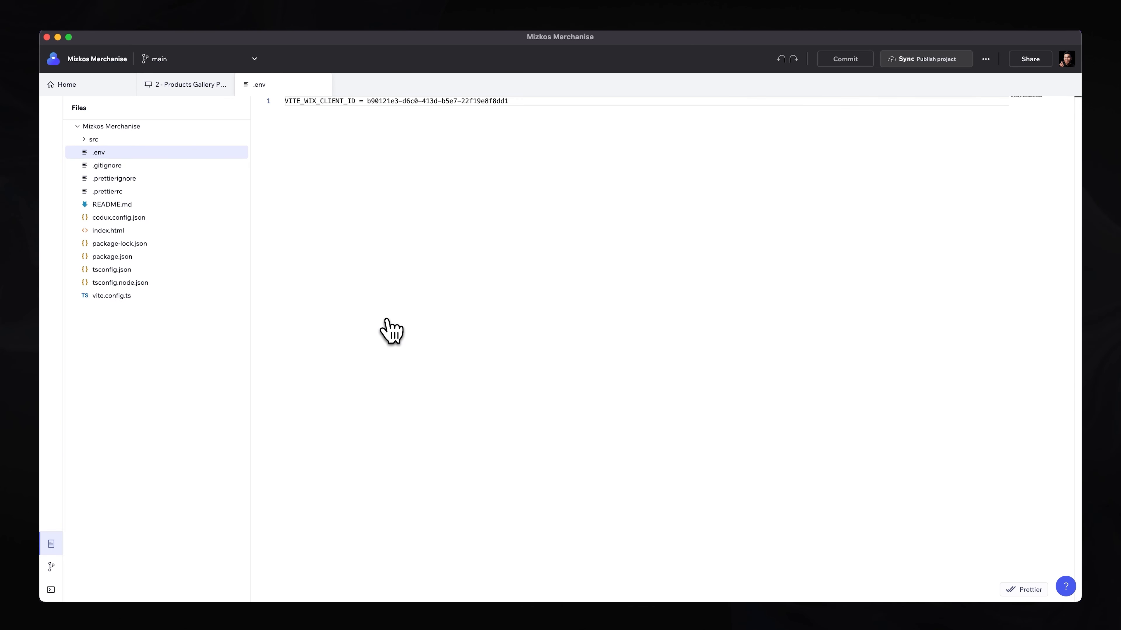
- Reopen '2 - Products Gallery Page' from Boards and scroll down to the new Mizko $1.00 product
left_click(184, 84)
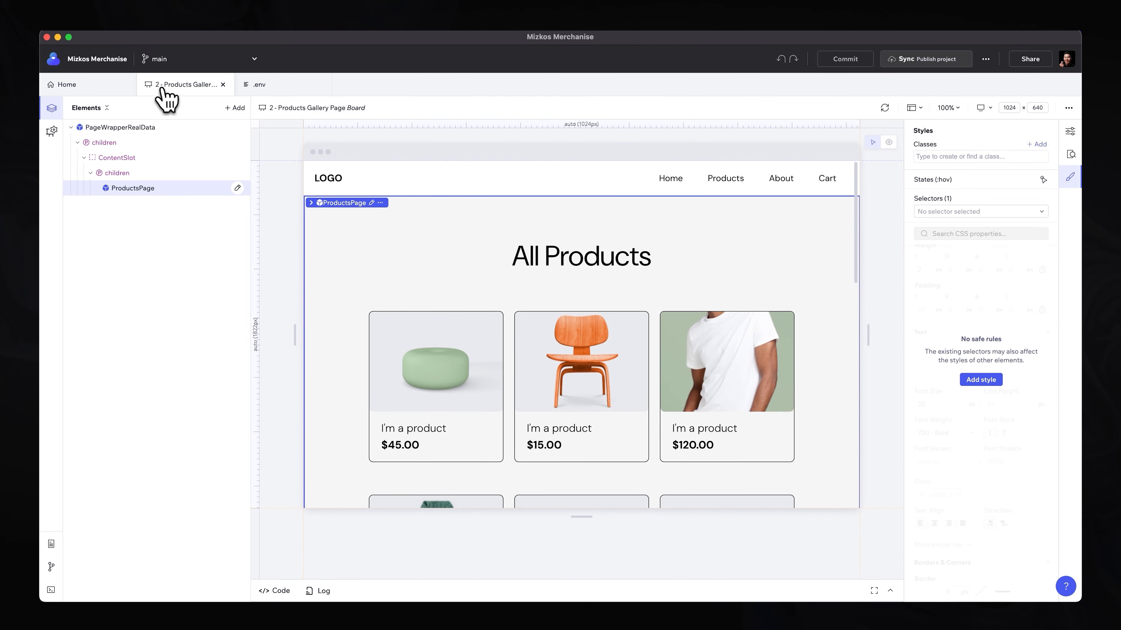
mouse_move(66, 84)
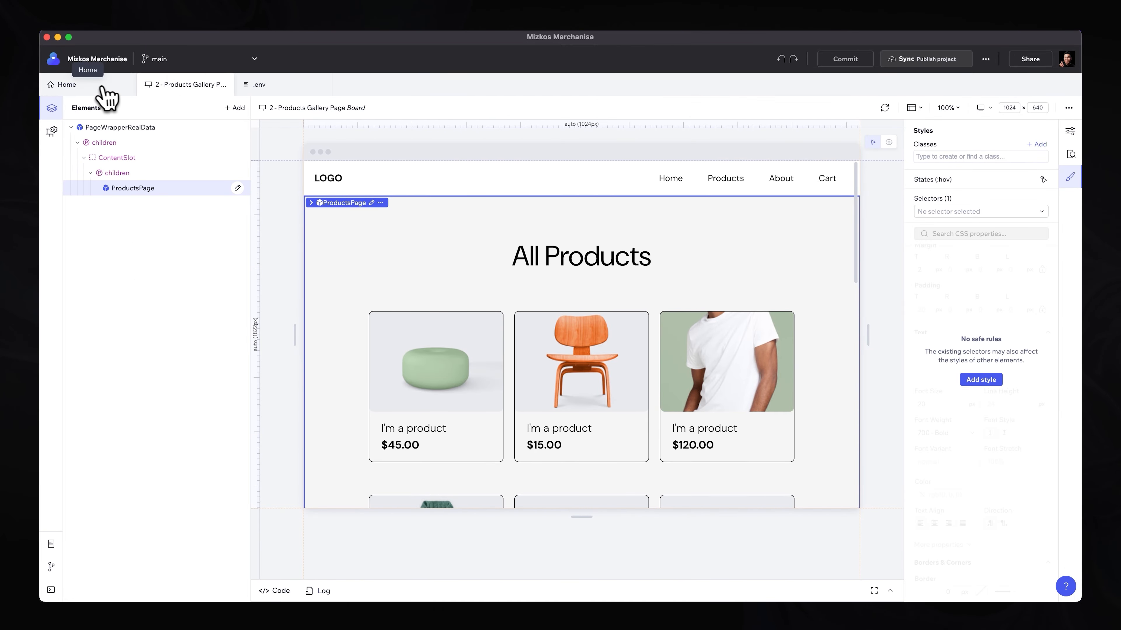
left_click(67, 84)
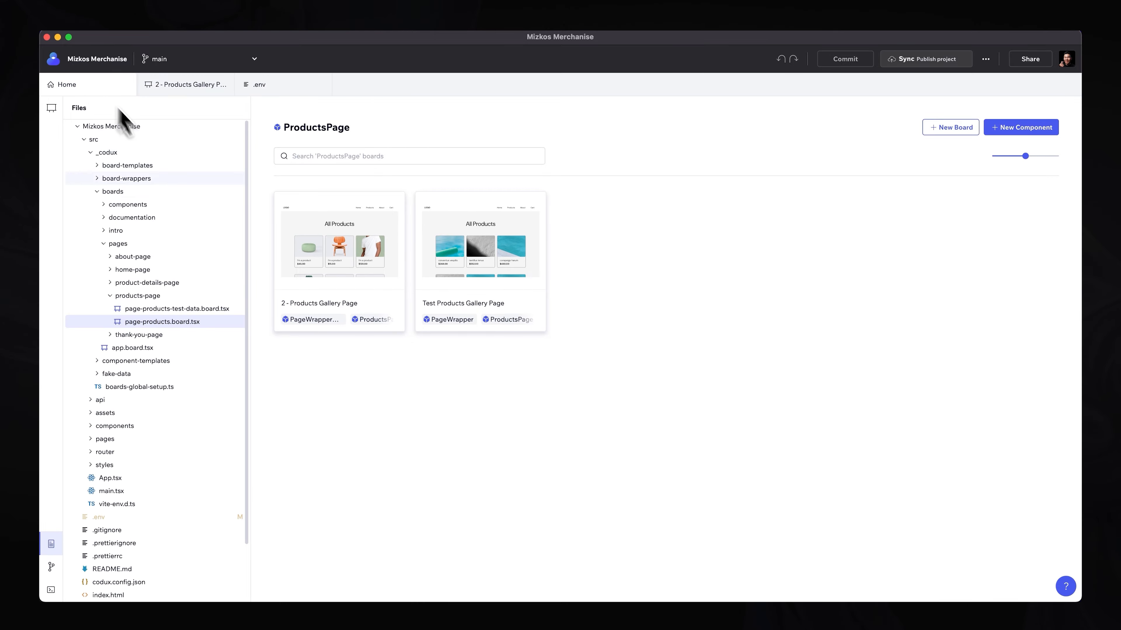
left_click(51, 108)
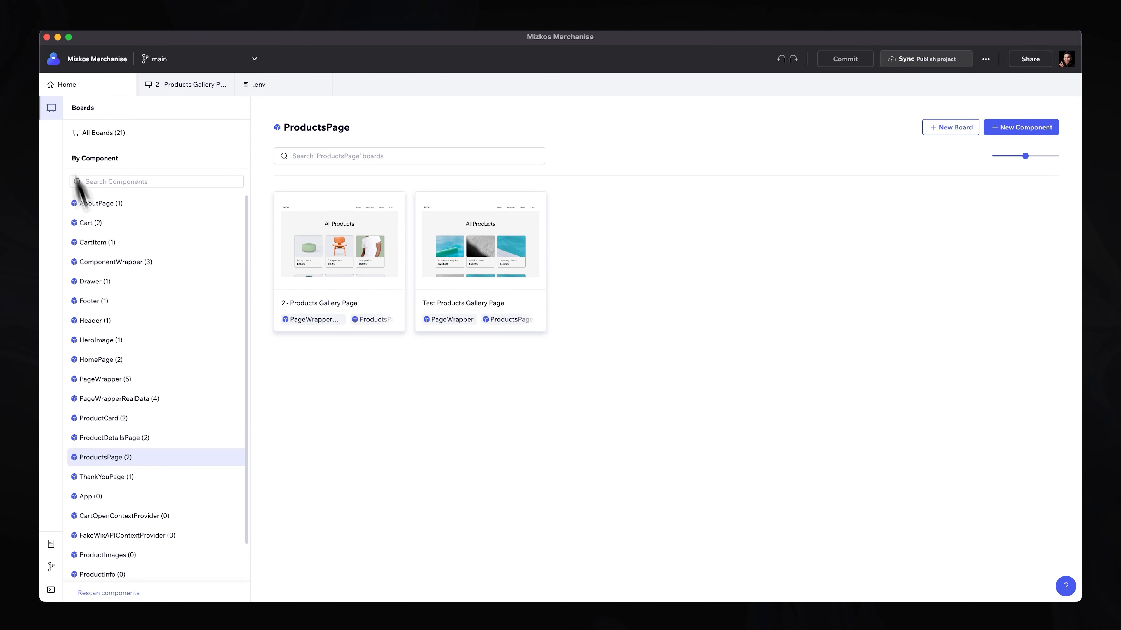
mouse_move(316, 326)
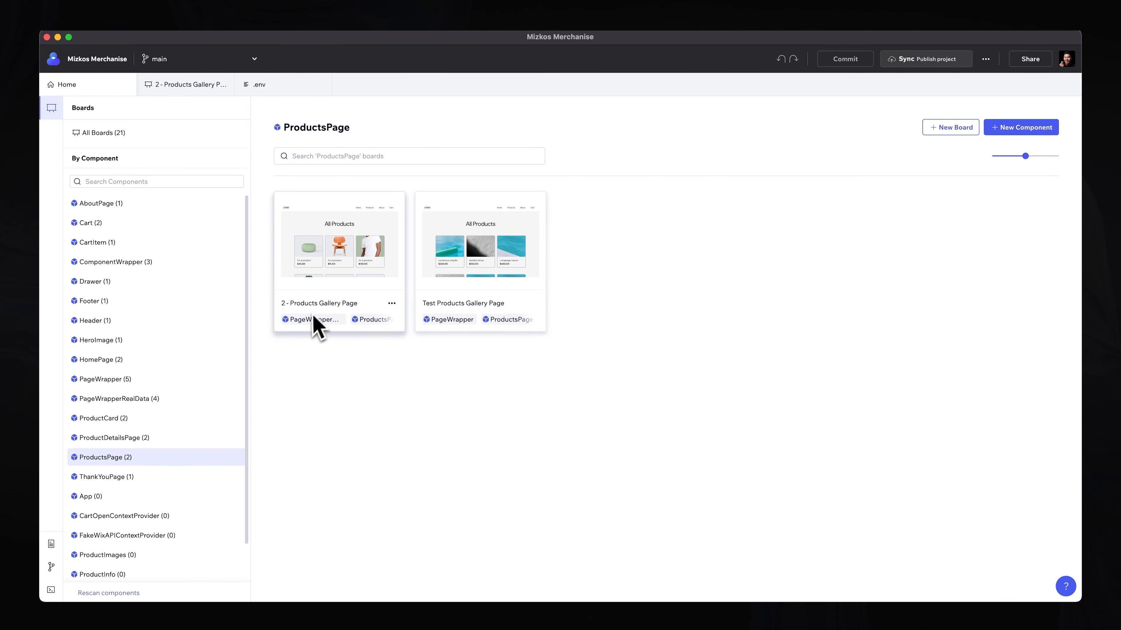
double_click(338, 239)
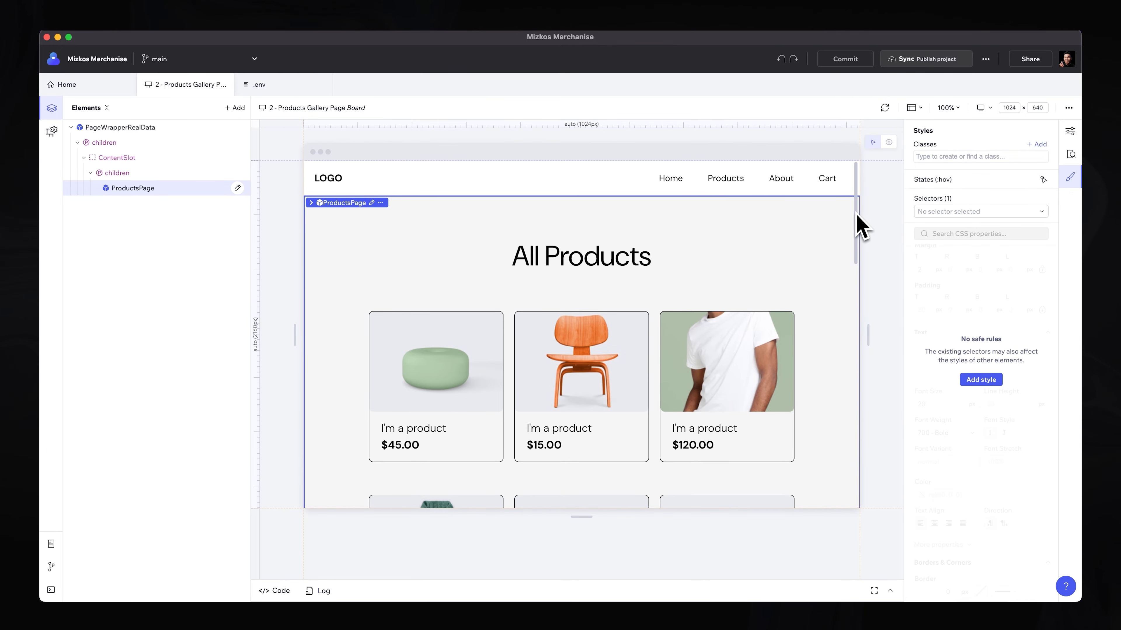
scroll("down", 3)
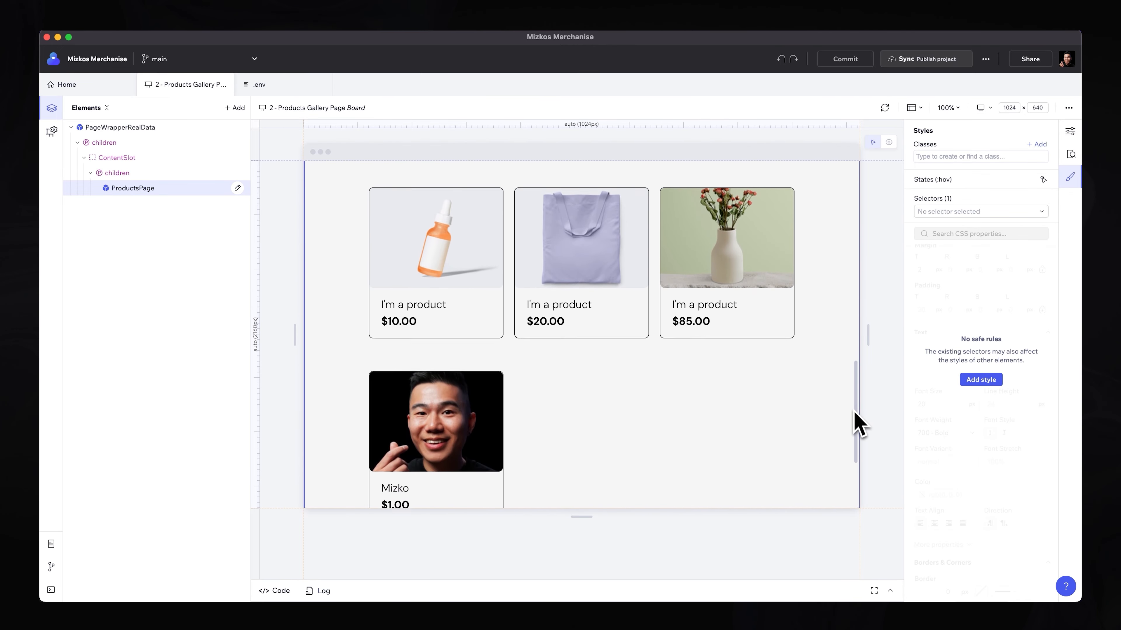
scroll("down", 3)
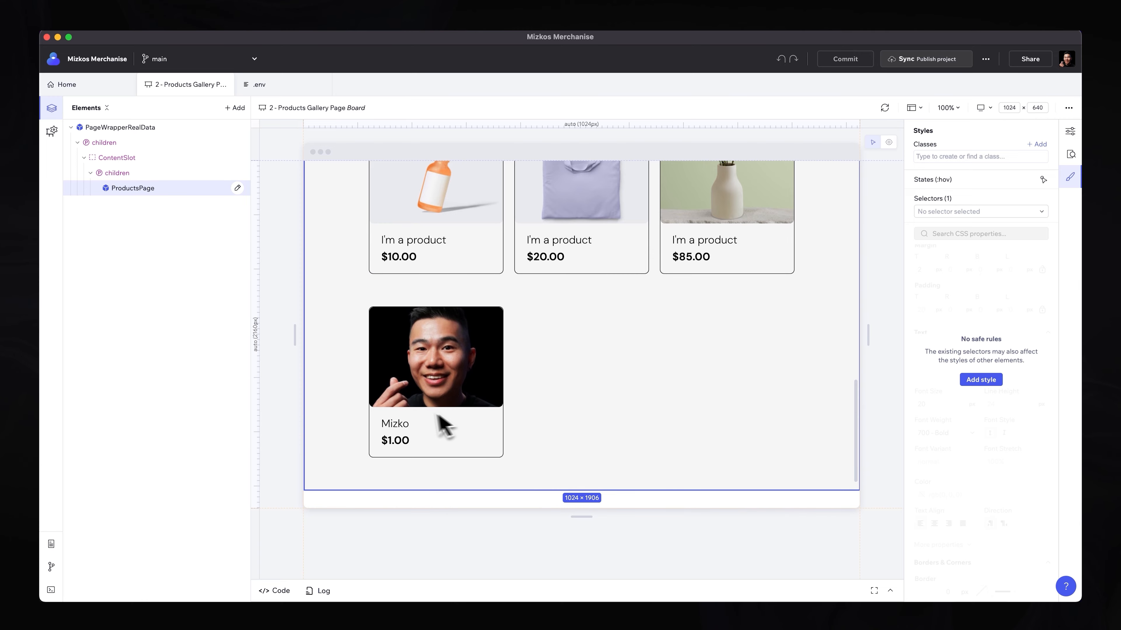
mouse_move(408, 436)
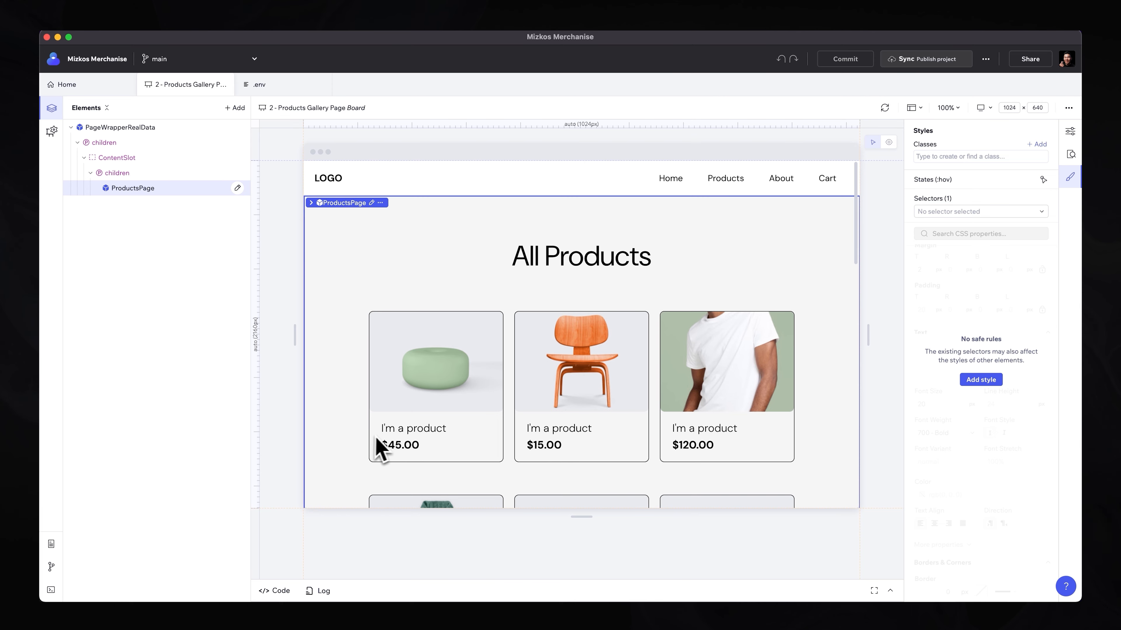
mouse_move(493, 392)
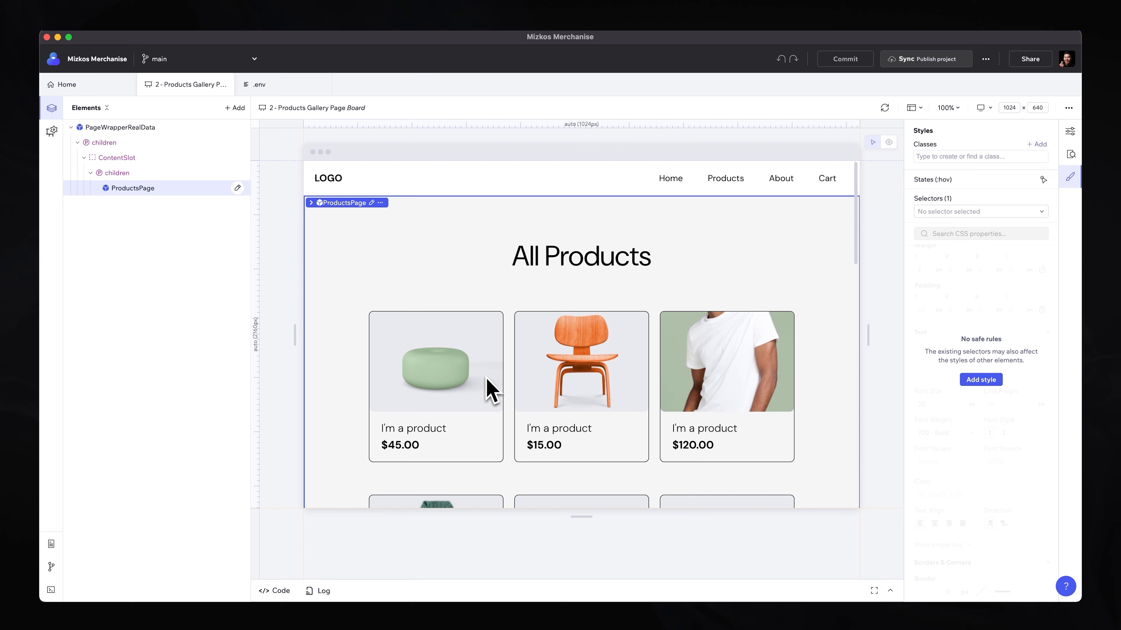
mouse_move(494, 441)
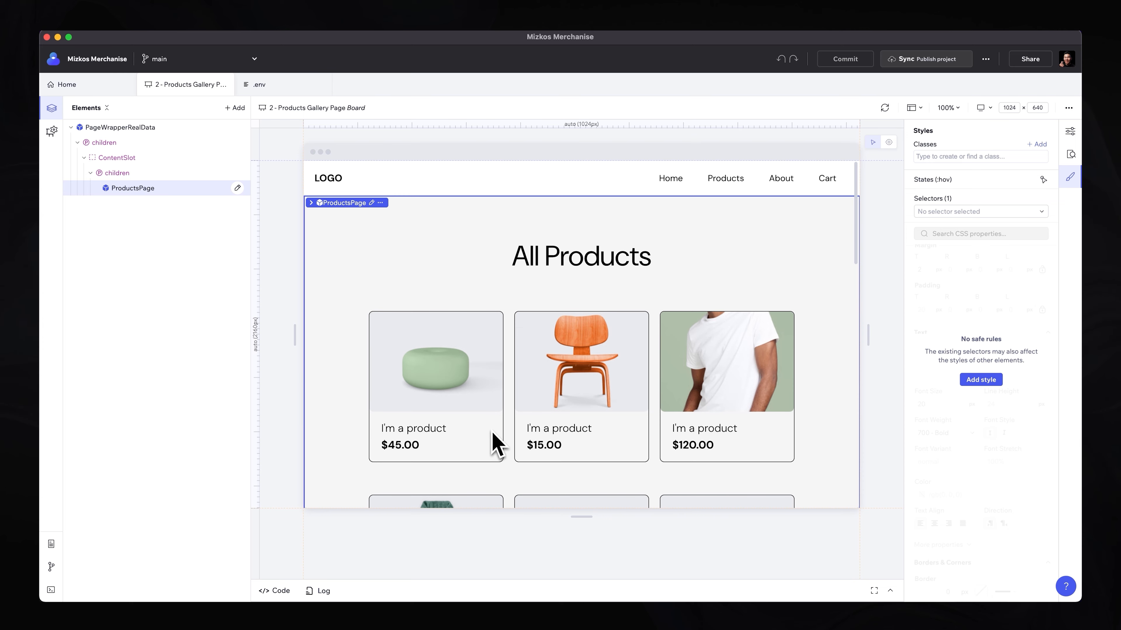
mouse_move(484, 434)
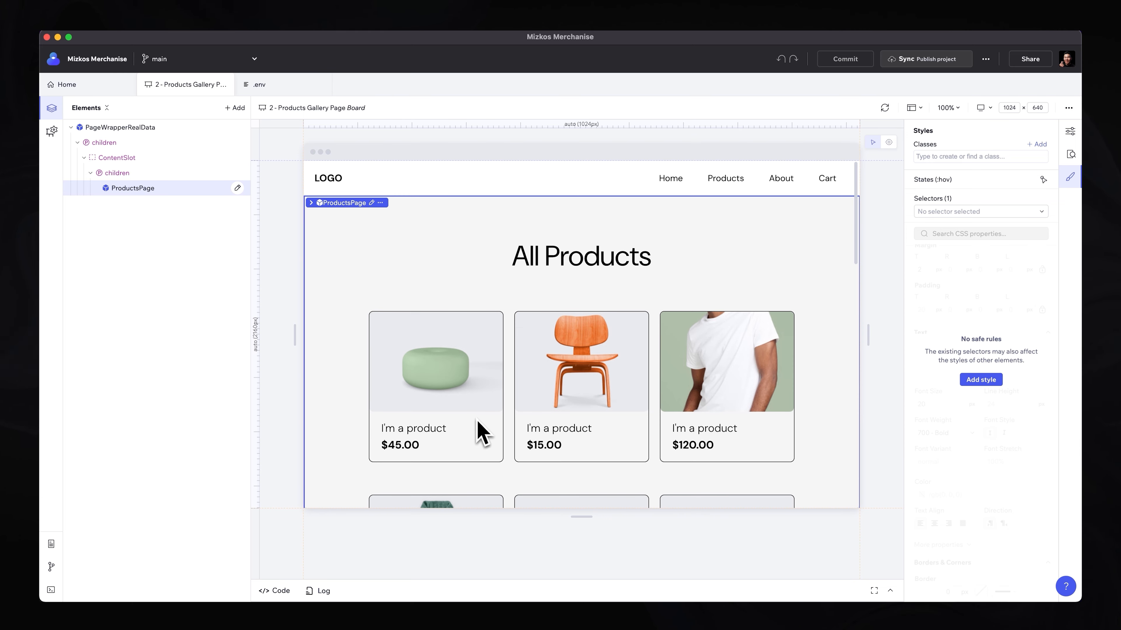